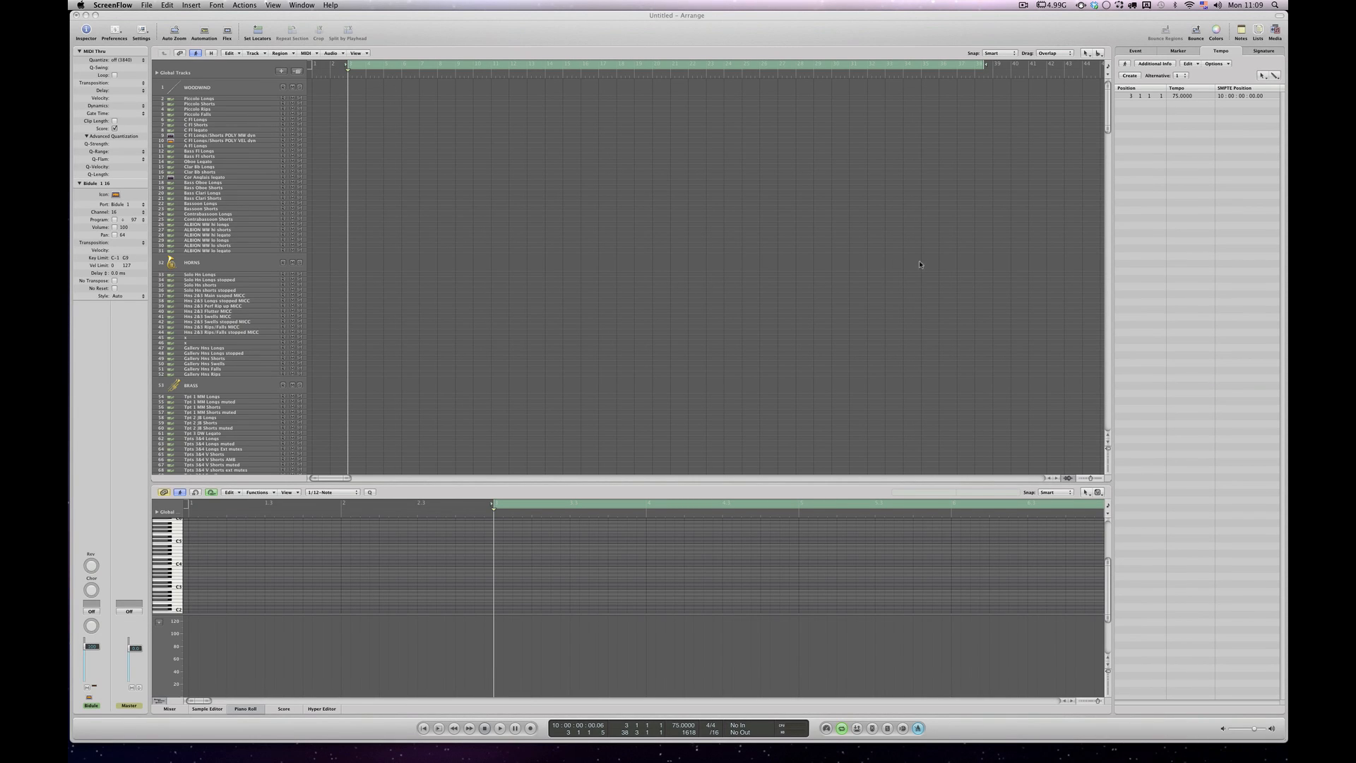
pyautogui.moveTo(683, 137)
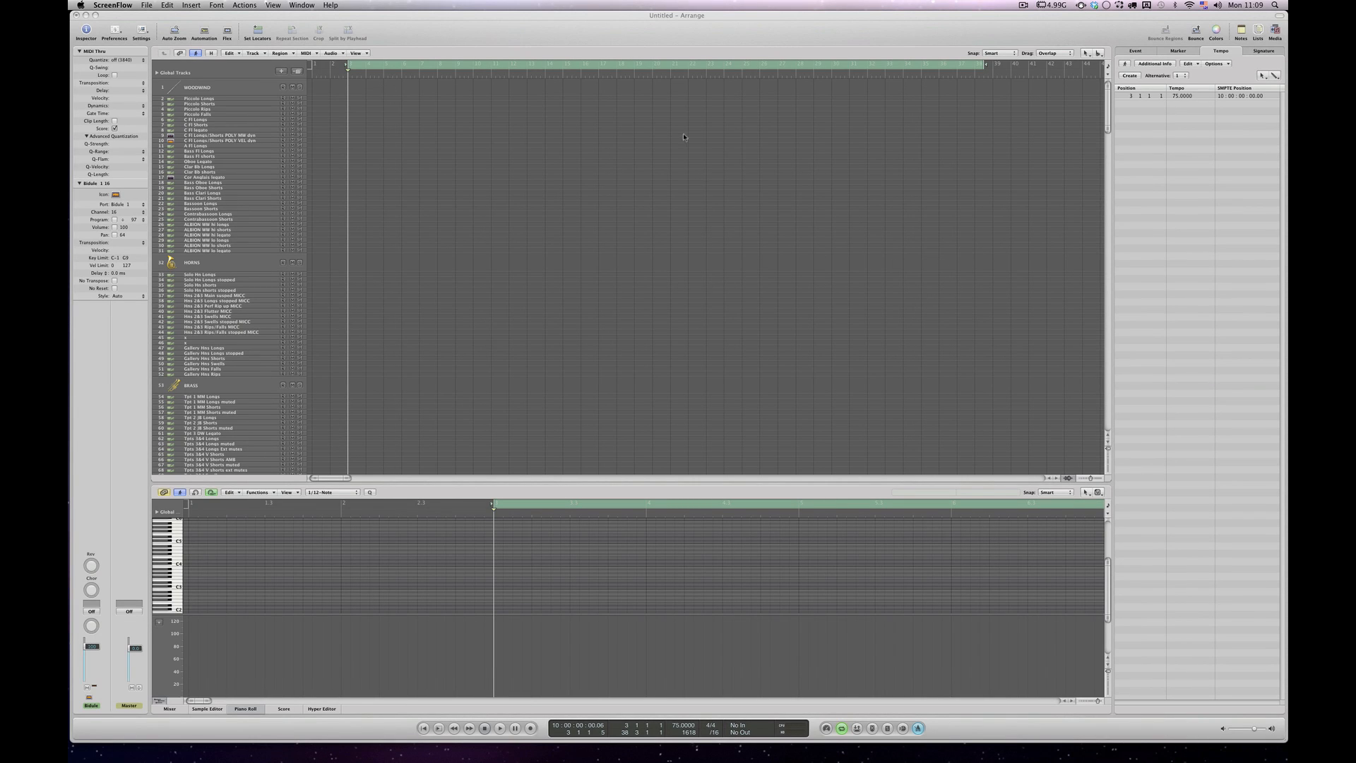
pyautogui.moveTo(586, 18)
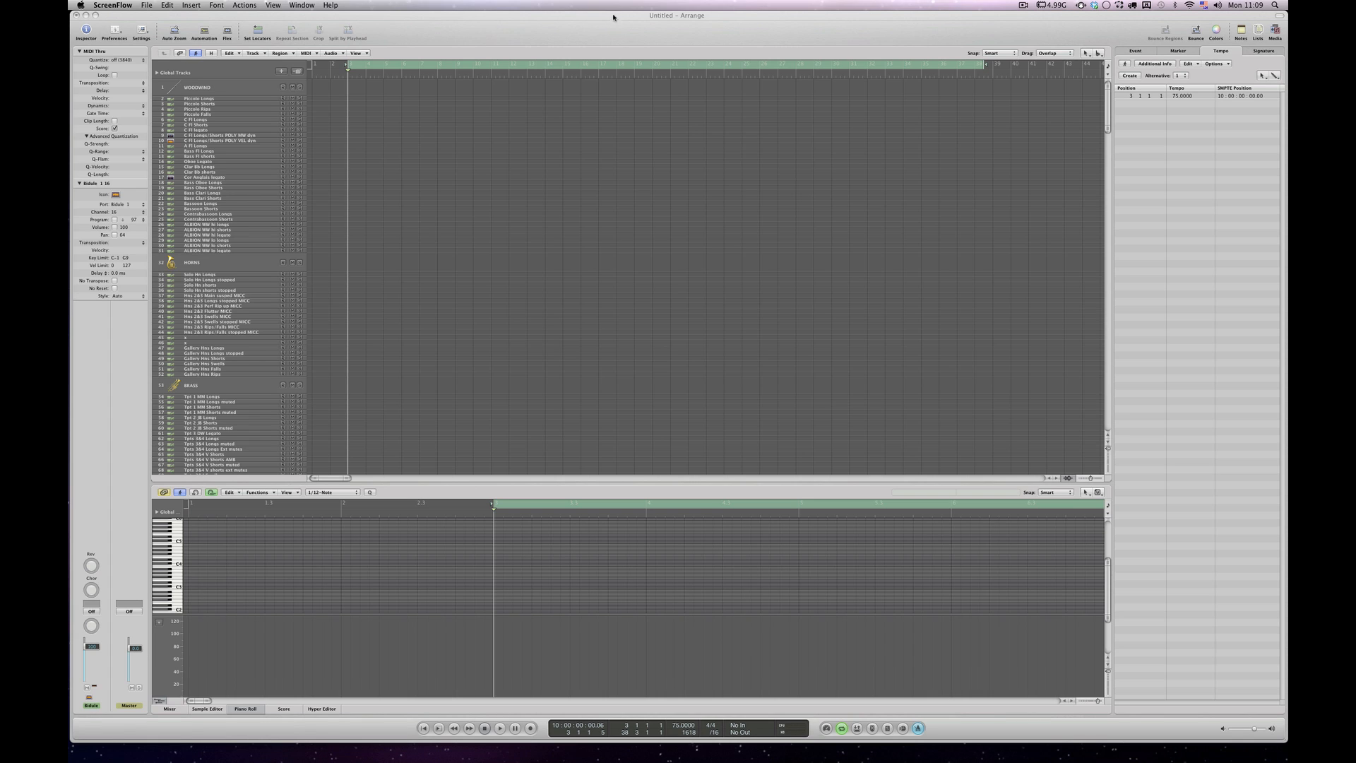
pyautogui.moveTo(614, 247)
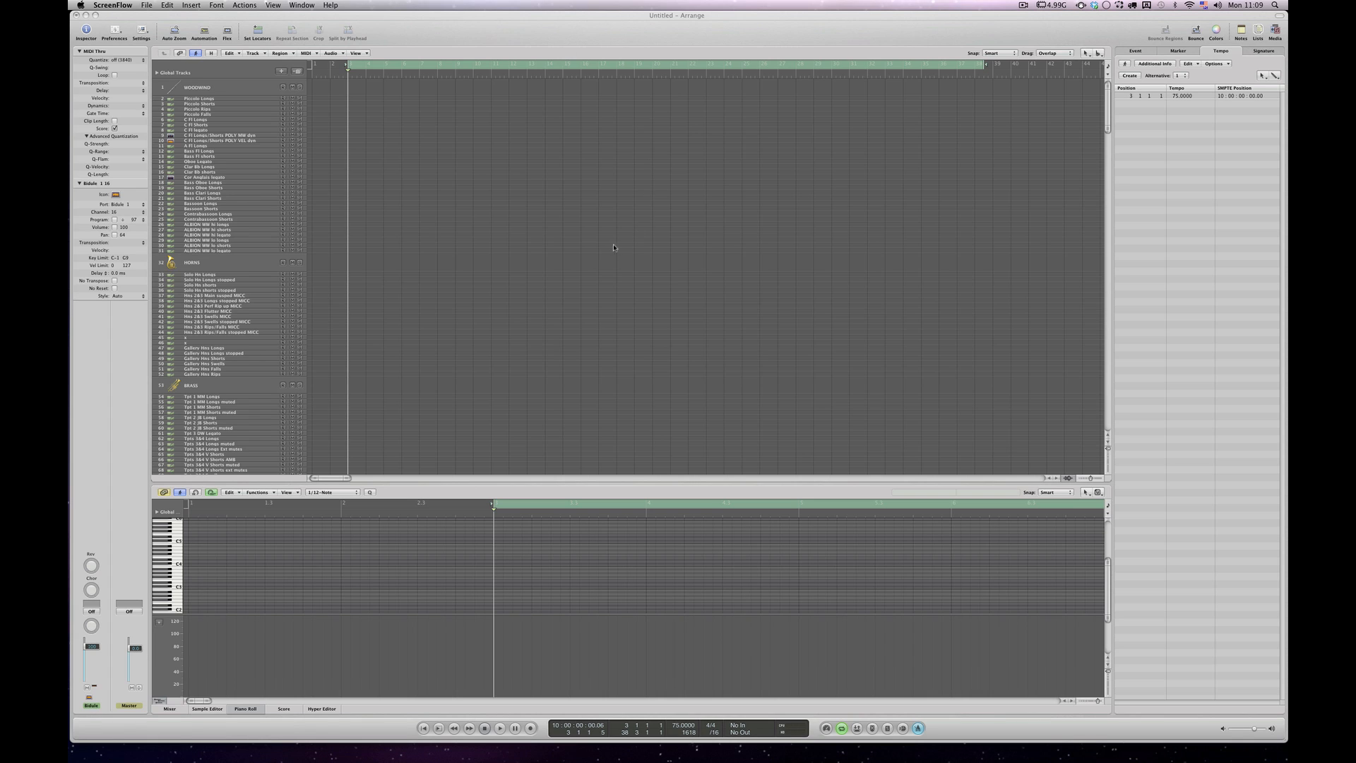
pyautogui.moveTo(631, 339)
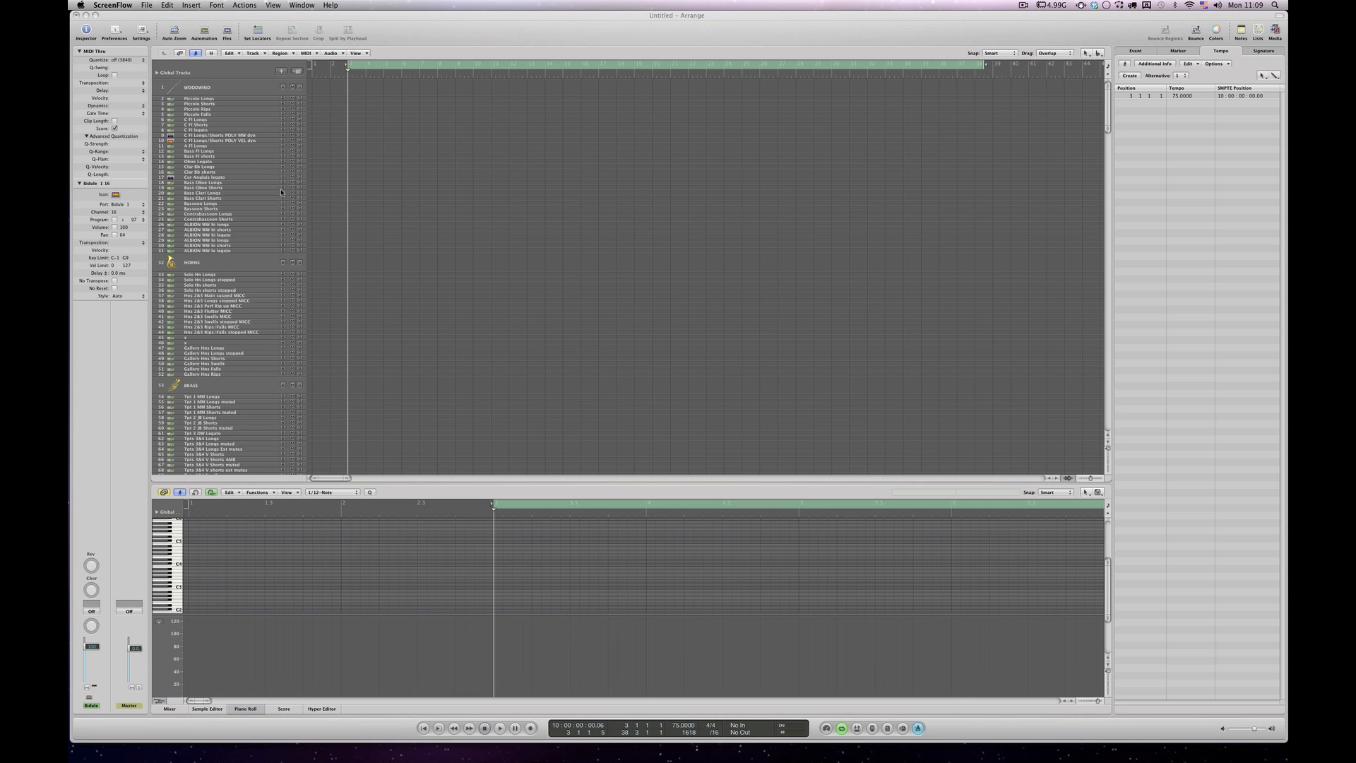
pyautogui.moveTo(349, 234)
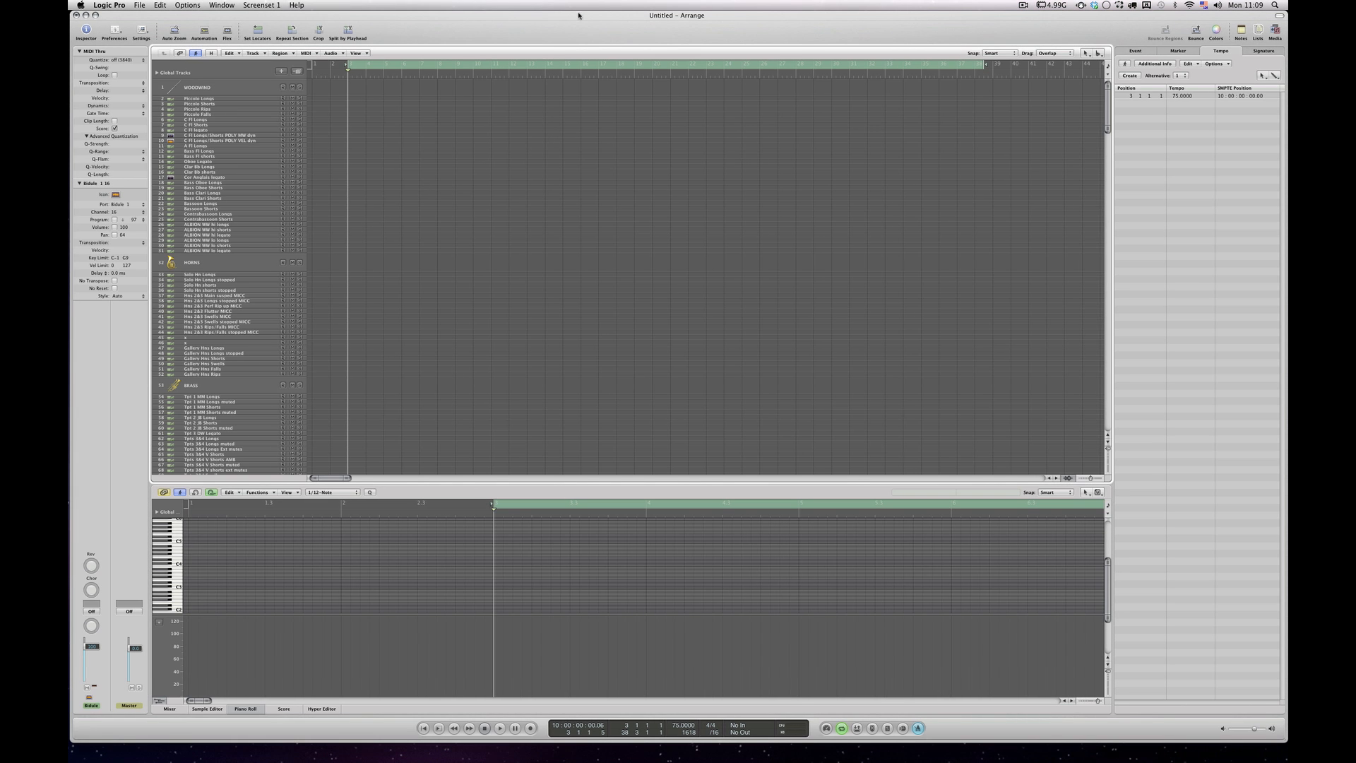
# Step: Scroll up and down through the Kontakt 4_12 instrument rack
pyautogui.scroll(-3)
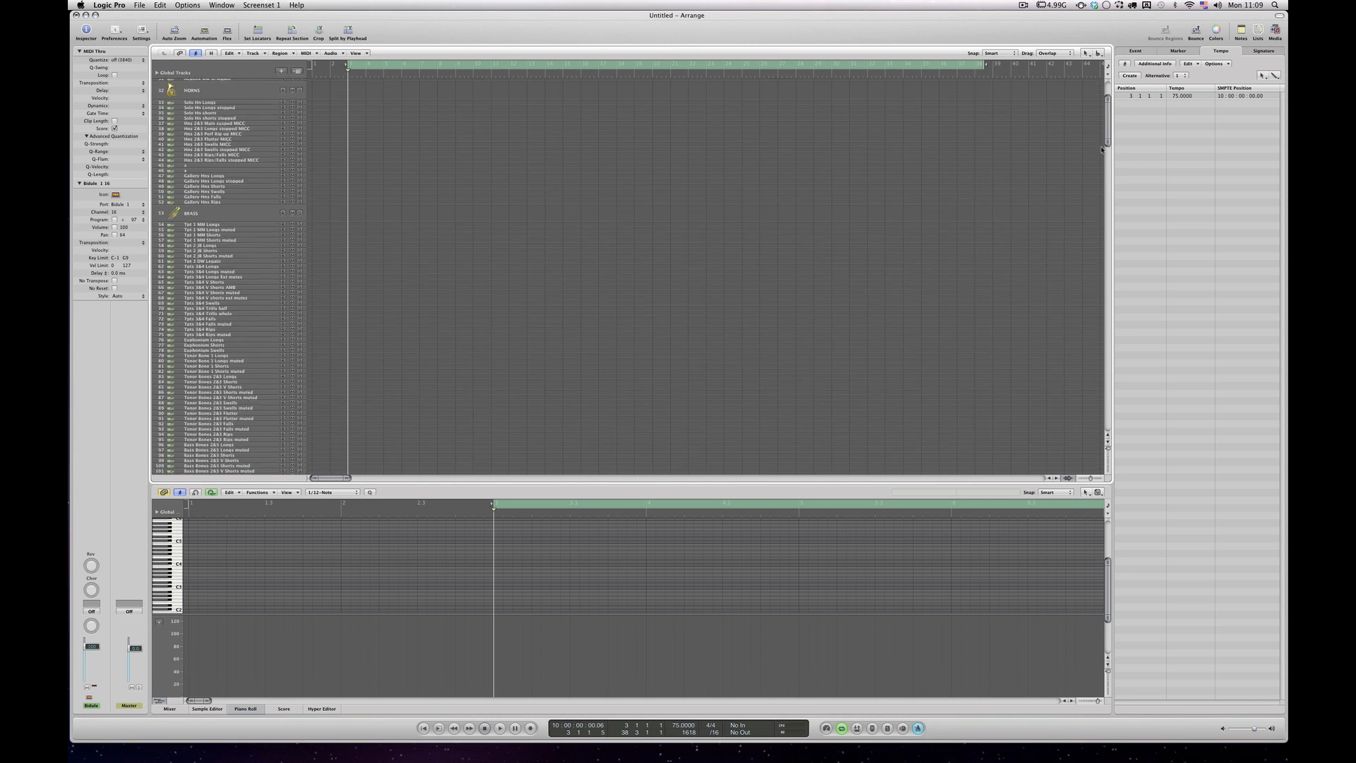
pyautogui.scroll(-3)
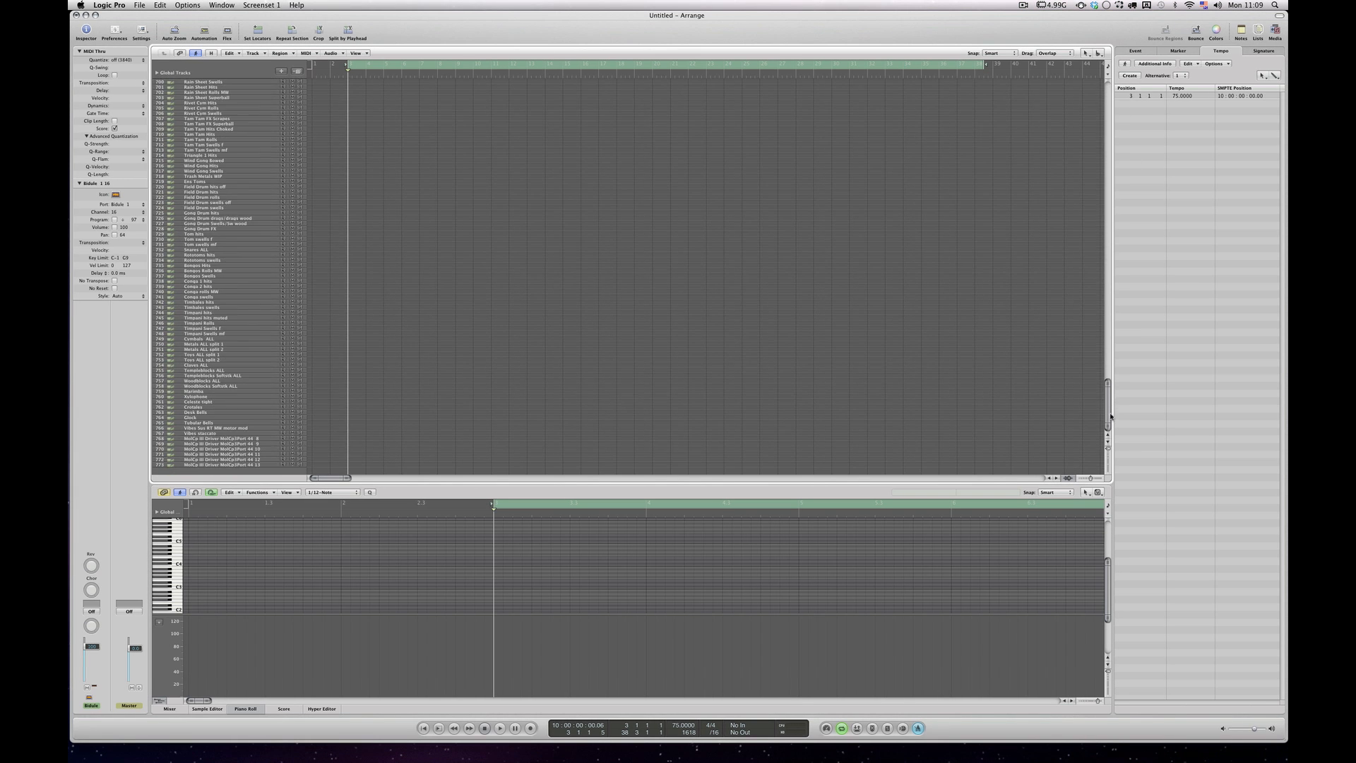
pyautogui.scroll(3)
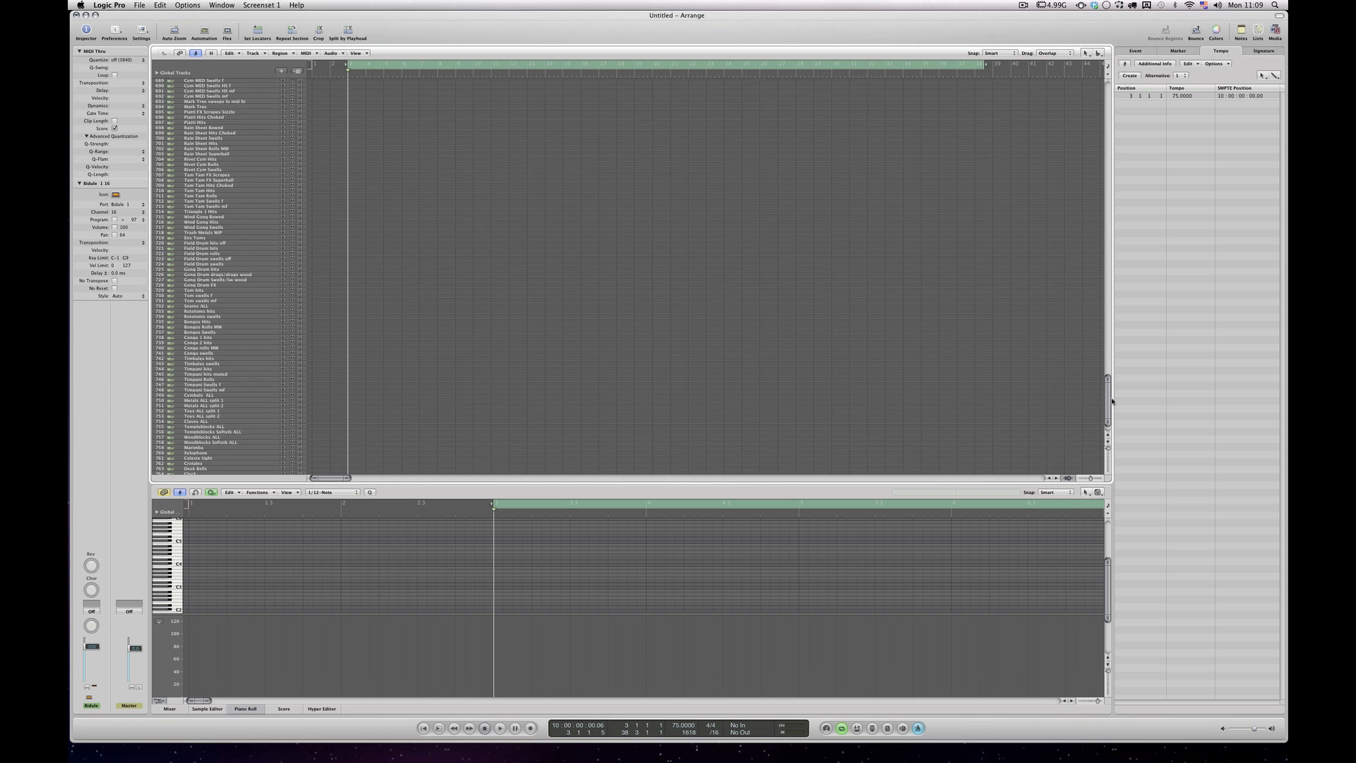
pyautogui.scroll(3)
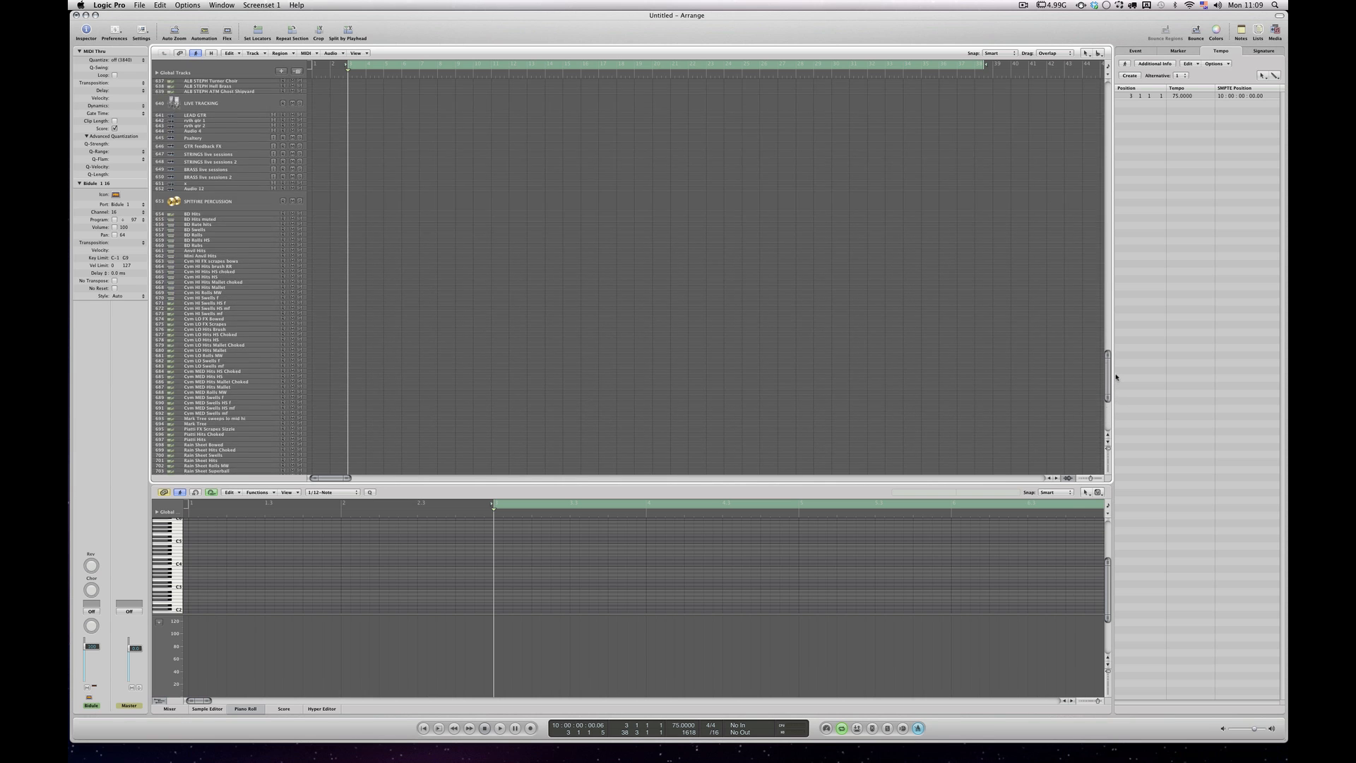
pyautogui.scroll(3)
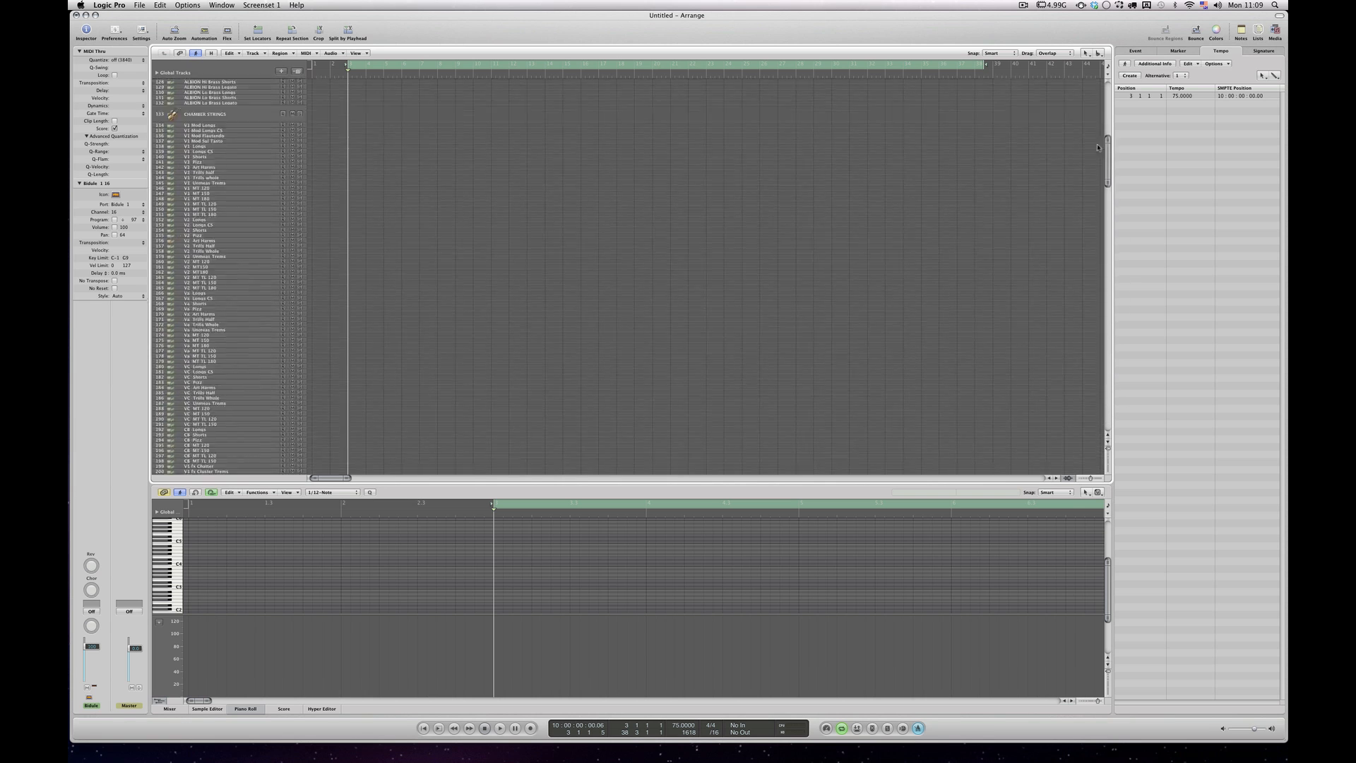
pyautogui.scroll(3)
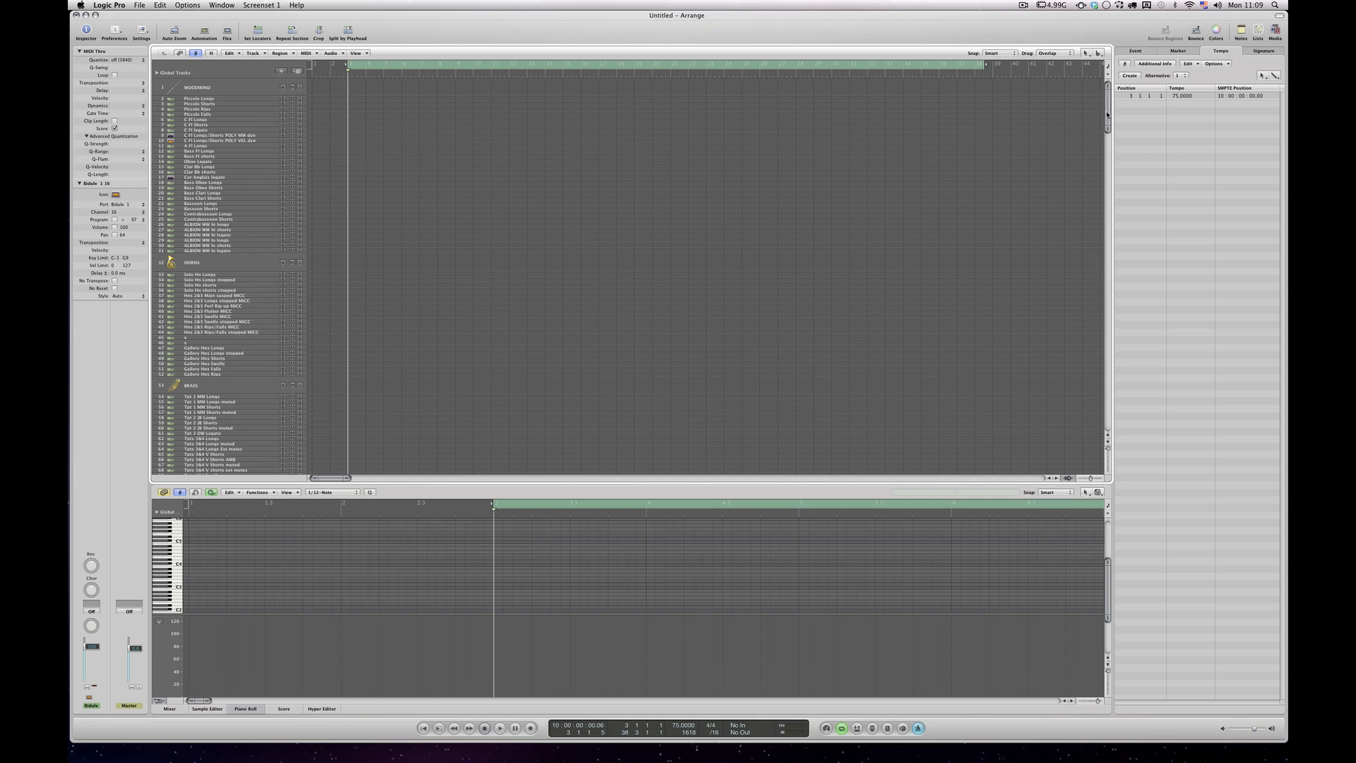
pyautogui.scroll(-3)
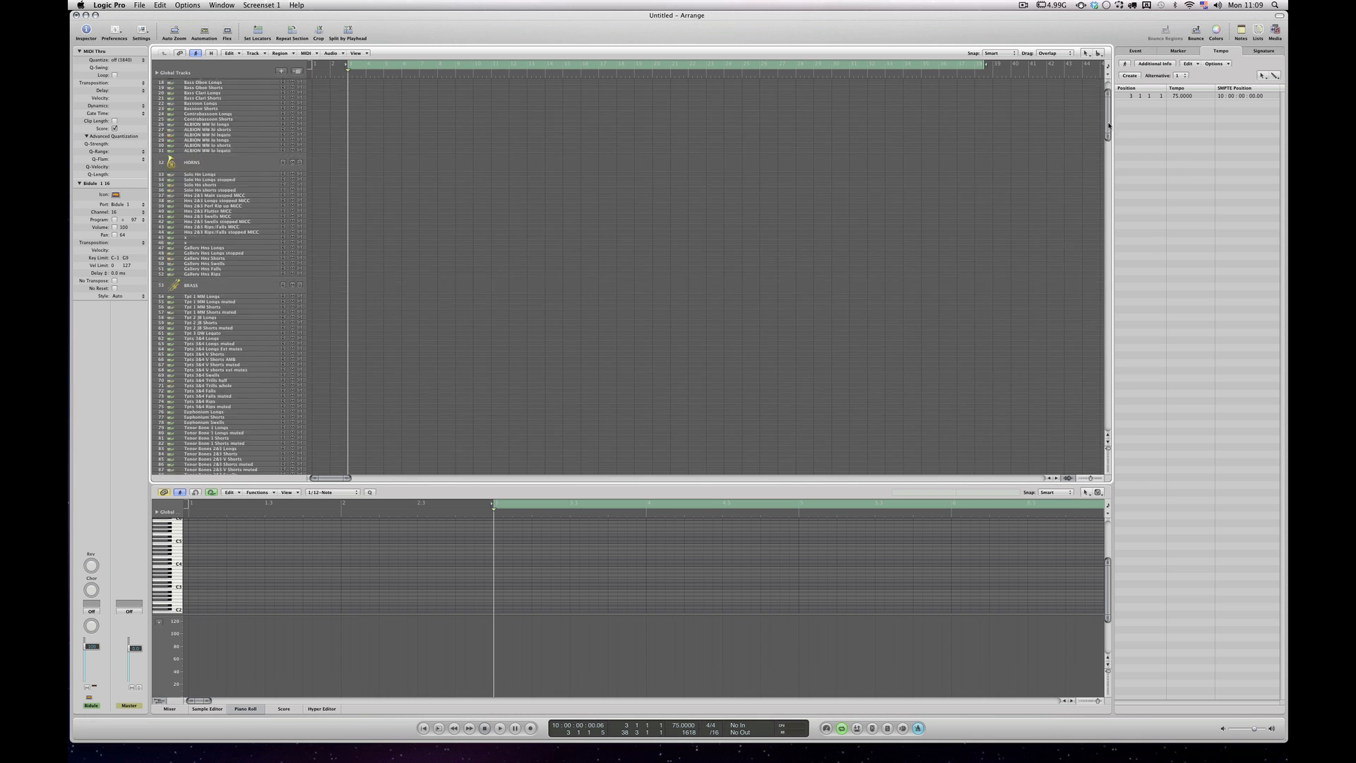
pyautogui.scroll(3)
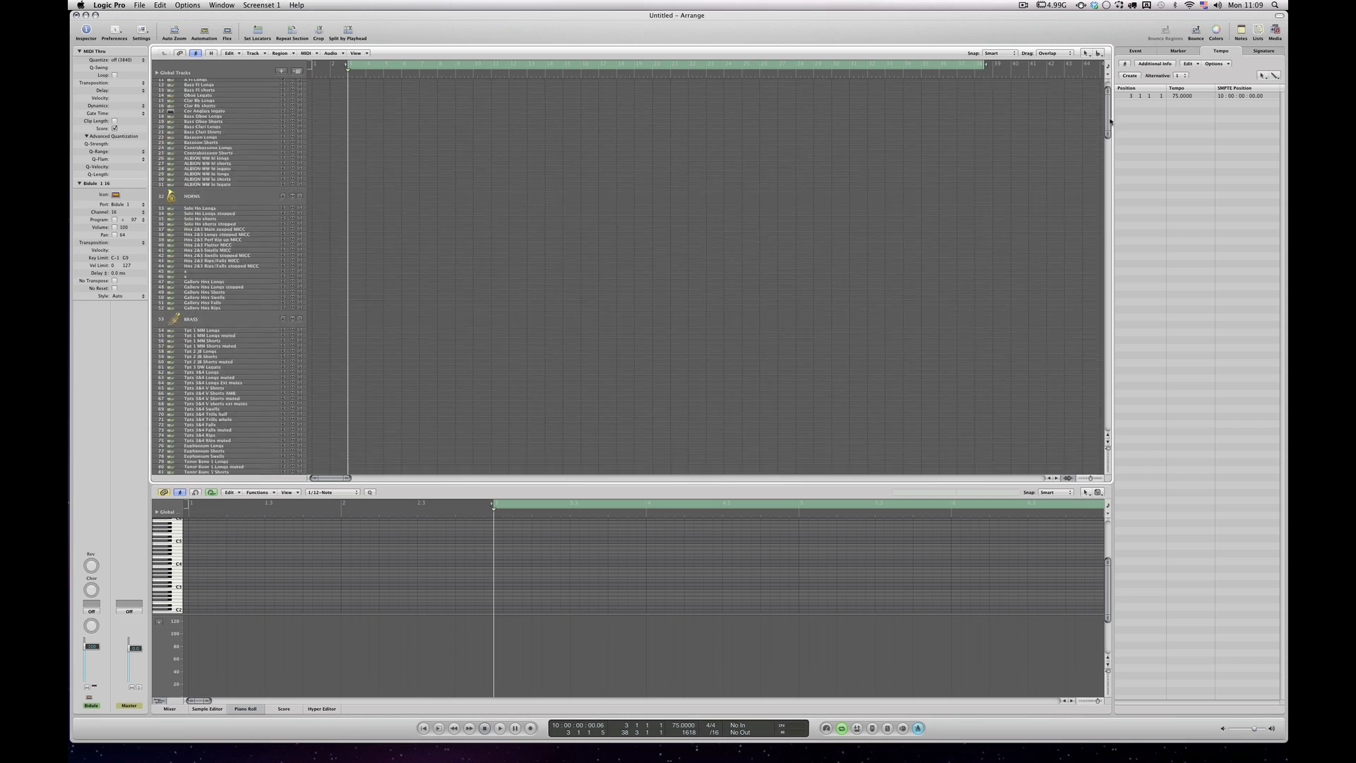
pyautogui.scroll(-3)
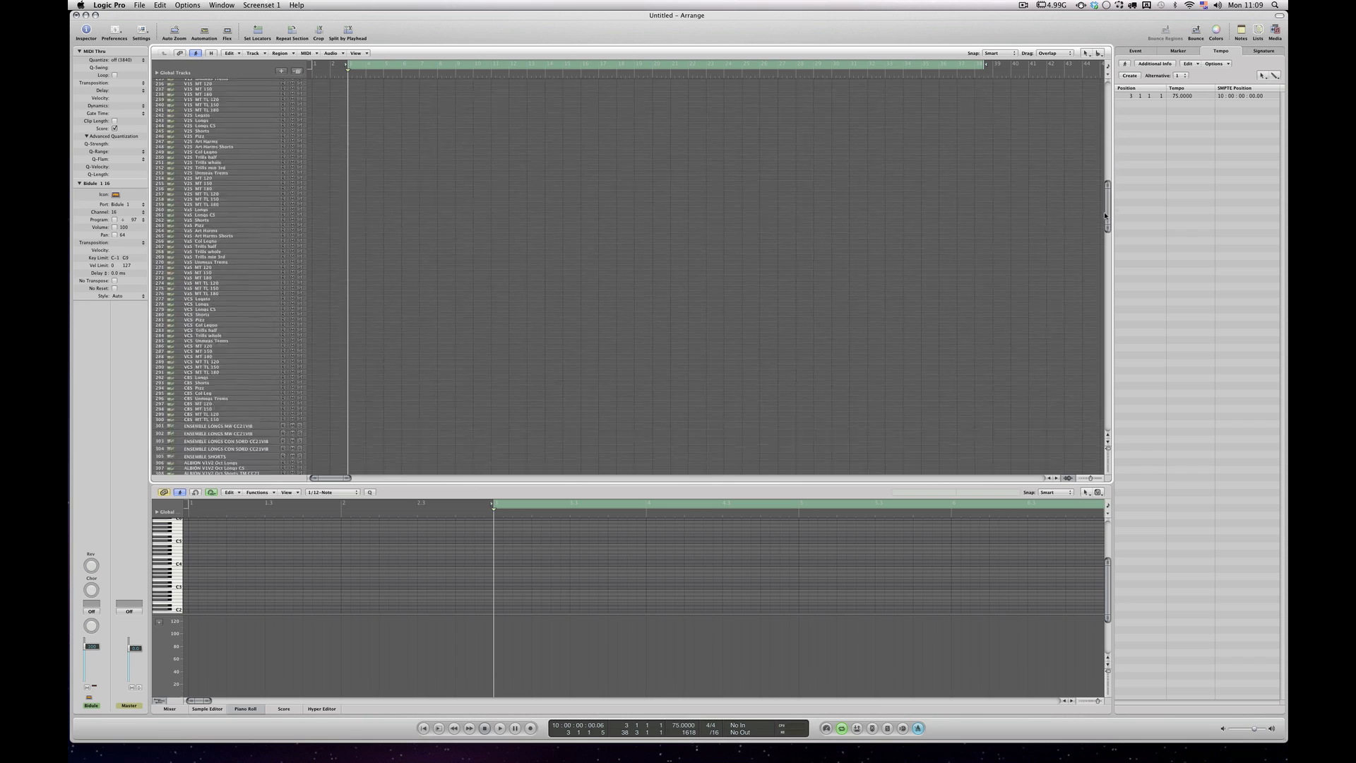
pyautogui.scroll(-3)
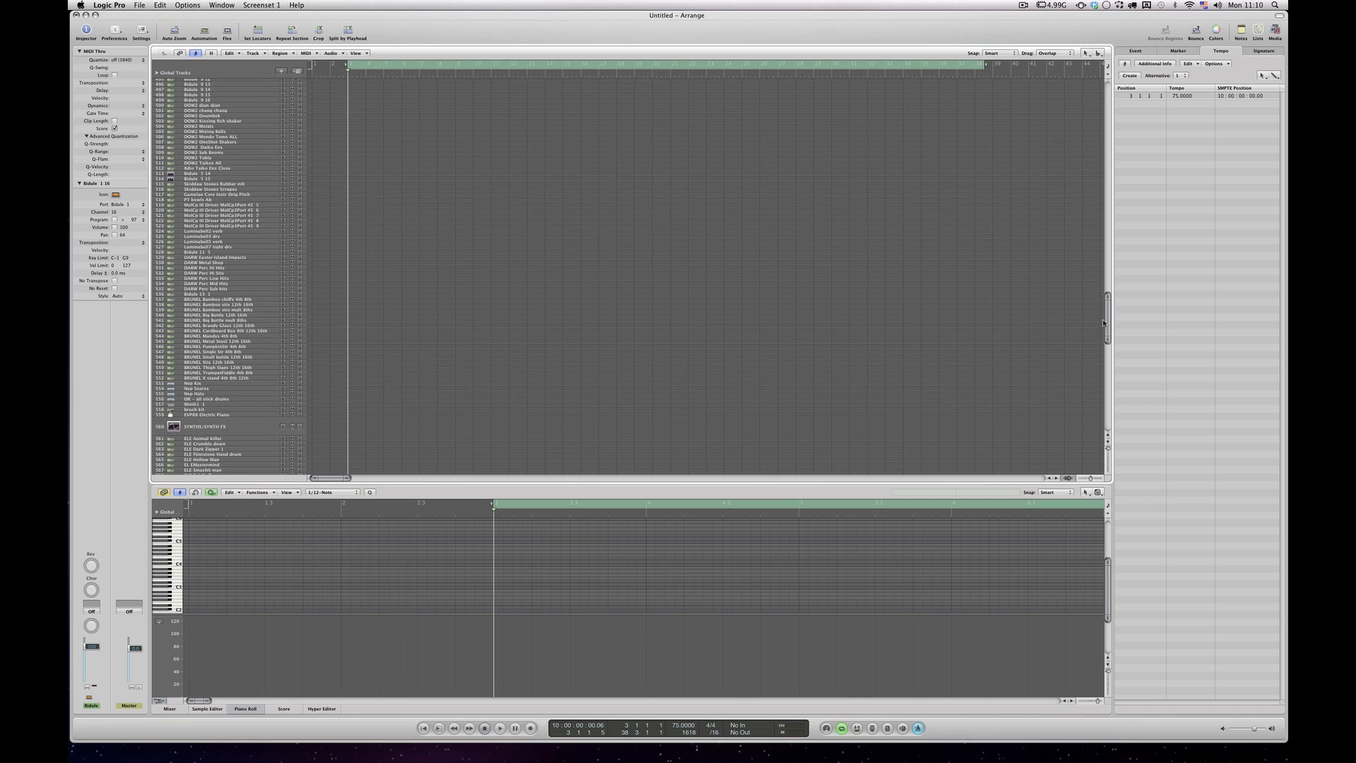
pyautogui.scroll(-3)
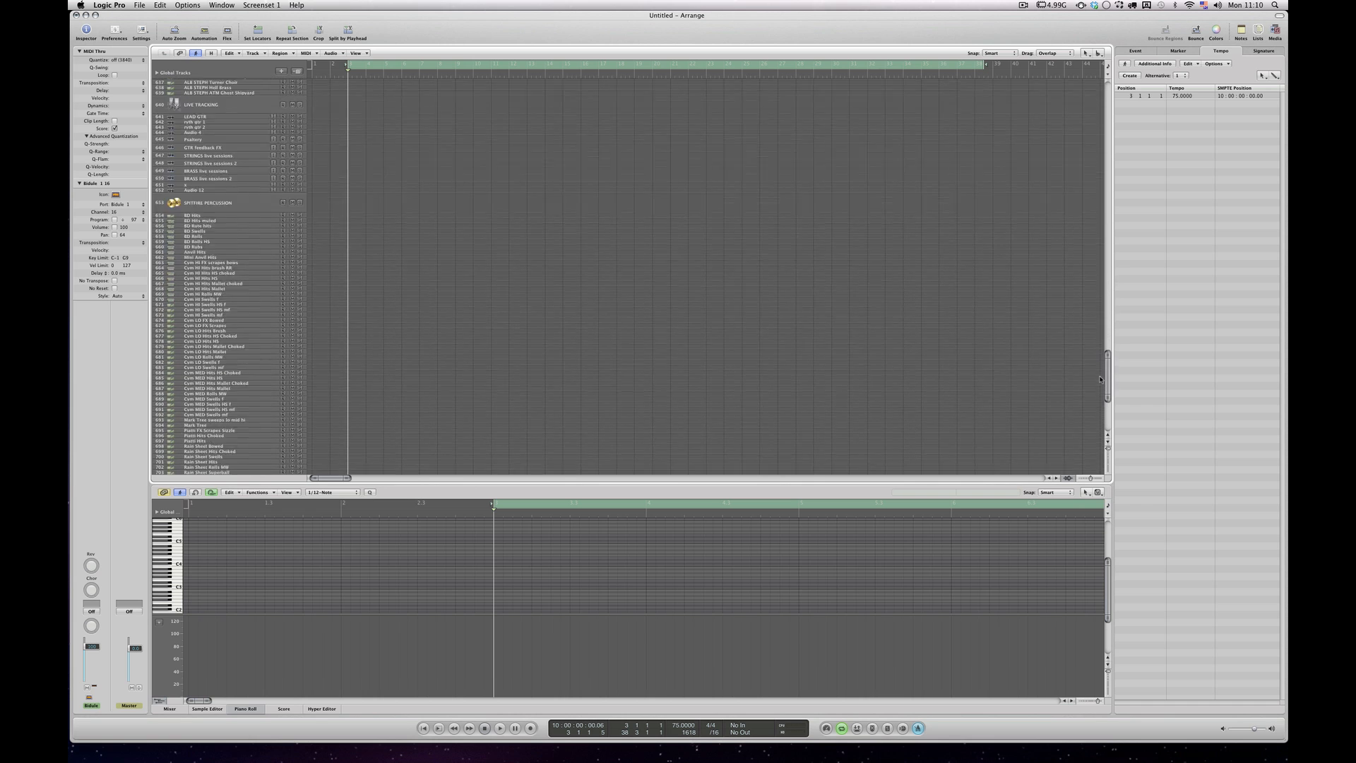
pyautogui.scroll(3)
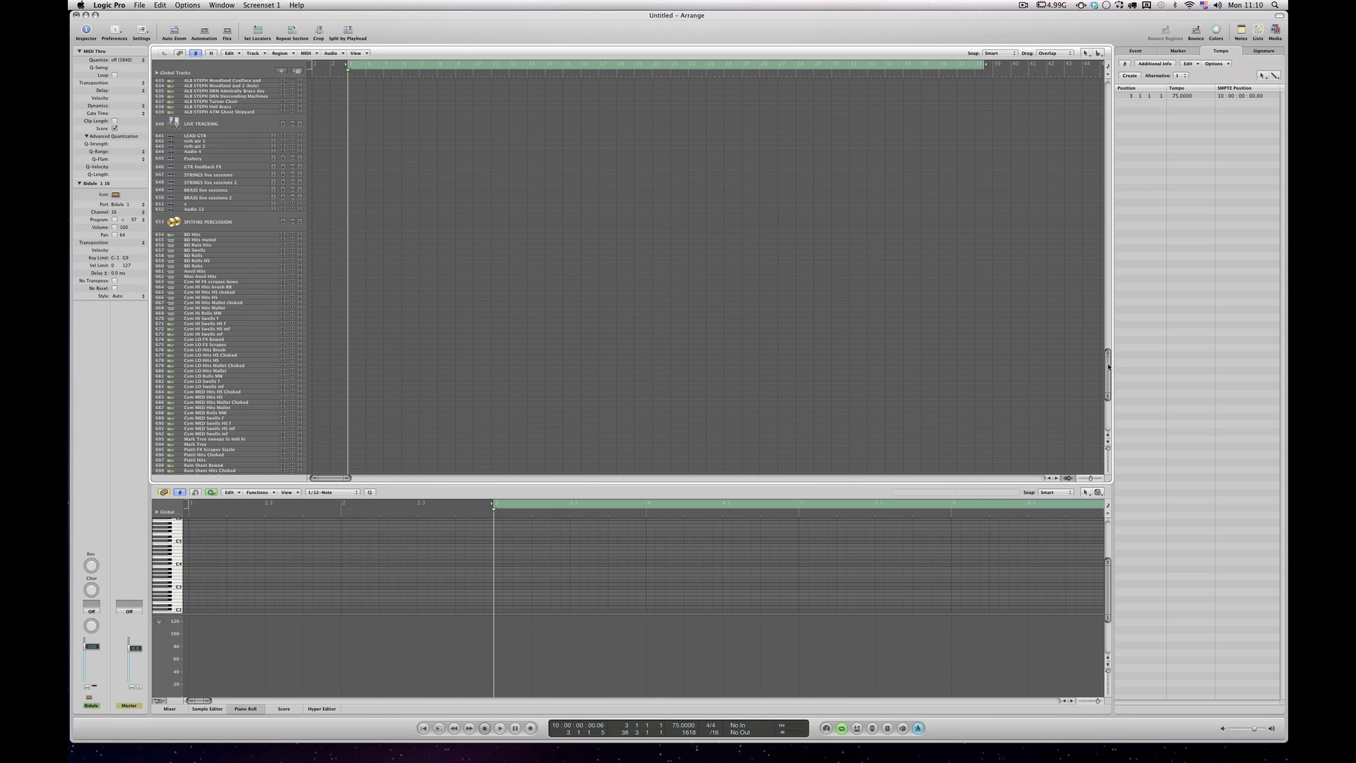
pyautogui.scroll(-3)
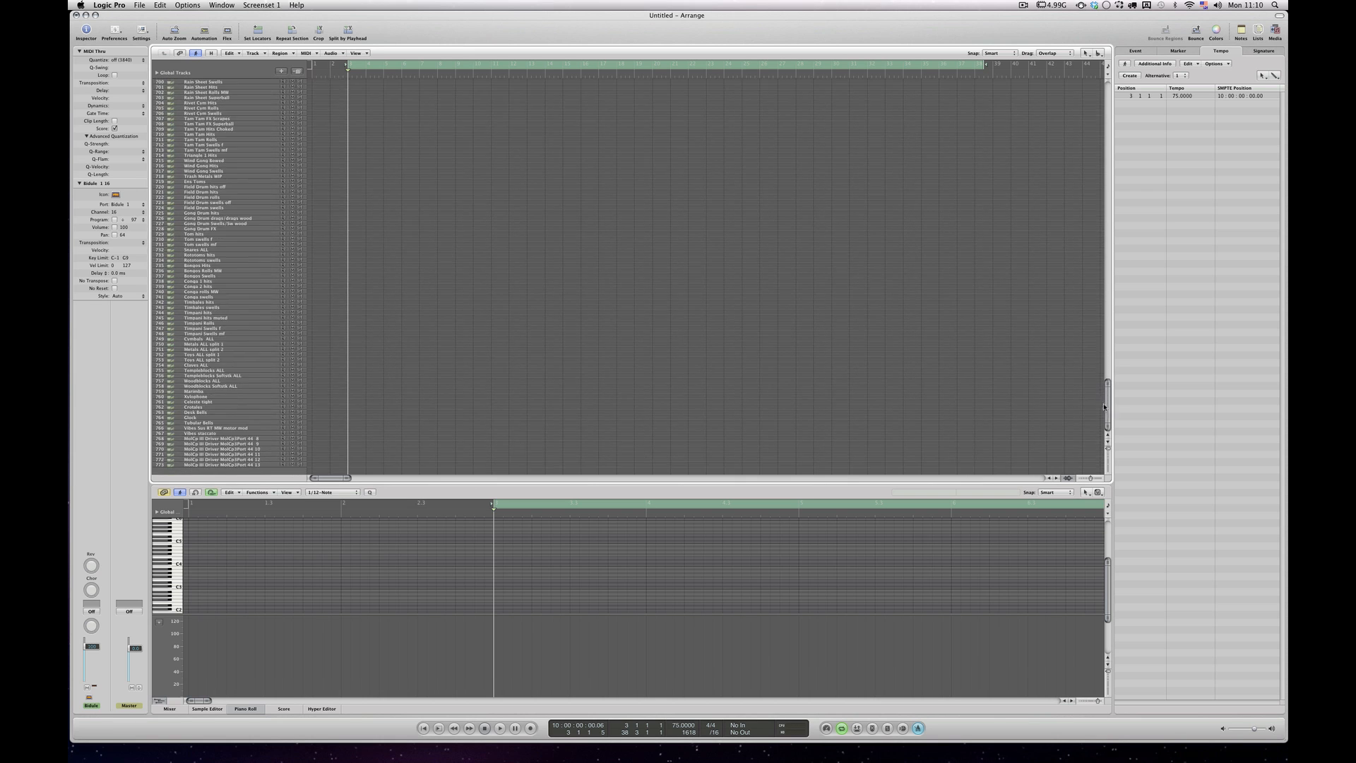
pyautogui.scroll(3)
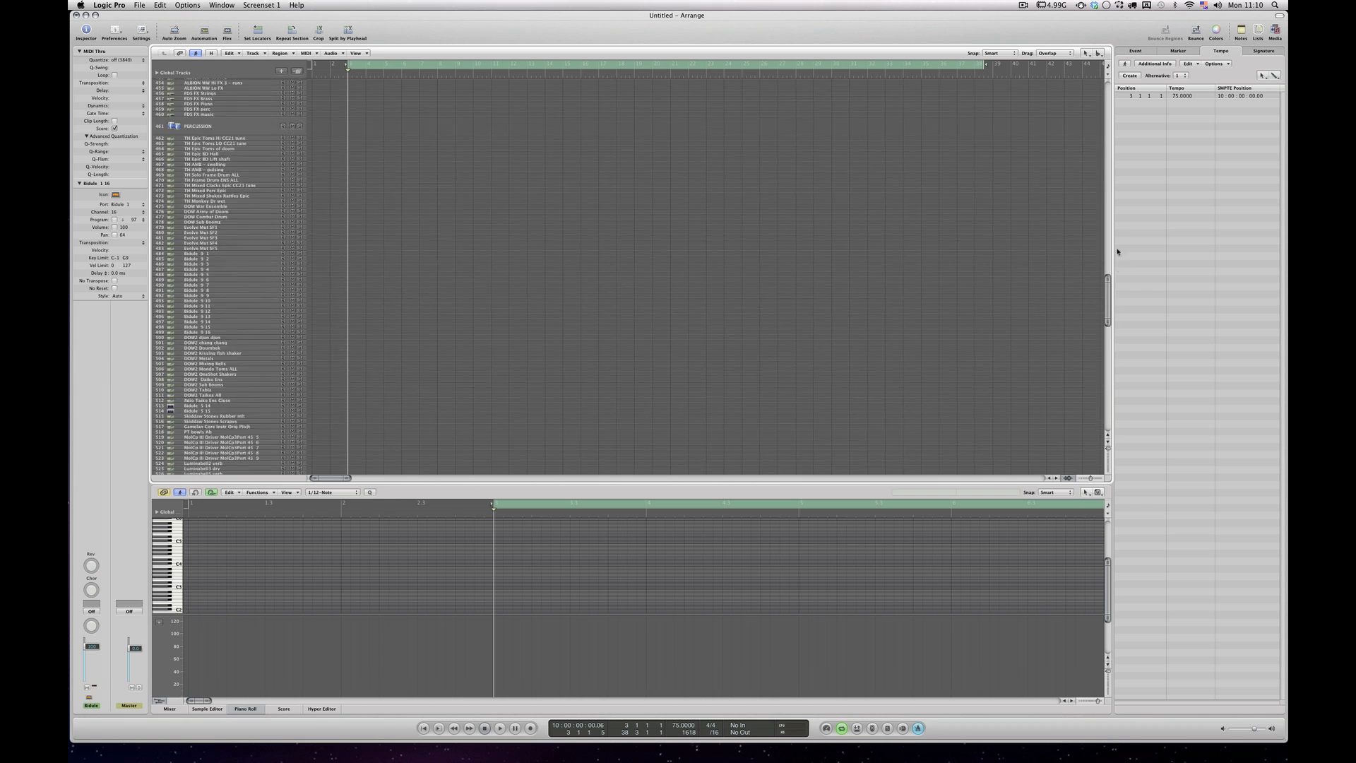
pyautogui.scroll(3)
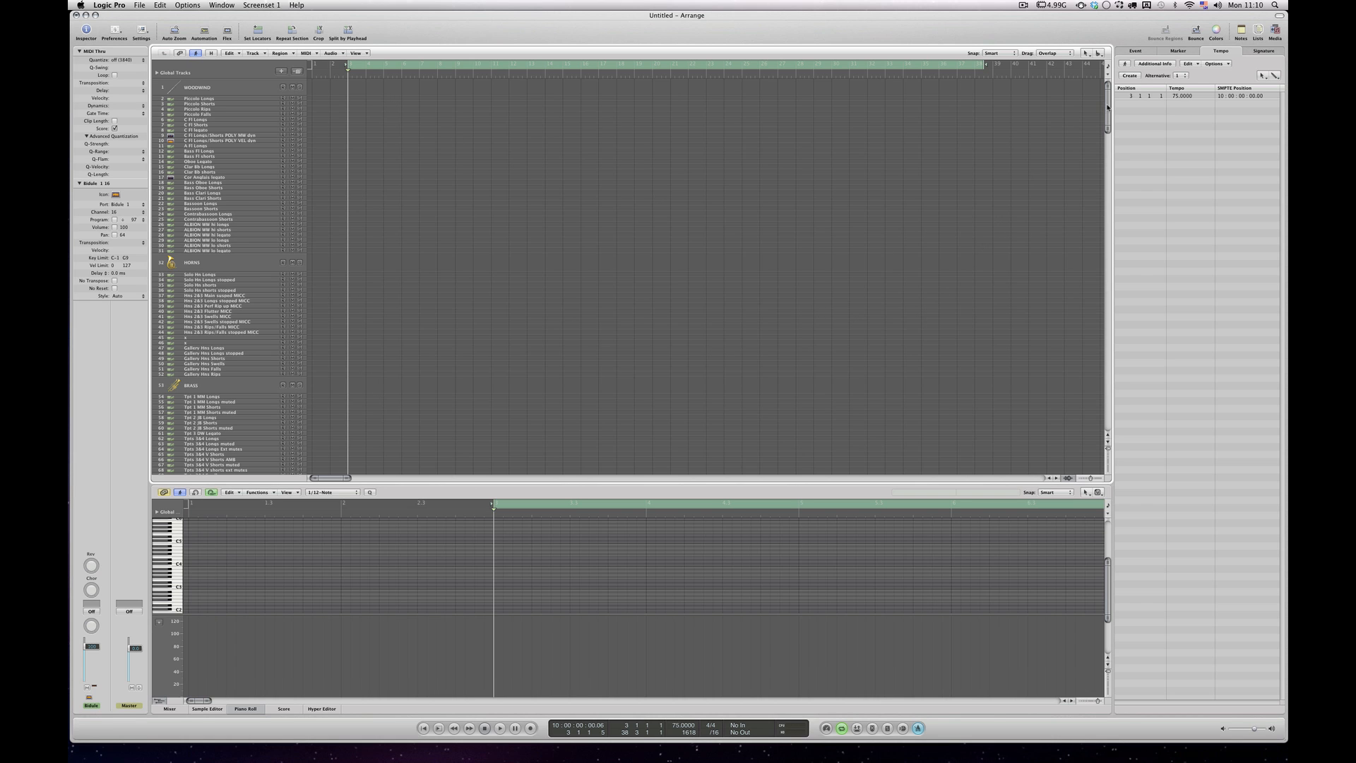
pyautogui.scroll(-3)
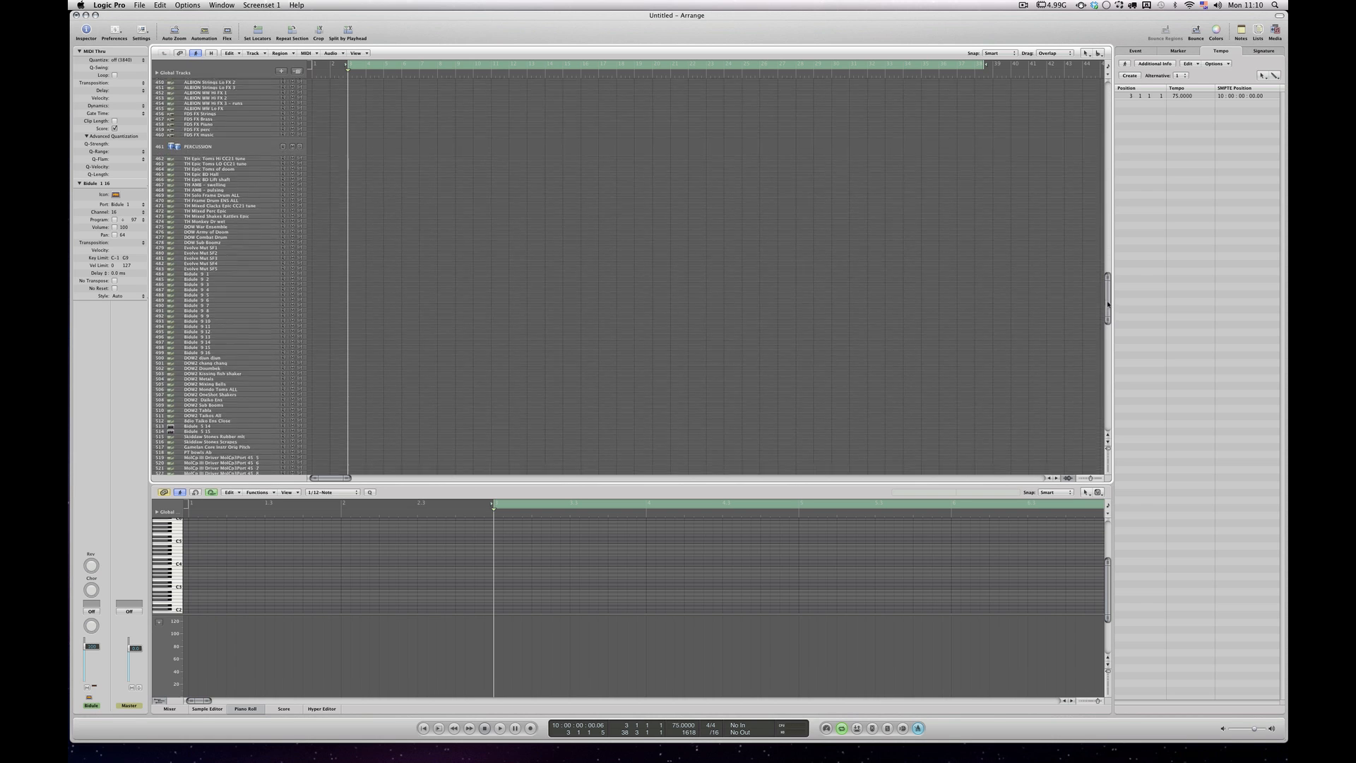
pyautogui.scroll(-3)
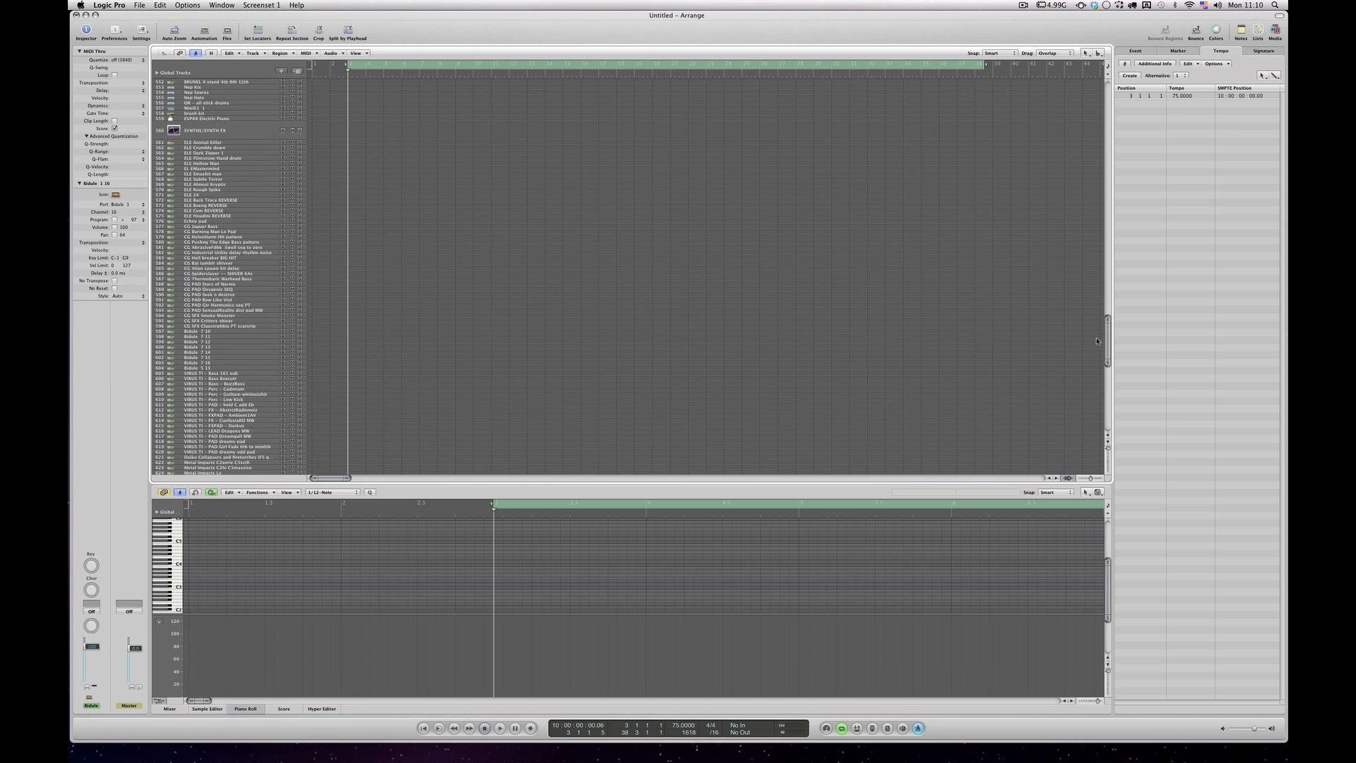
# Step: Compare the EVP88 Electric Piano track's settings with its neighbouring track
pyautogui.click(208, 112)
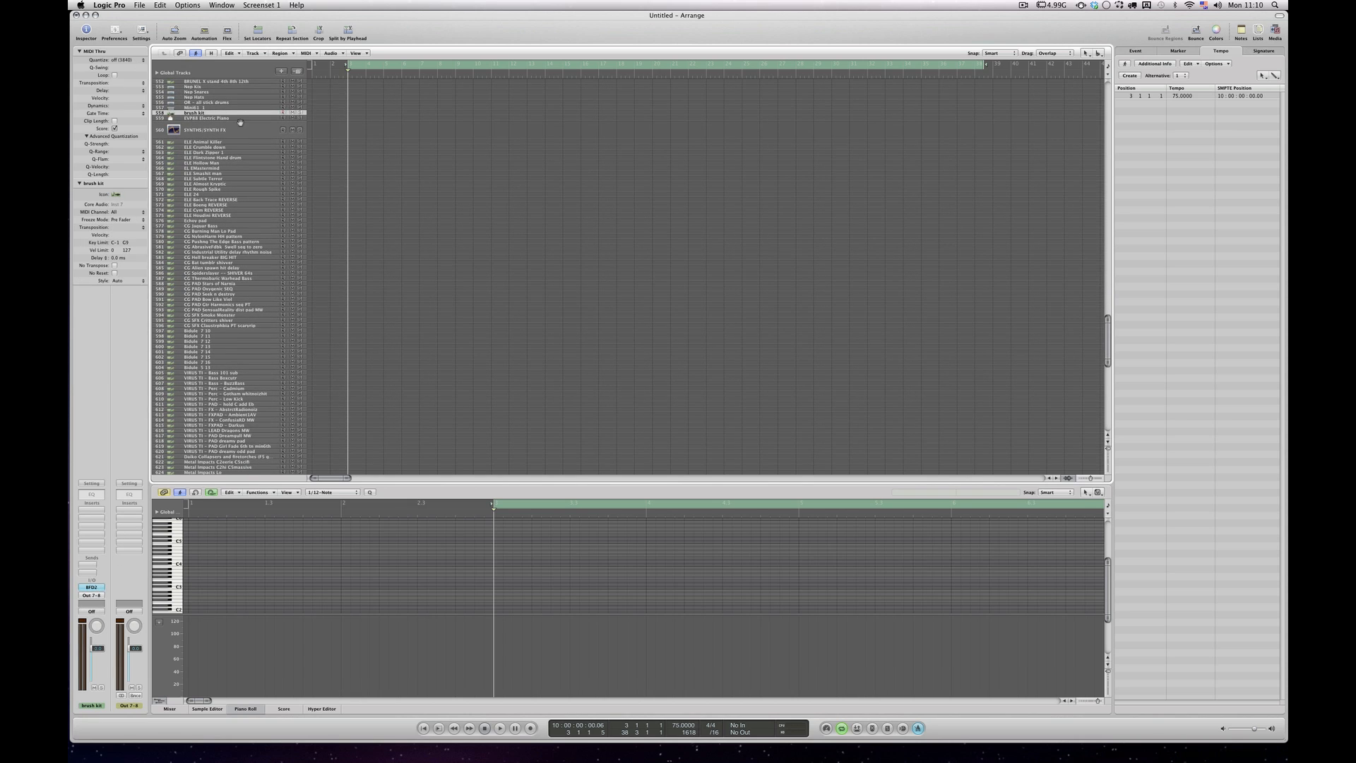
pyautogui.click(207, 118)
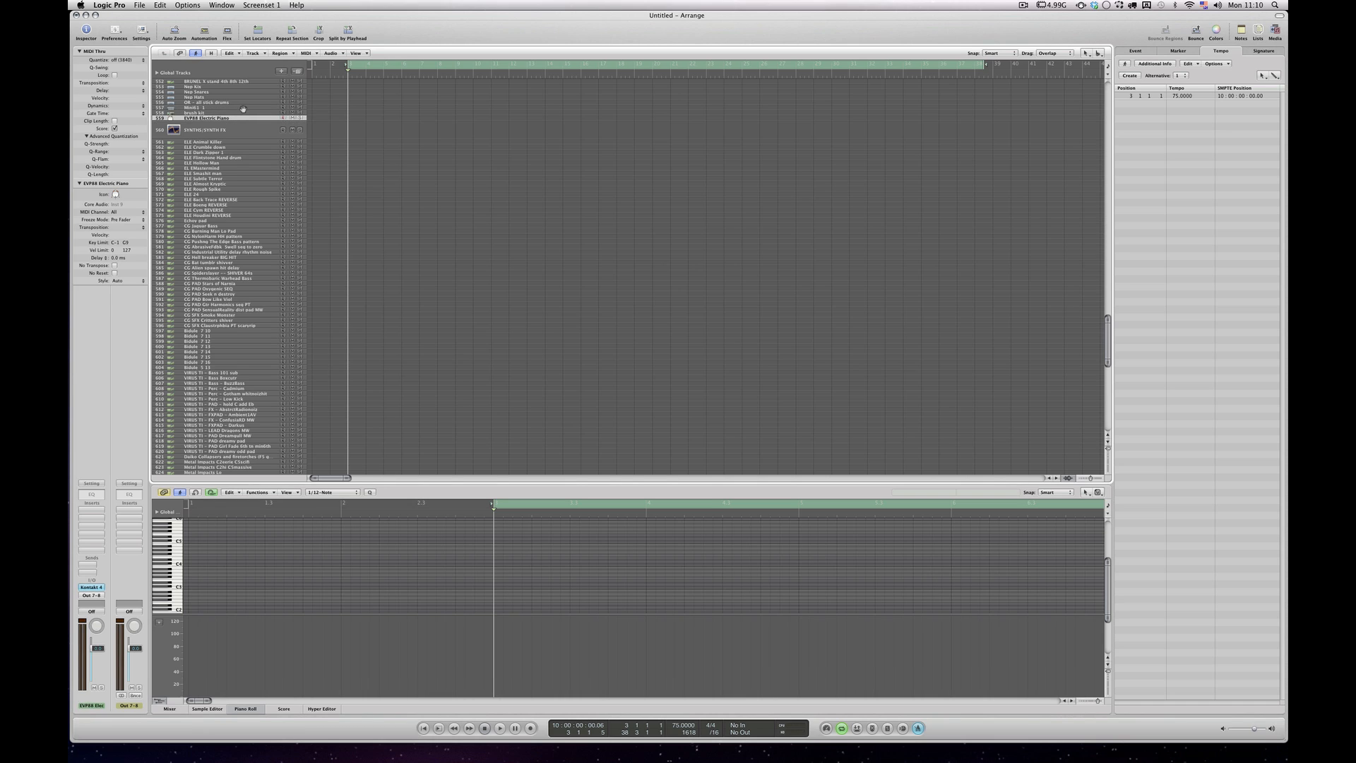
pyautogui.click(203, 107)
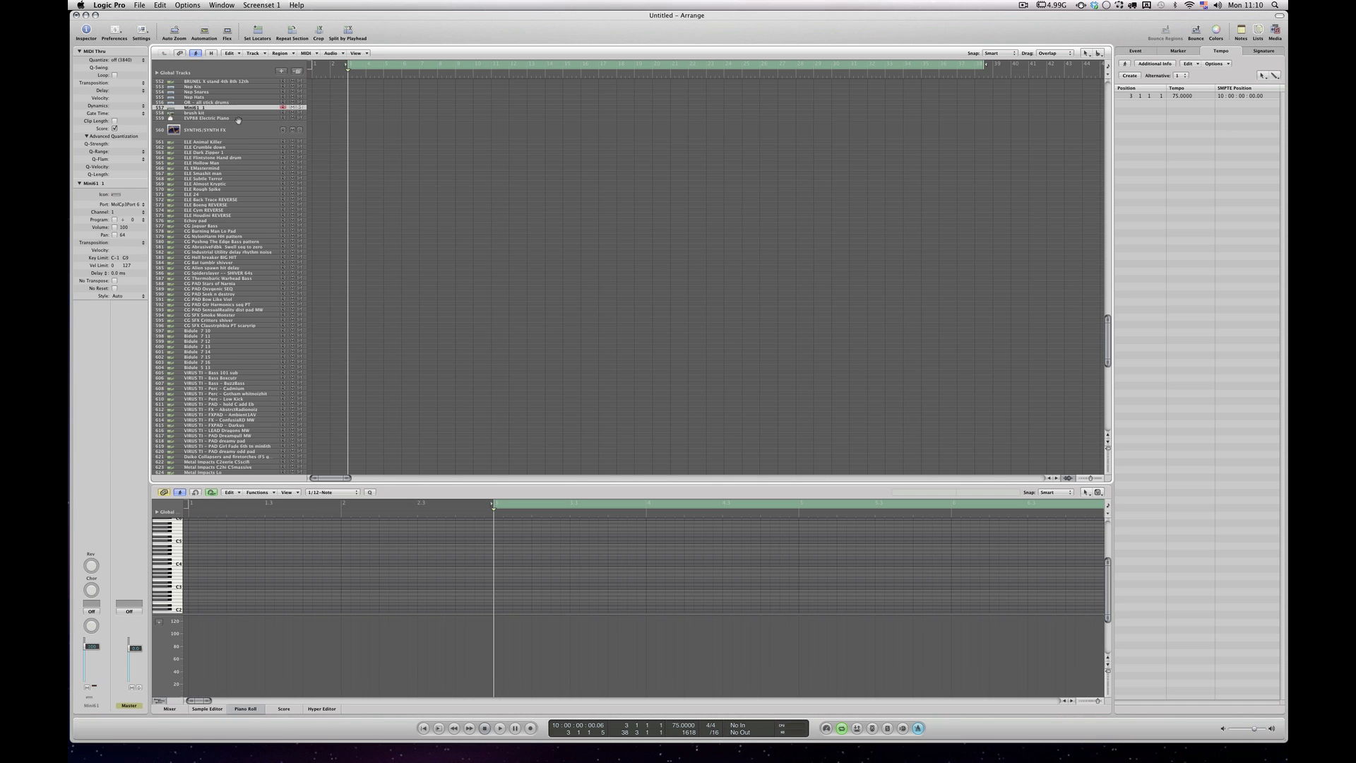
pyautogui.click(208, 119)
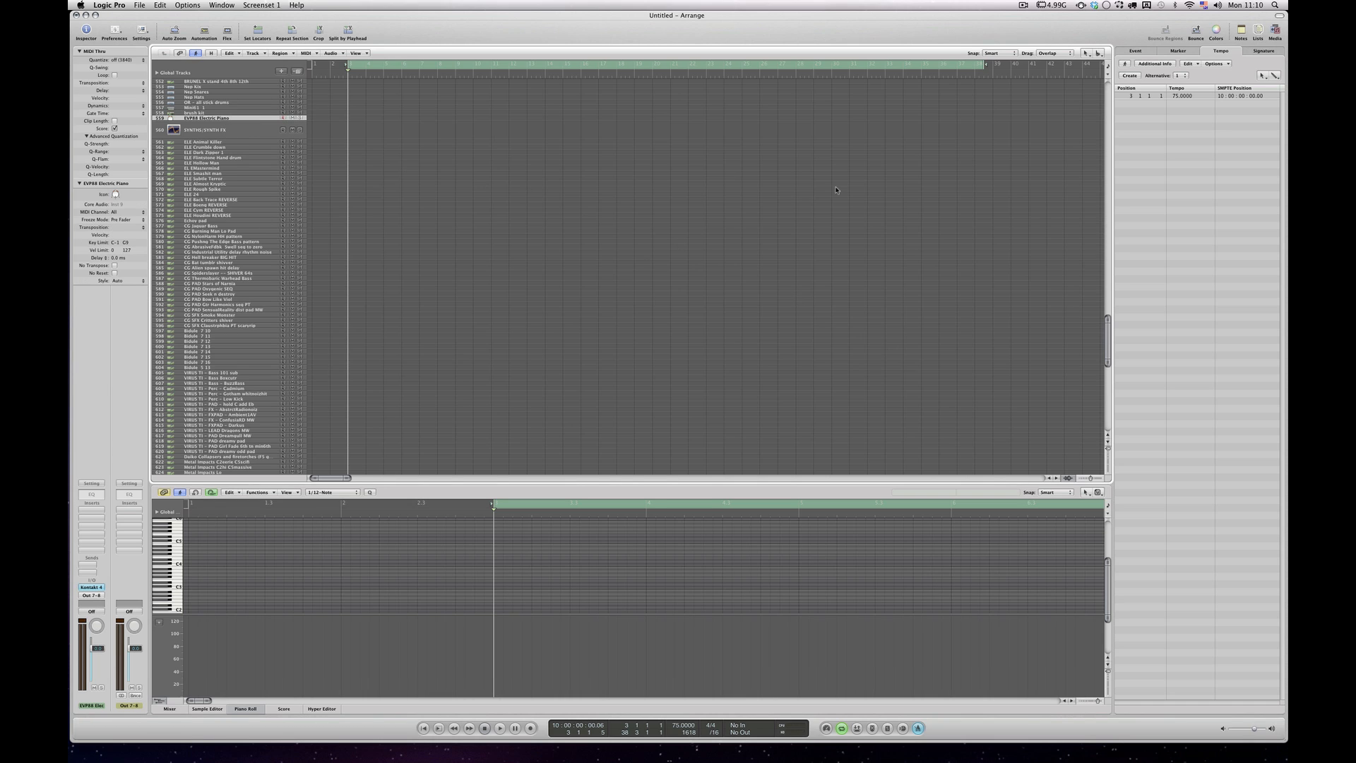
pyautogui.scroll(3)
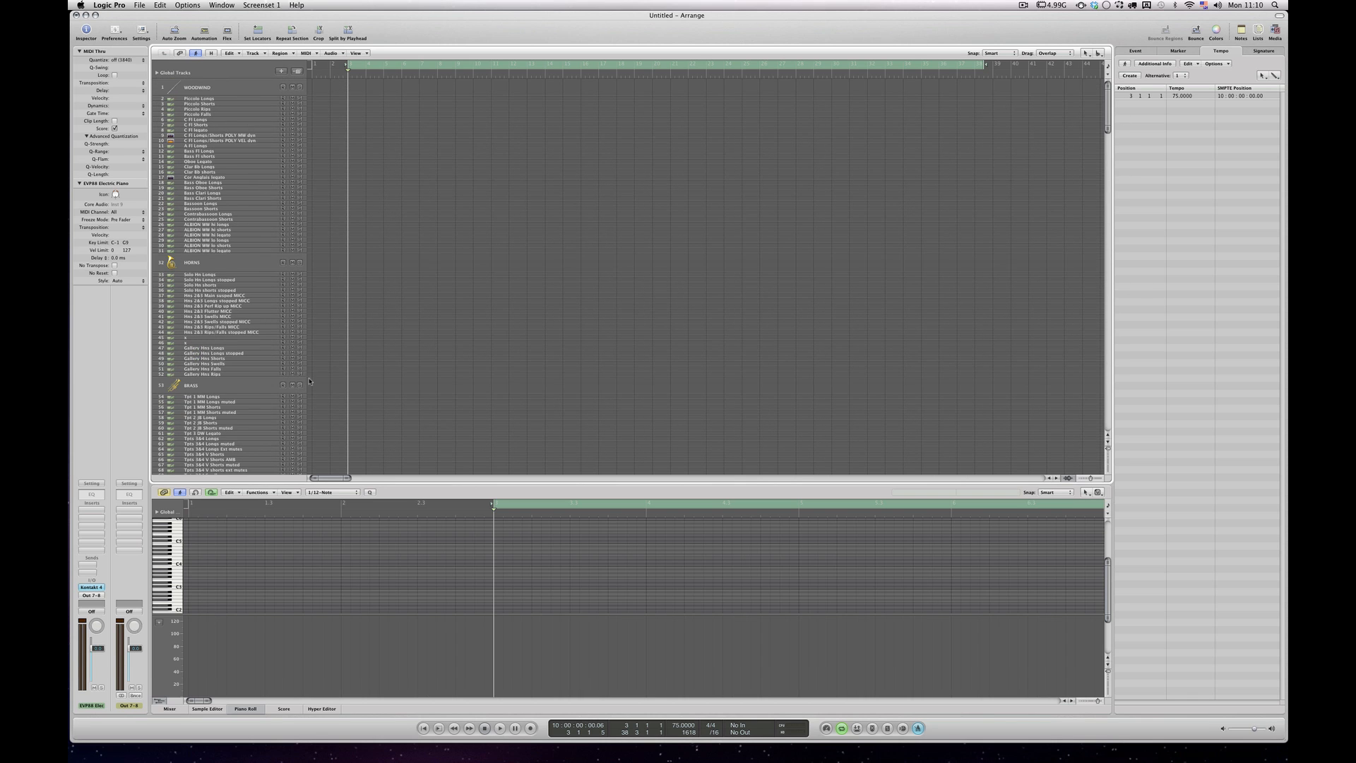
pyautogui.moveTo(681, 170)
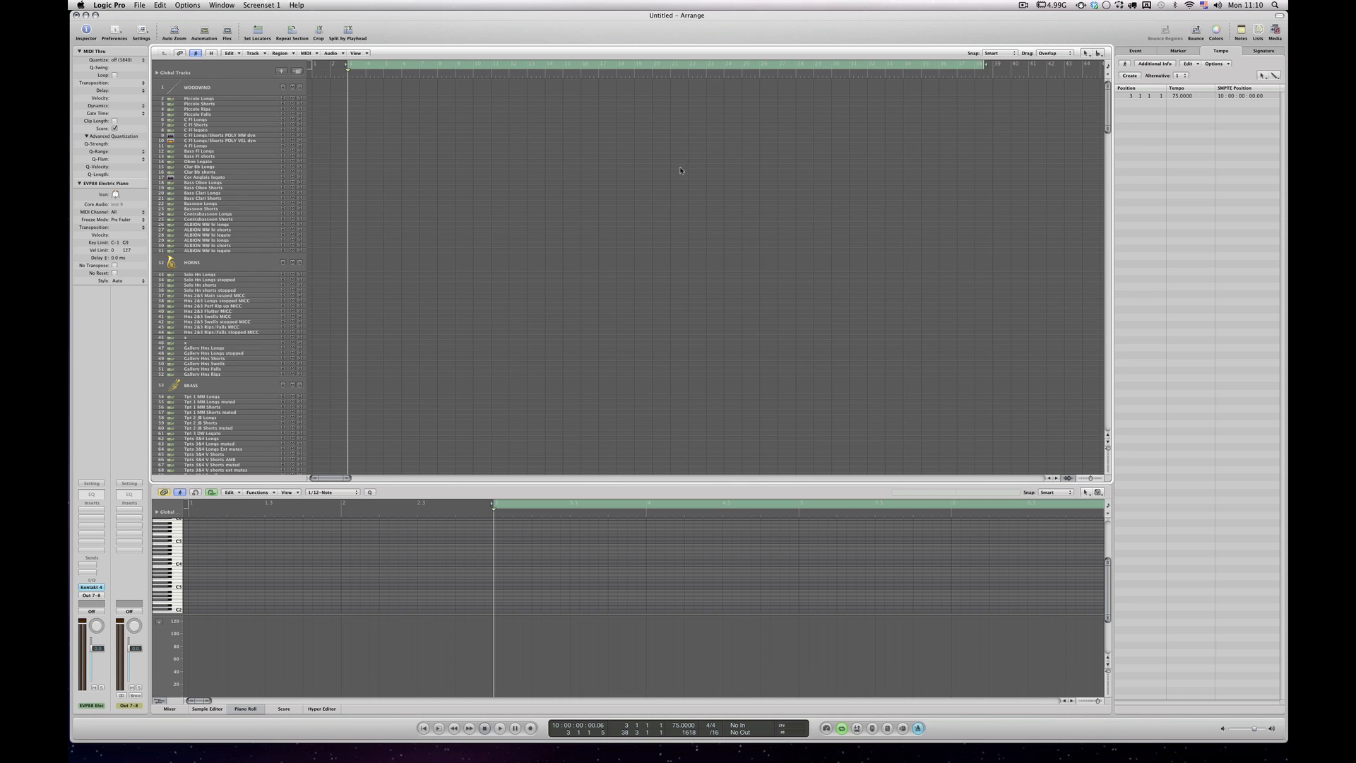
pyautogui.moveTo(663, 223)
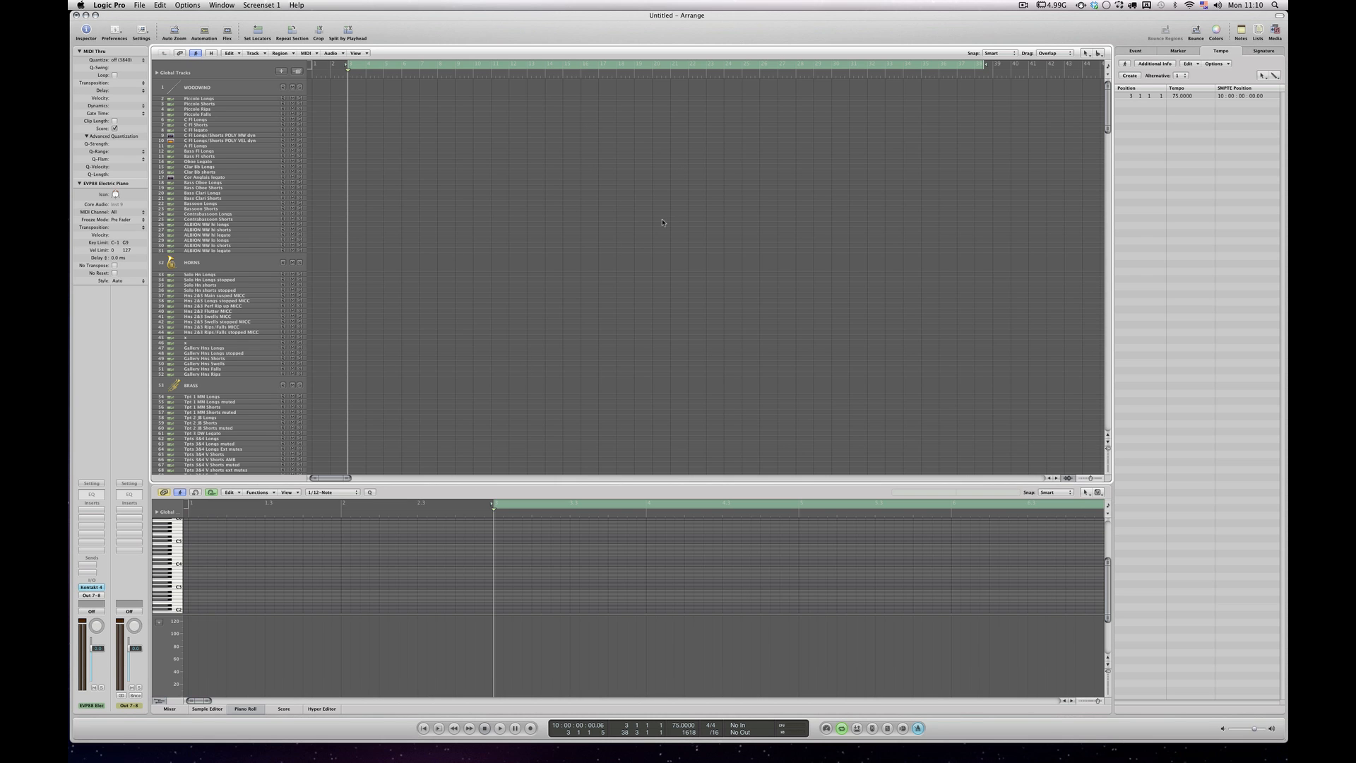
pyautogui.moveTo(682, 243)
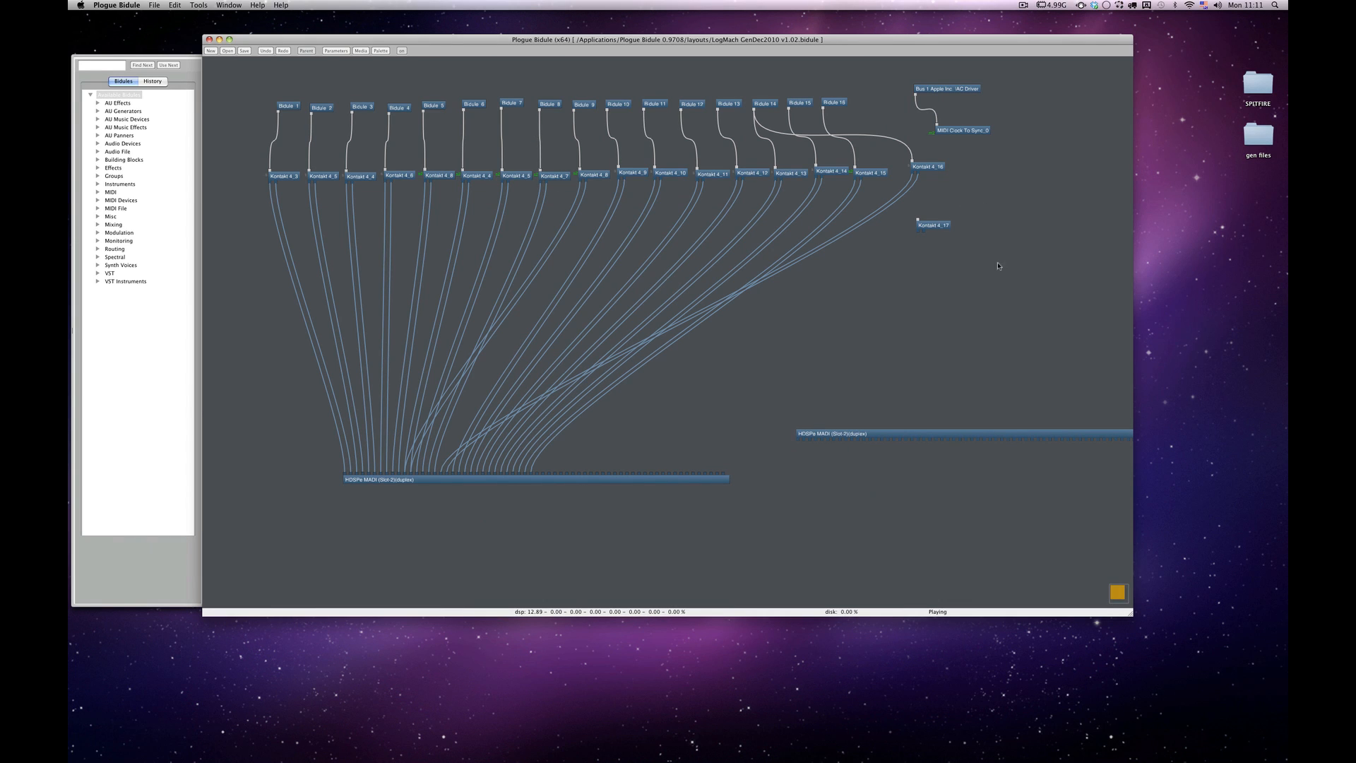
pyautogui.moveTo(359, 116)
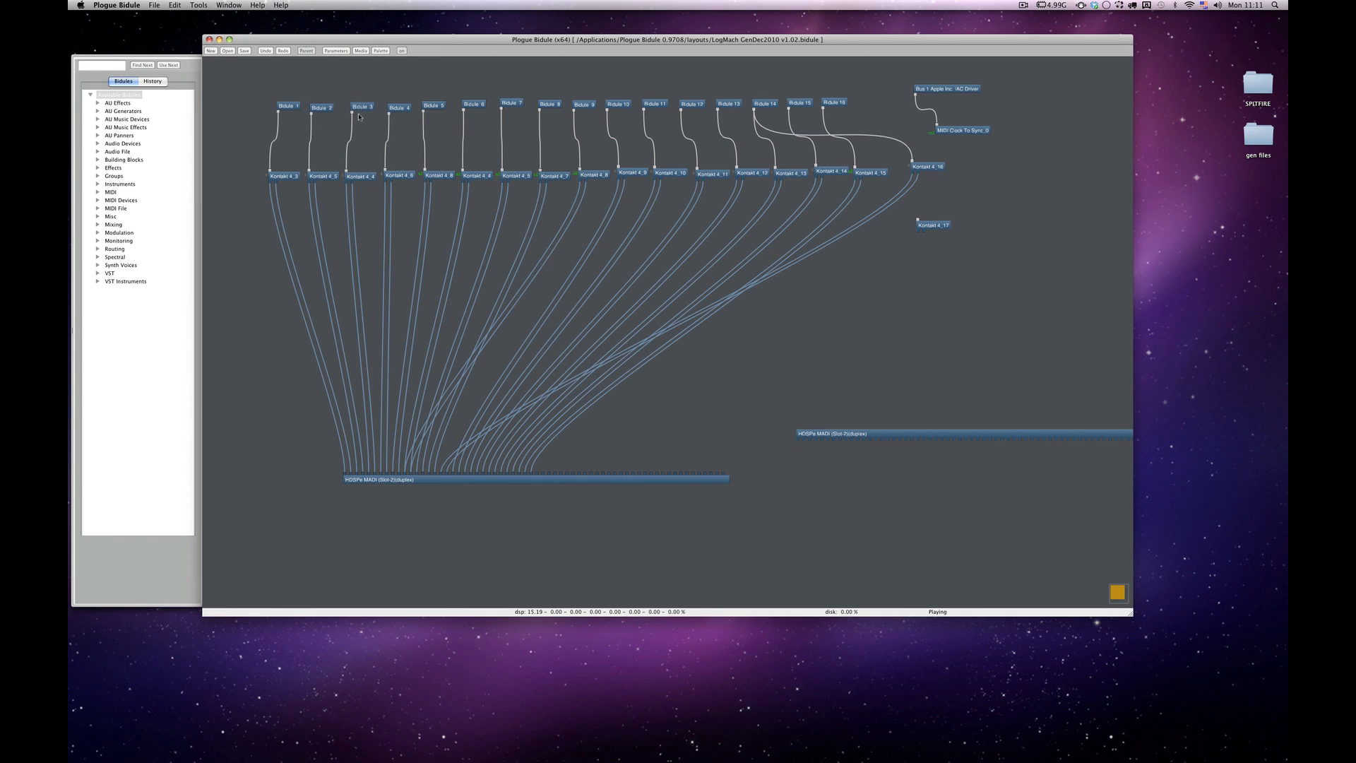
# Step: Close the Kontakt 4_12 plugin window to return to the routing layout
pyautogui.click(833, 103)
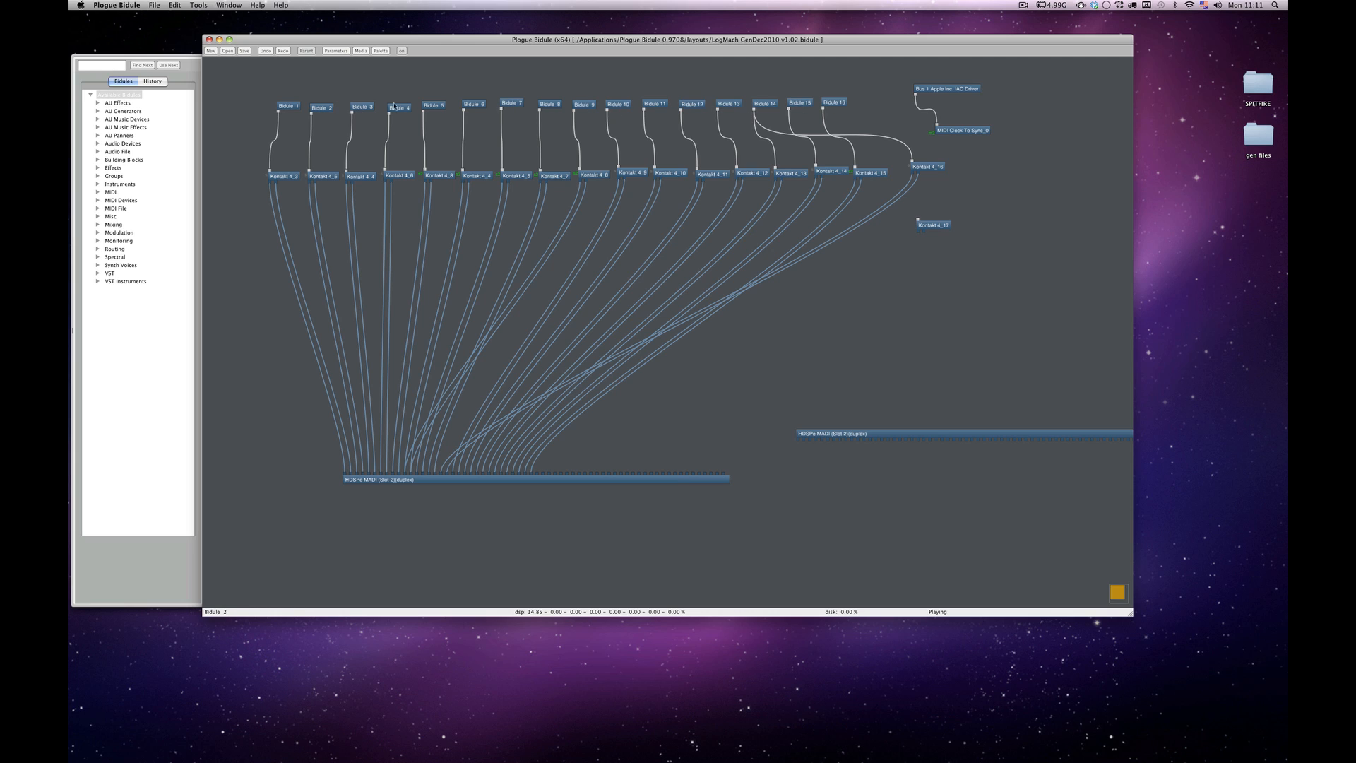
pyautogui.click(321, 175)
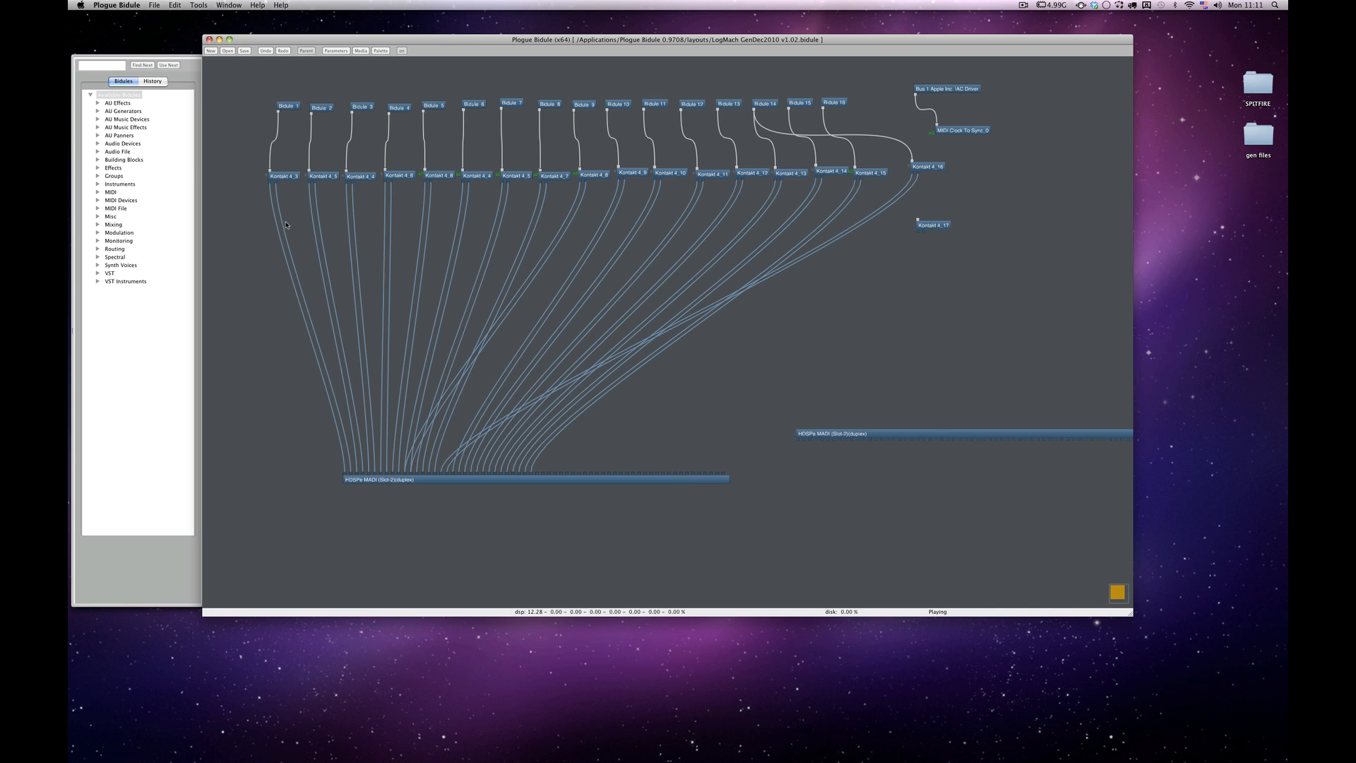
pyautogui.moveTo(718, 190)
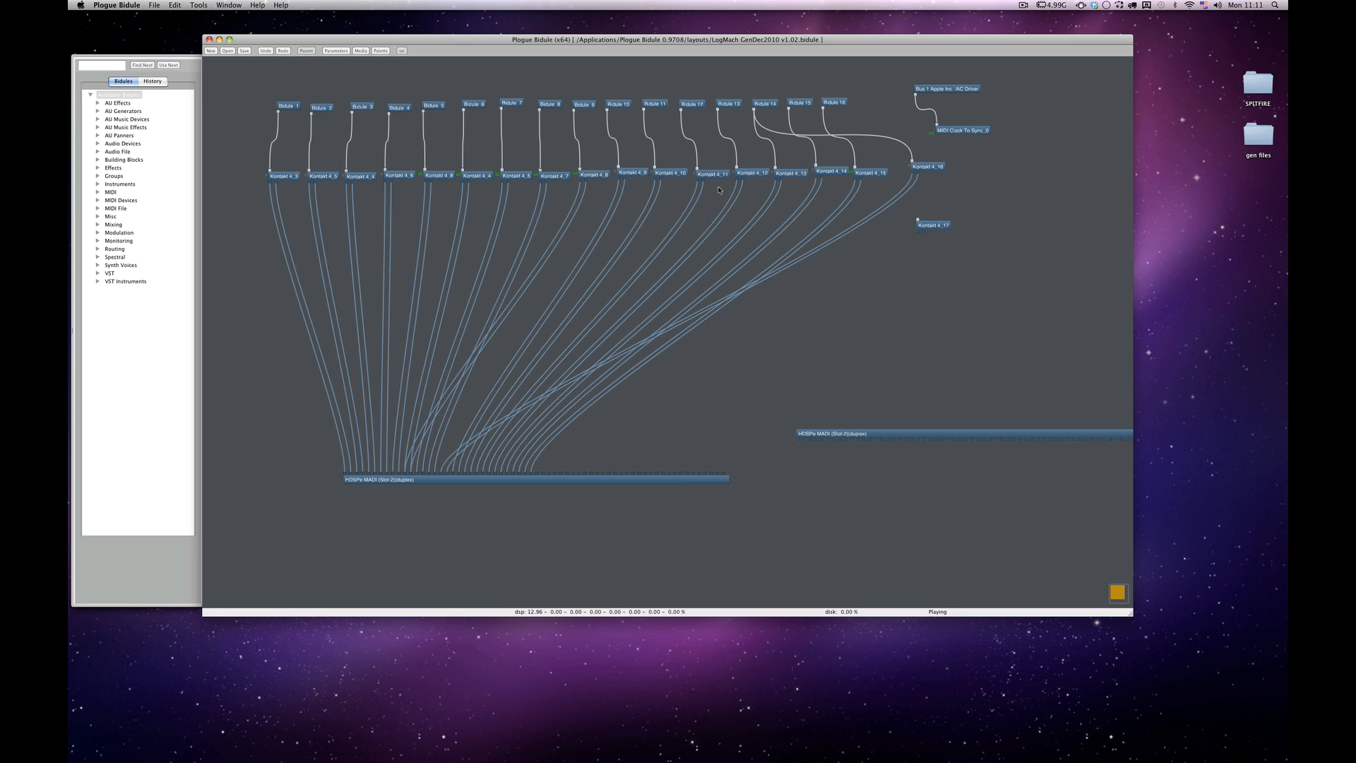
pyautogui.moveTo(566, 208)
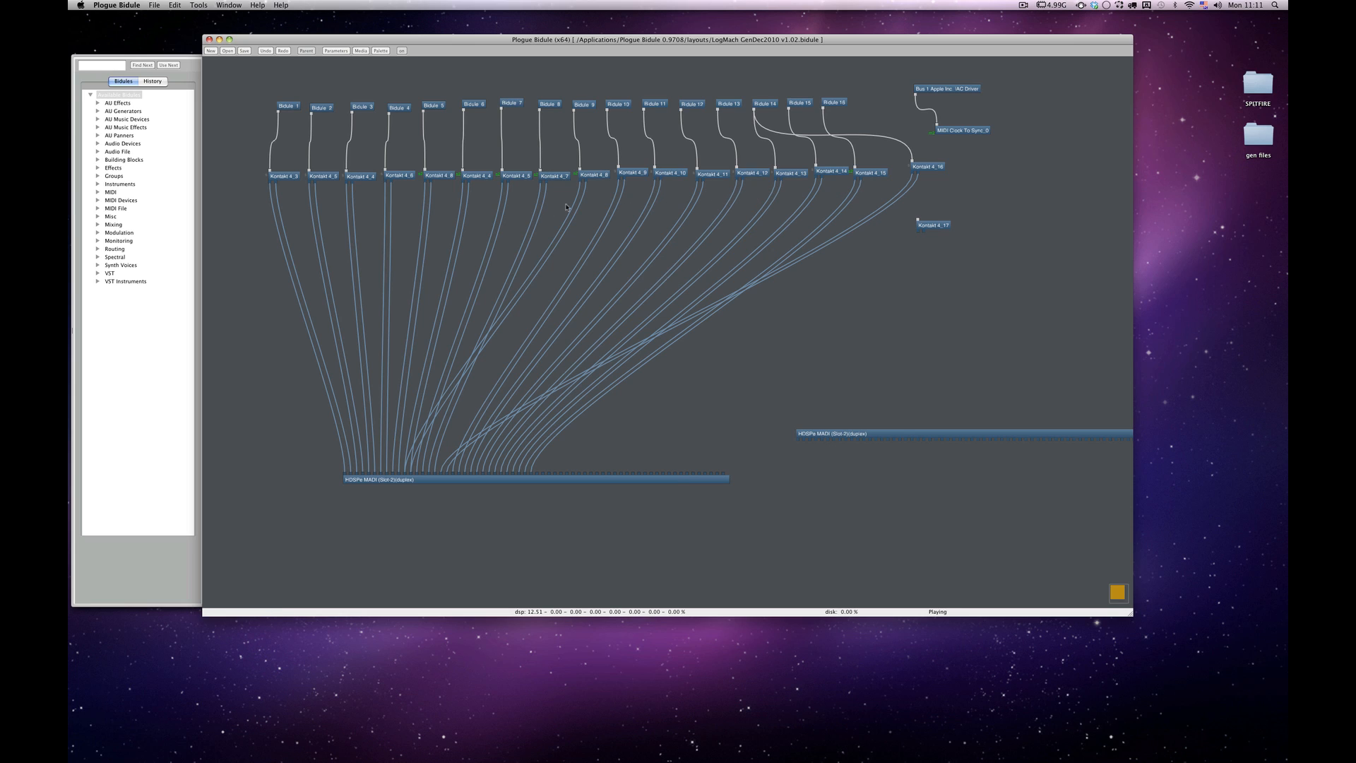
pyautogui.click(752, 173)
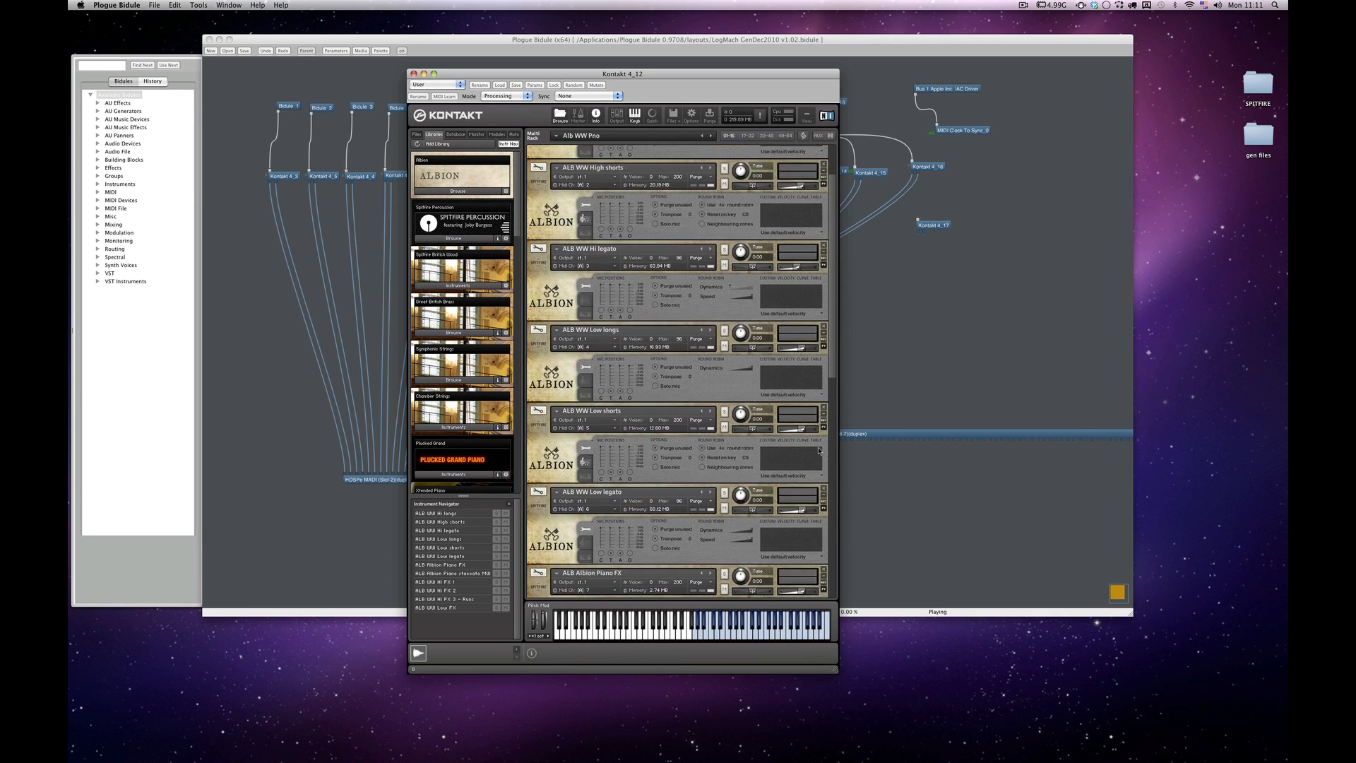
# Step: Briefly select the HDSPe MADI output bidule, then deselect it
pyautogui.scroll(-3)
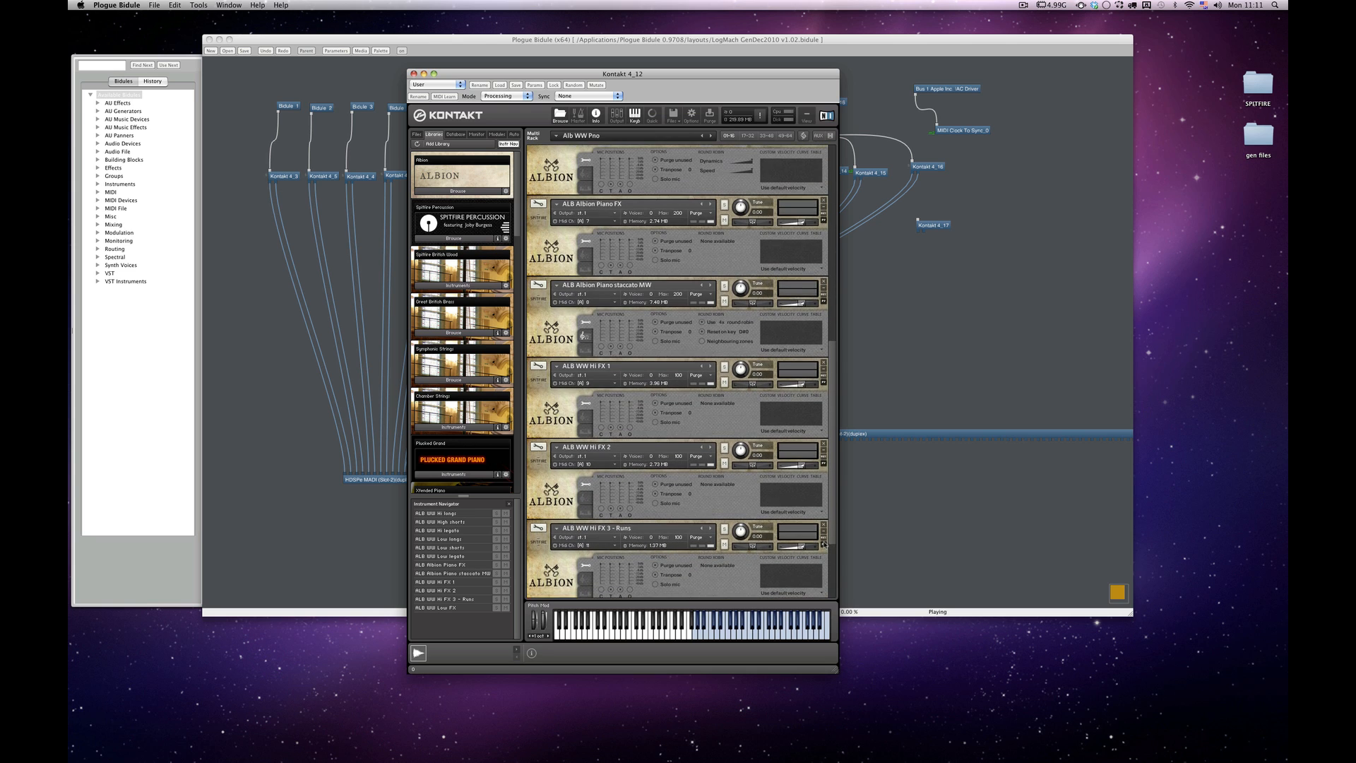
pyautogui.scroll(3)
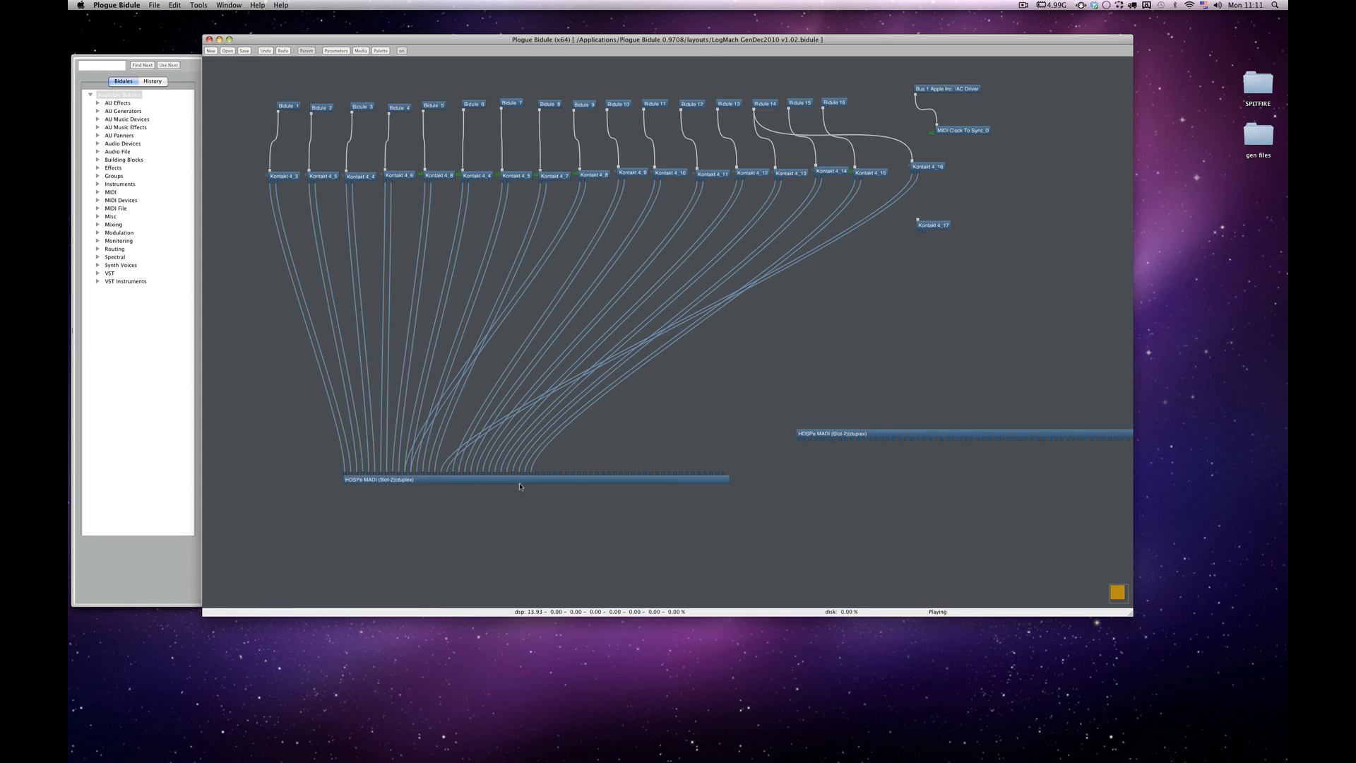
pyautogui.click(536, 479)
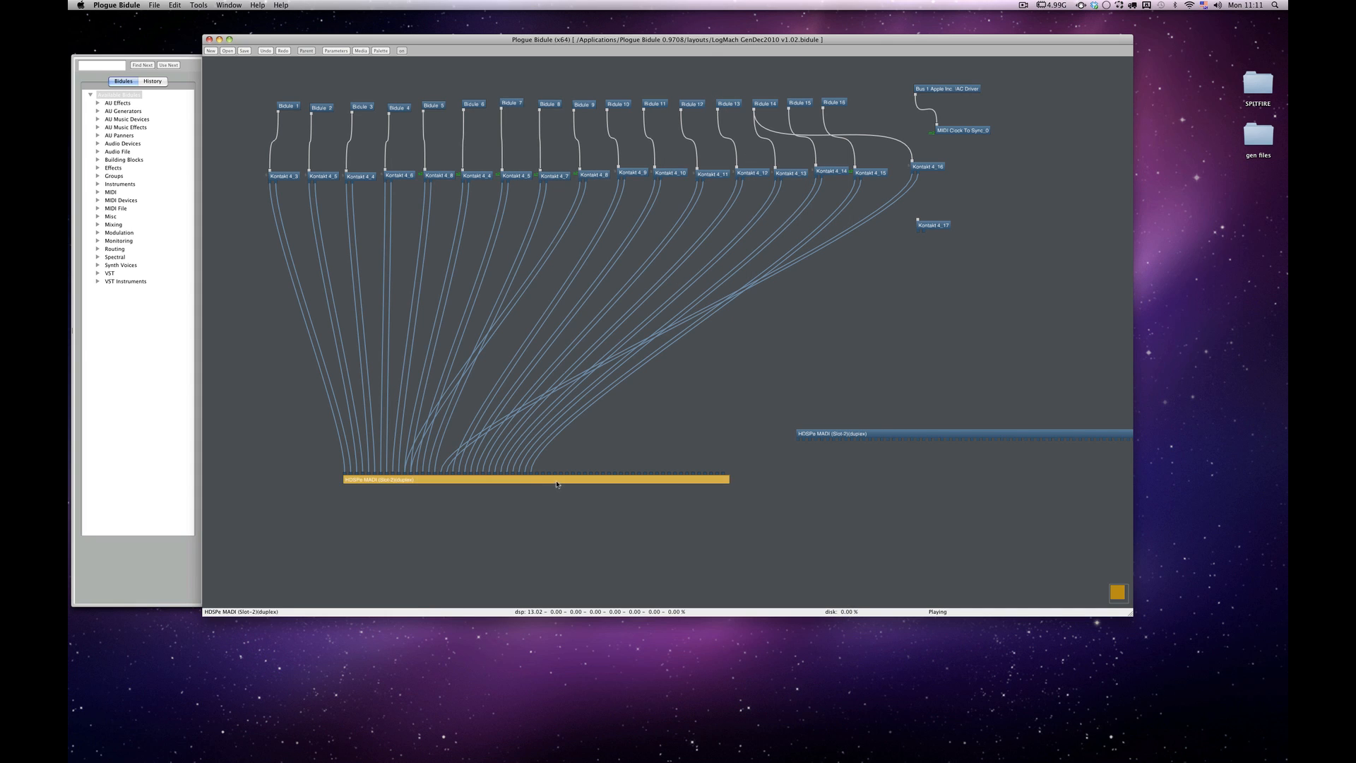
pyautogui.click(506, 534)
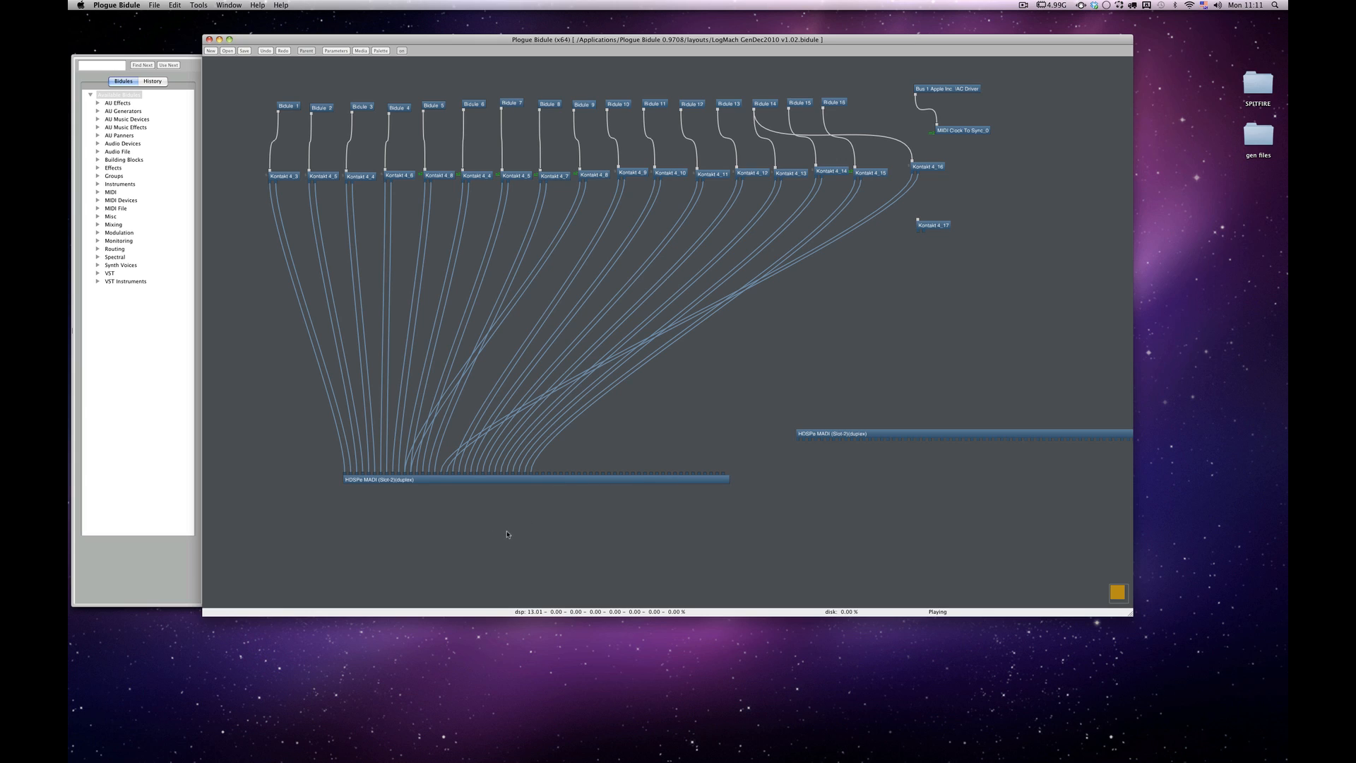
pyautogui.moveTo(423, 543)
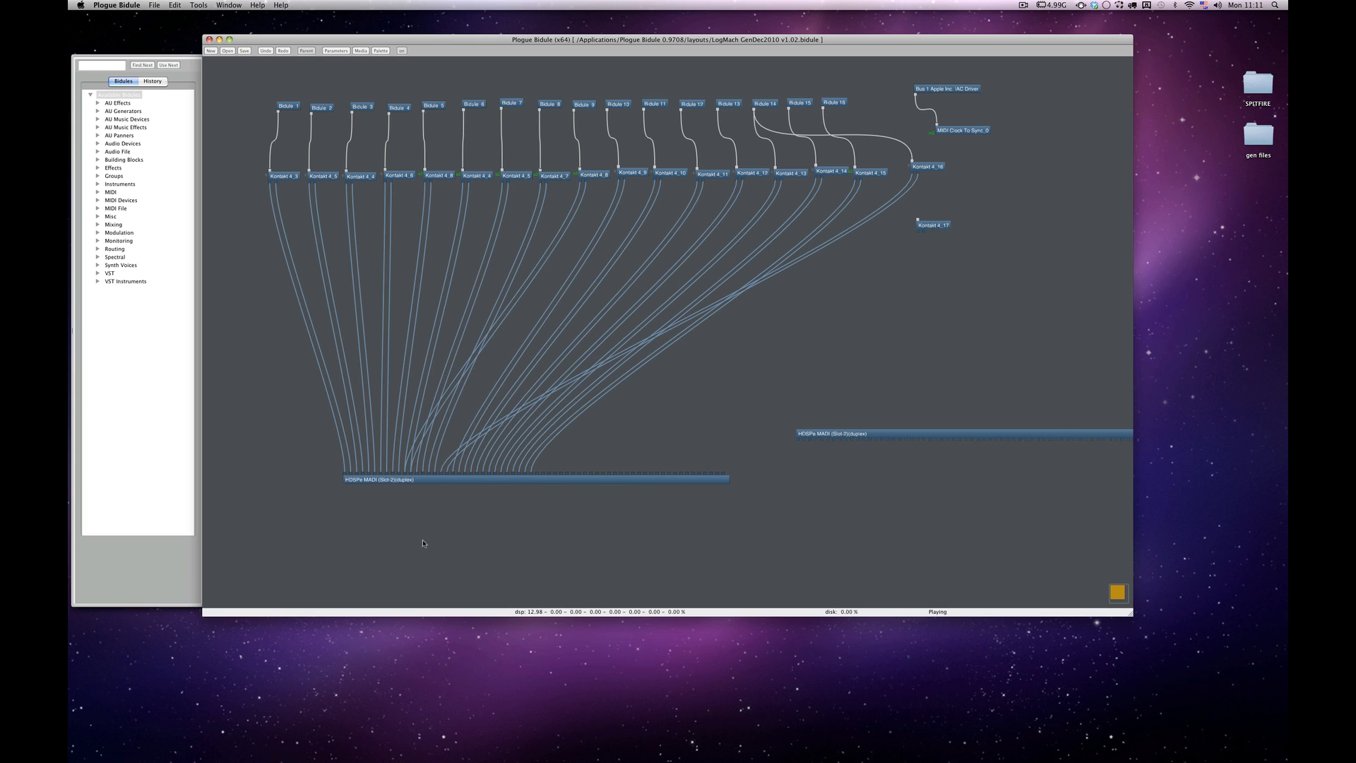
pyautogui.moveTo(464, 539)
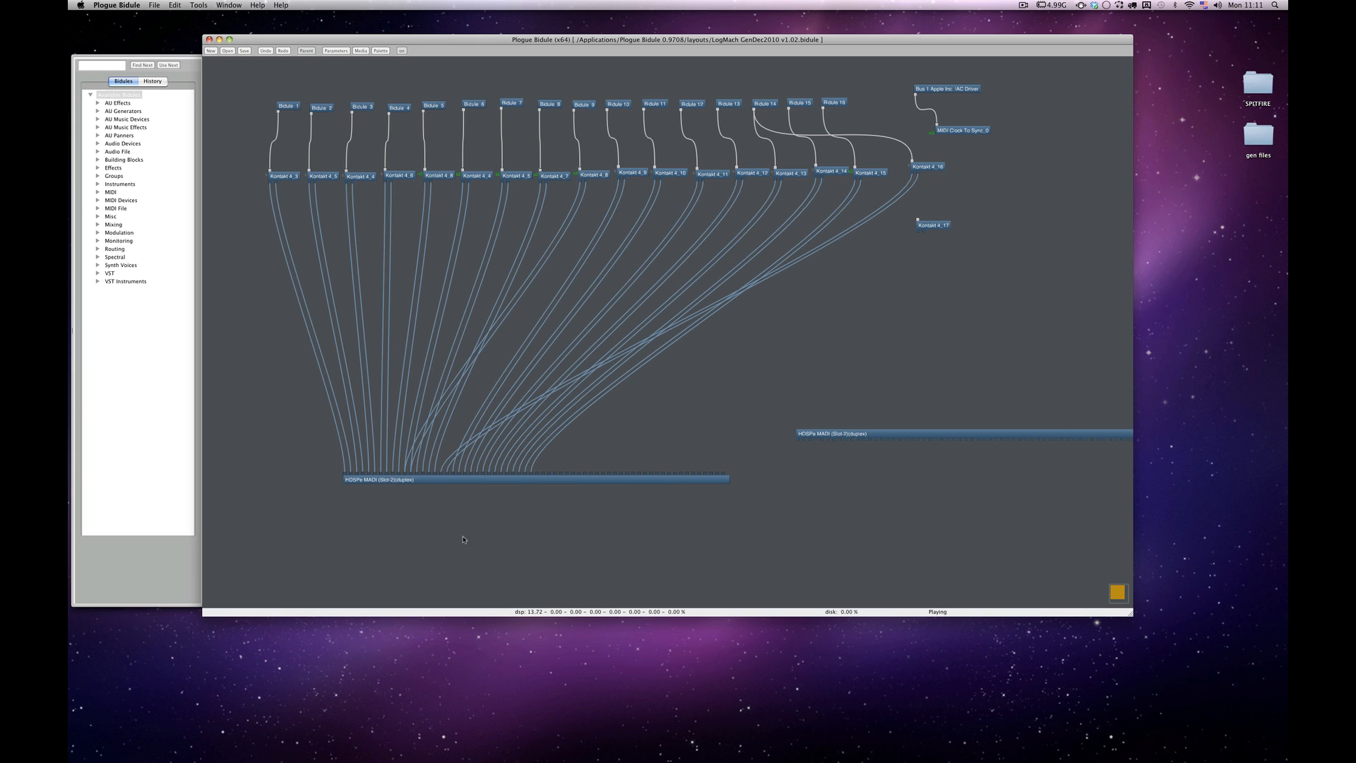
pyautogui.moveTo(427, 497)
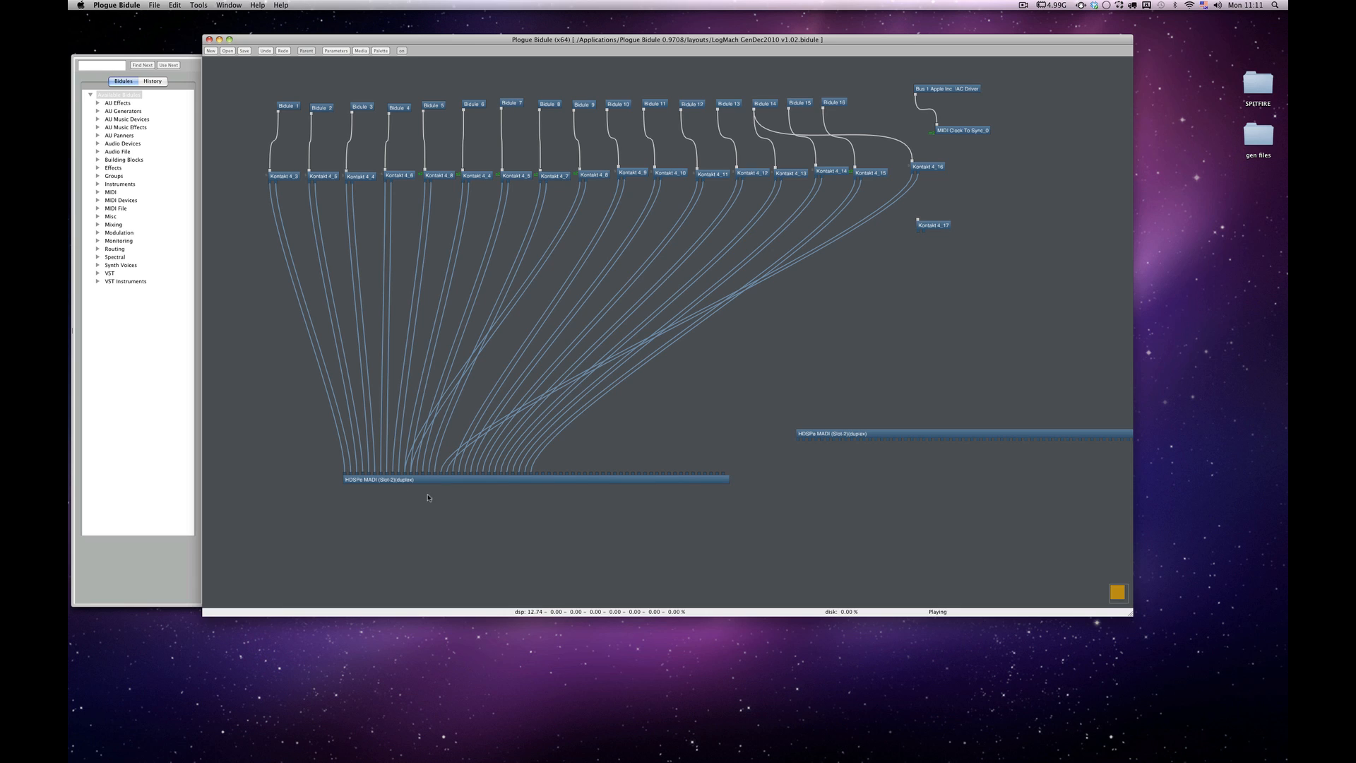
pyautogui.moveTo(594, 516)
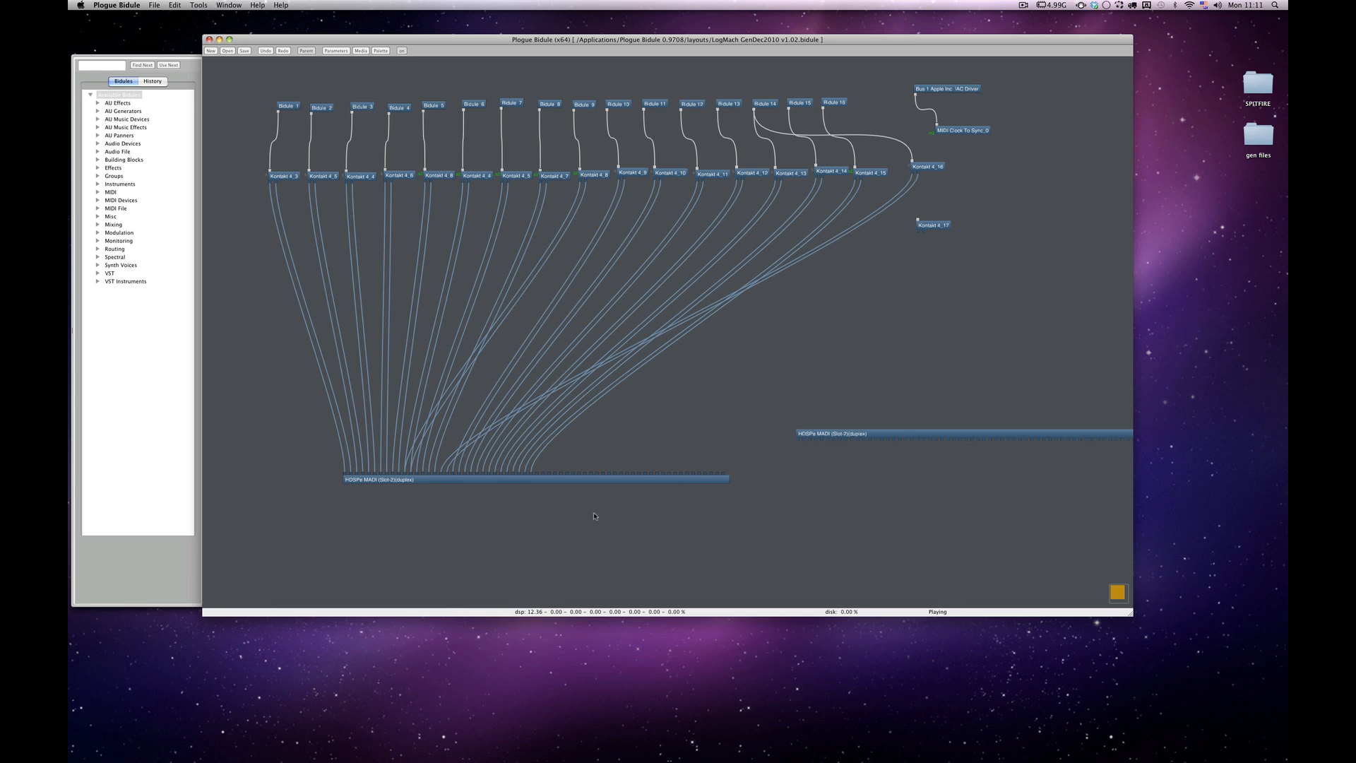
pyautogui.moveTo(586, 517)
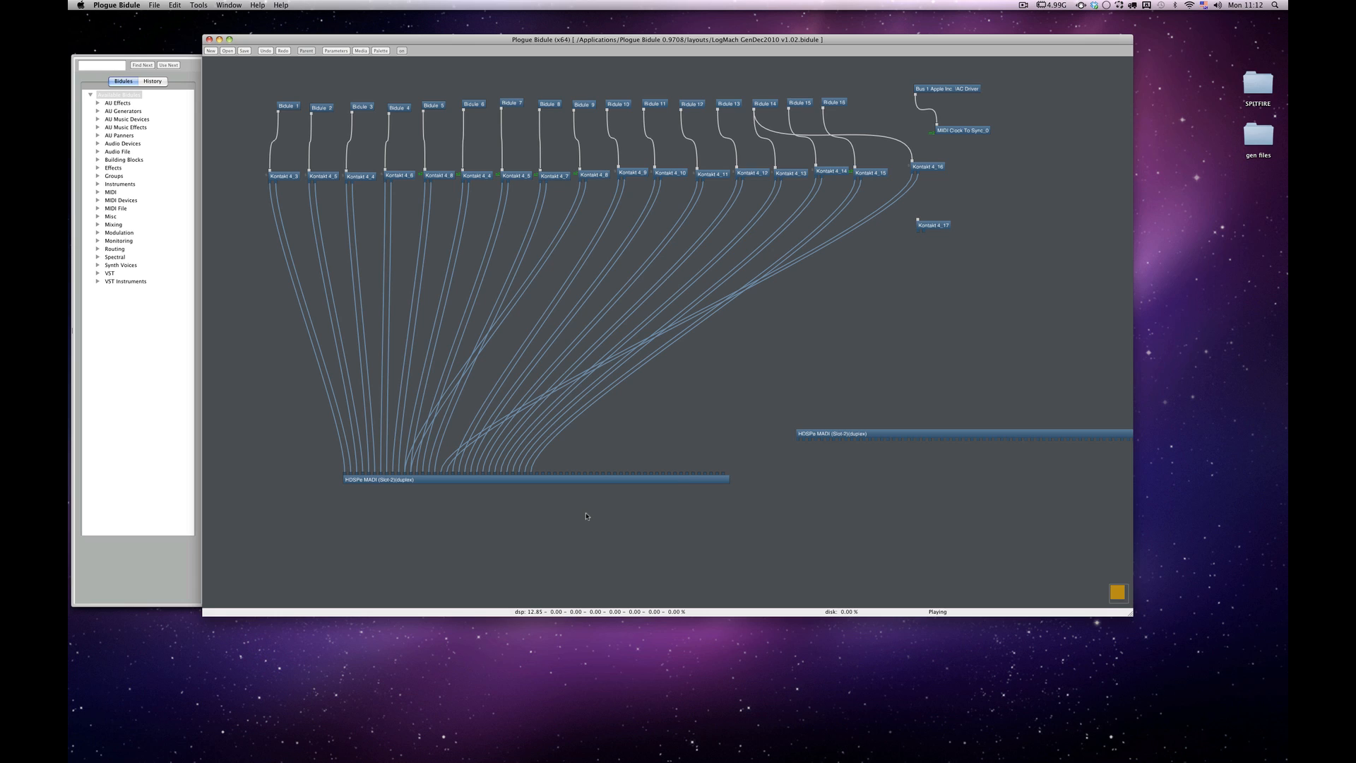
pyautogui.moveTo(602, 199)
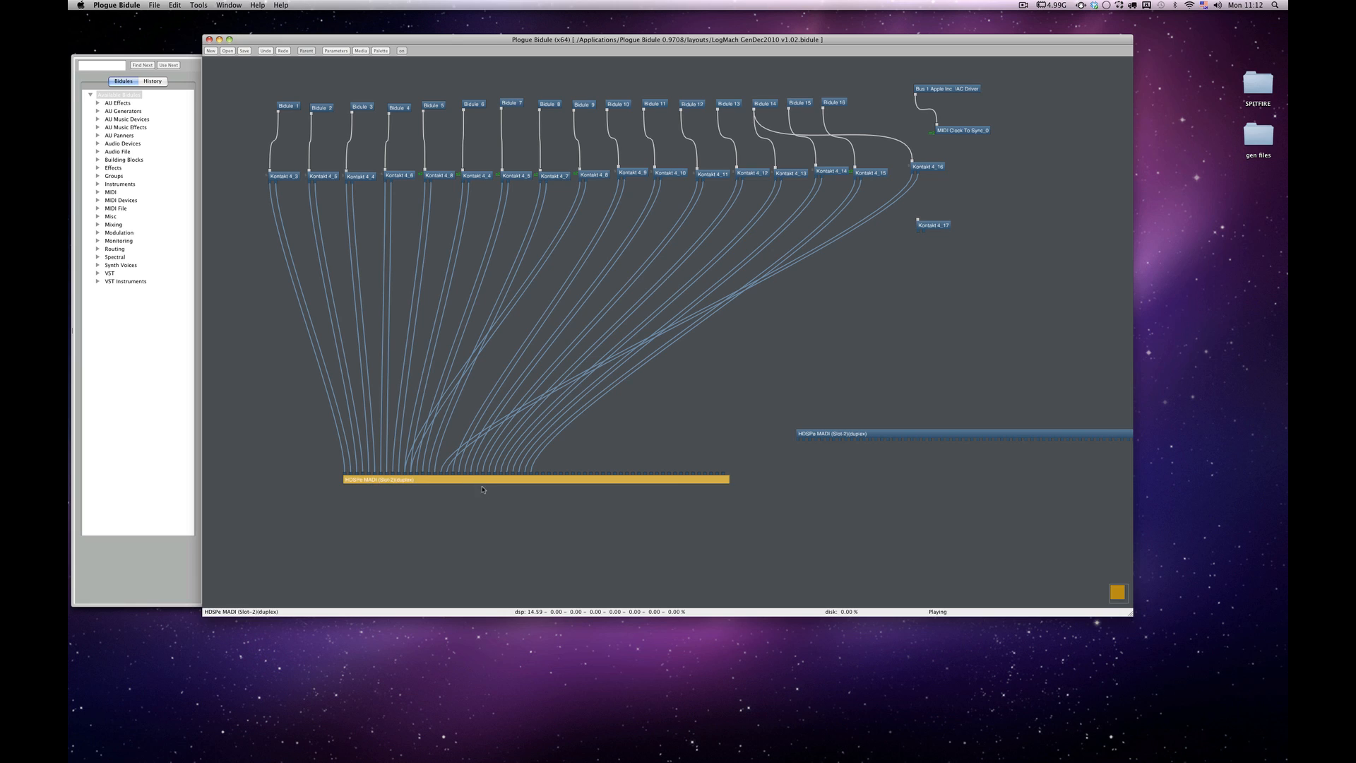
pyautogui.click(521, 536)
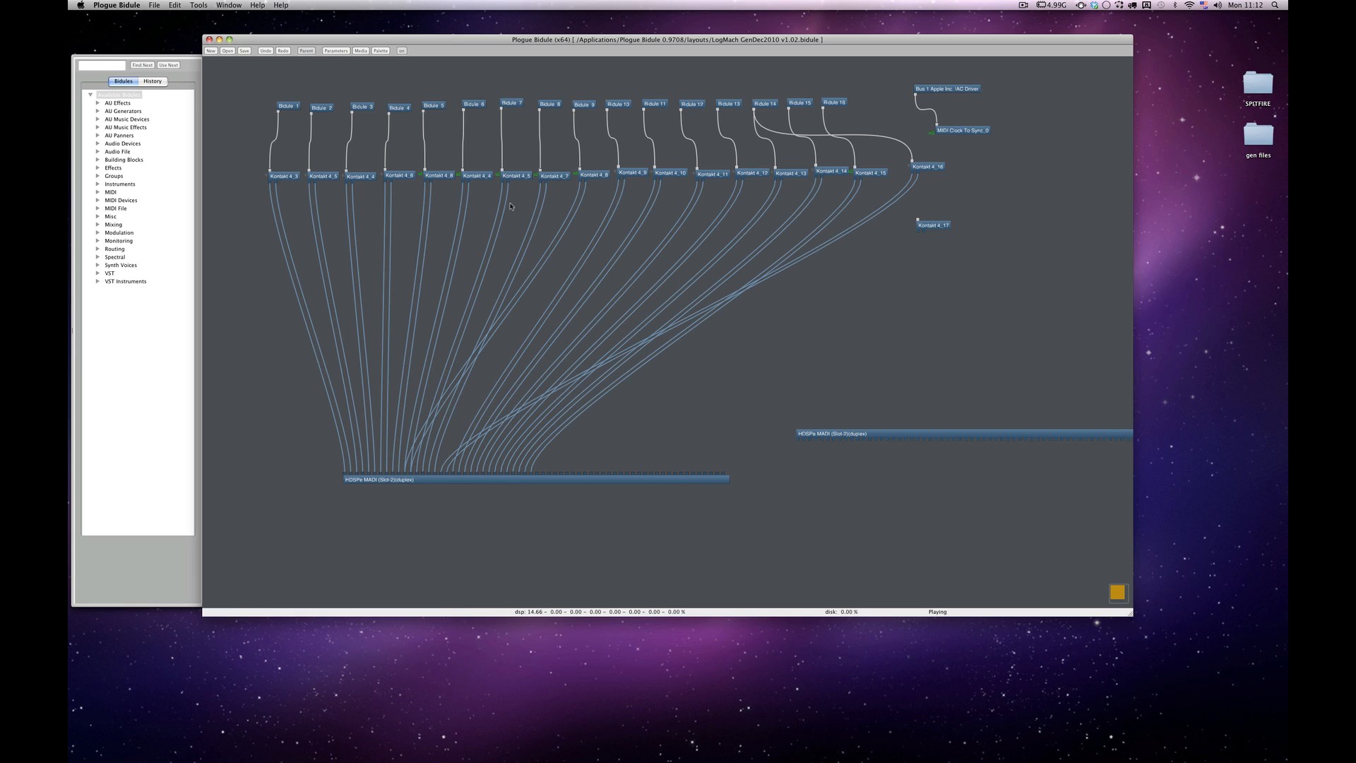
pyautogui.moveTo(389, 429)
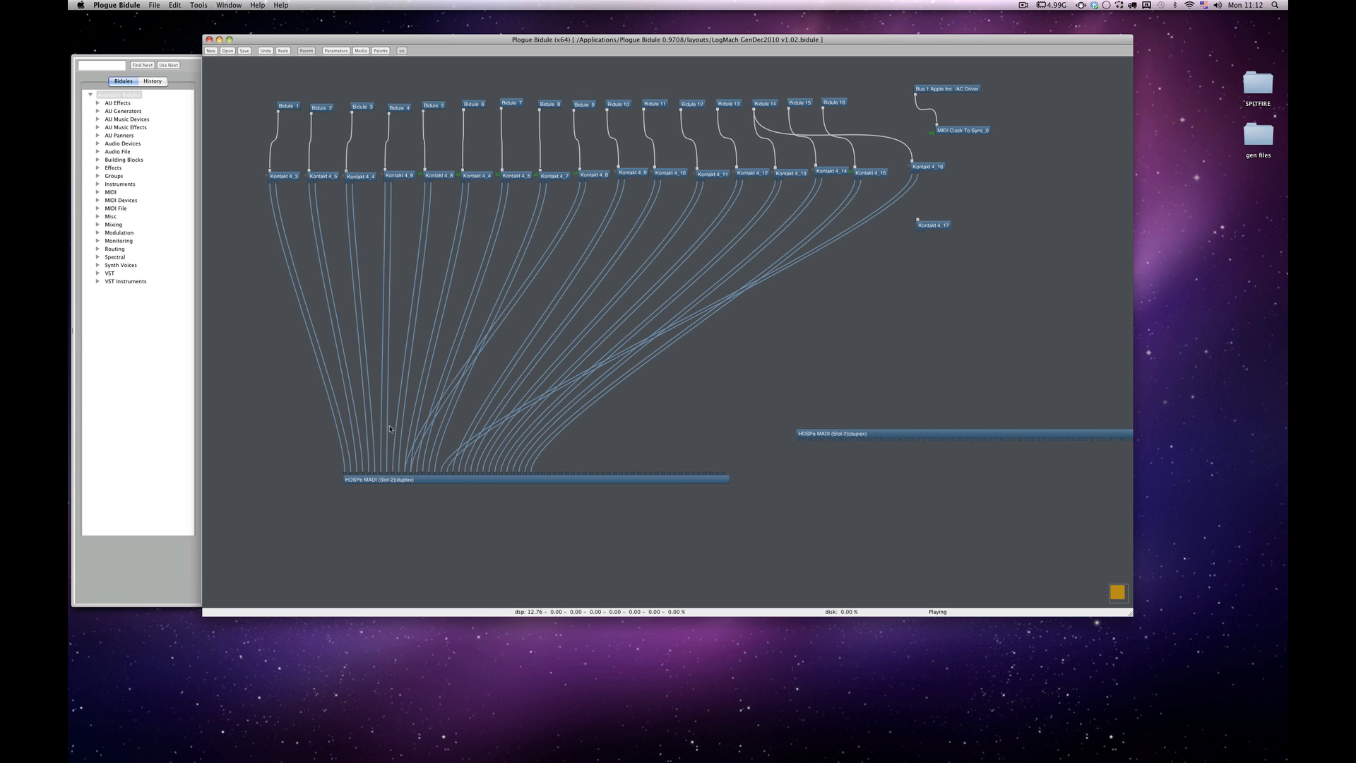
pyautogui.moveTo(531, 529)
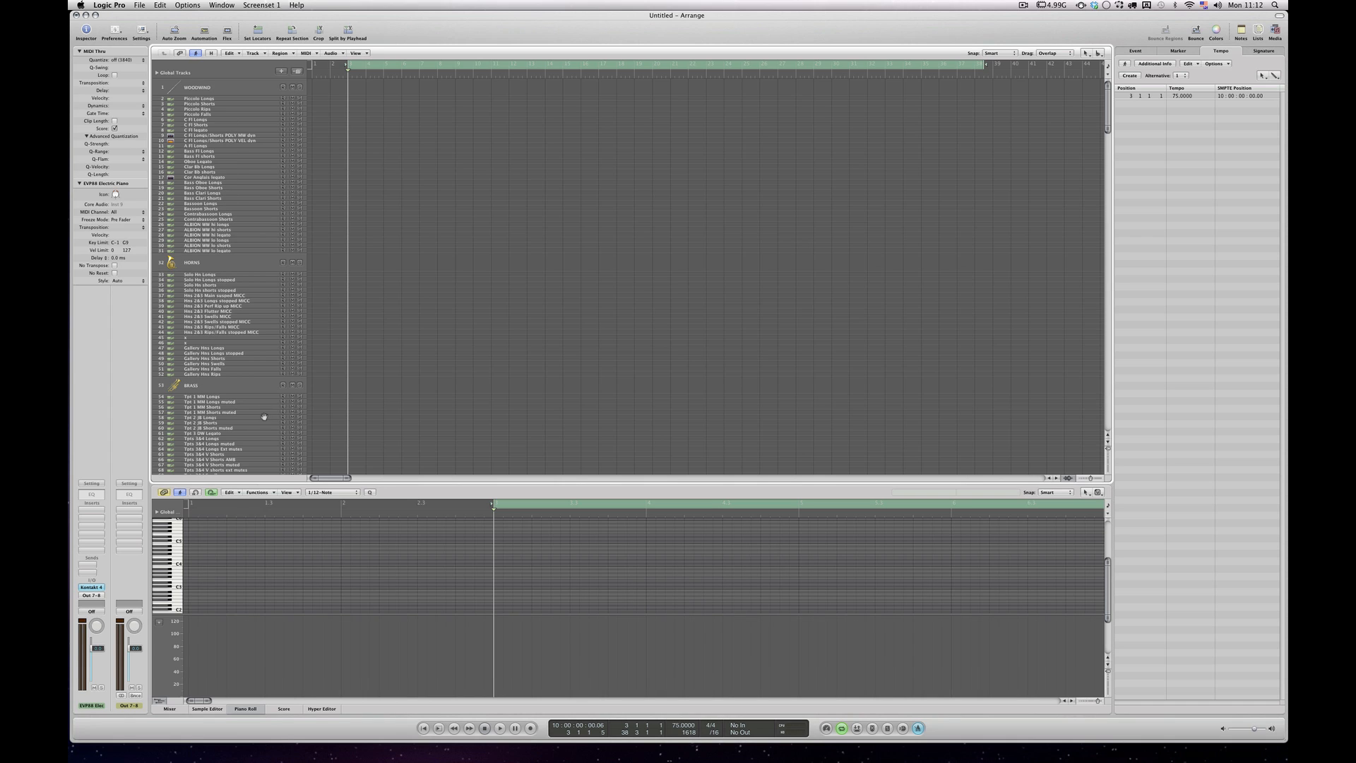
pyautogui.moveTo(269, 404)
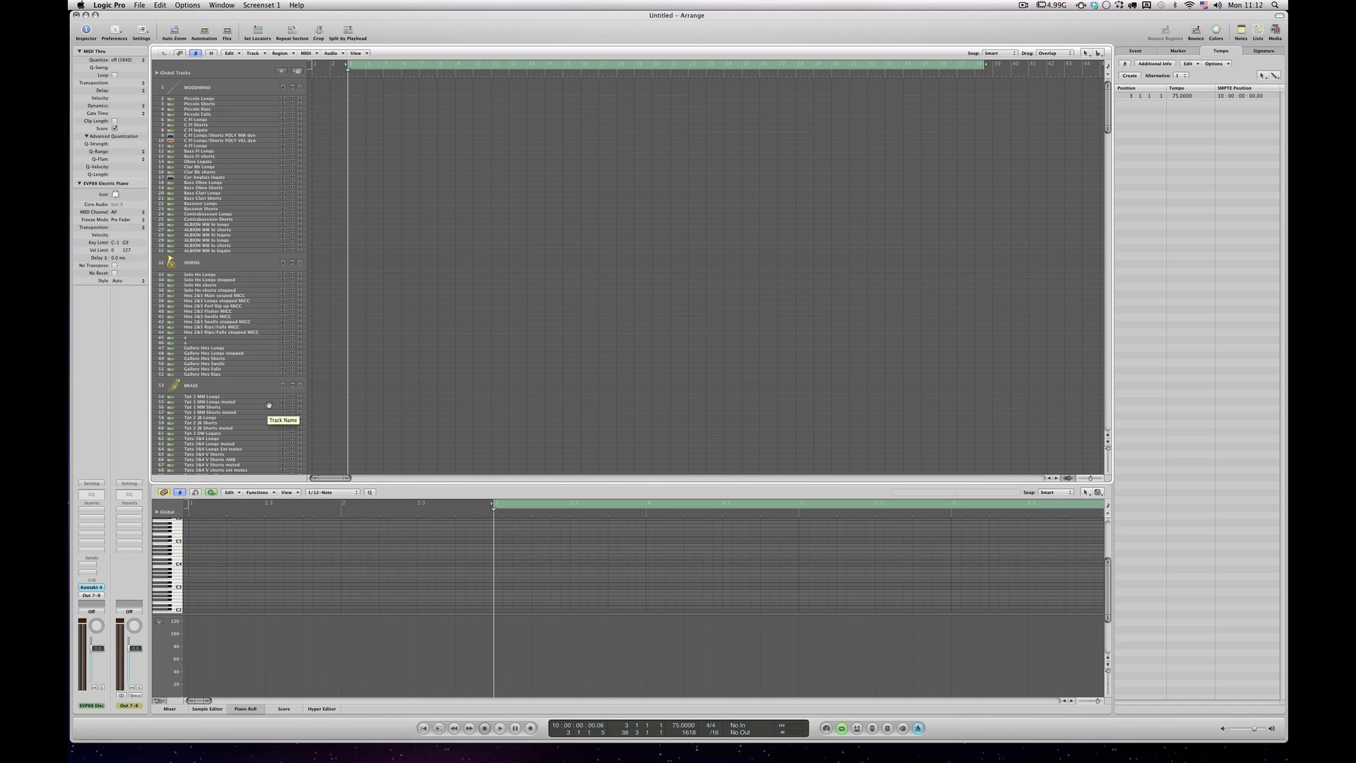
pyautogui.moveTo(497, 350)
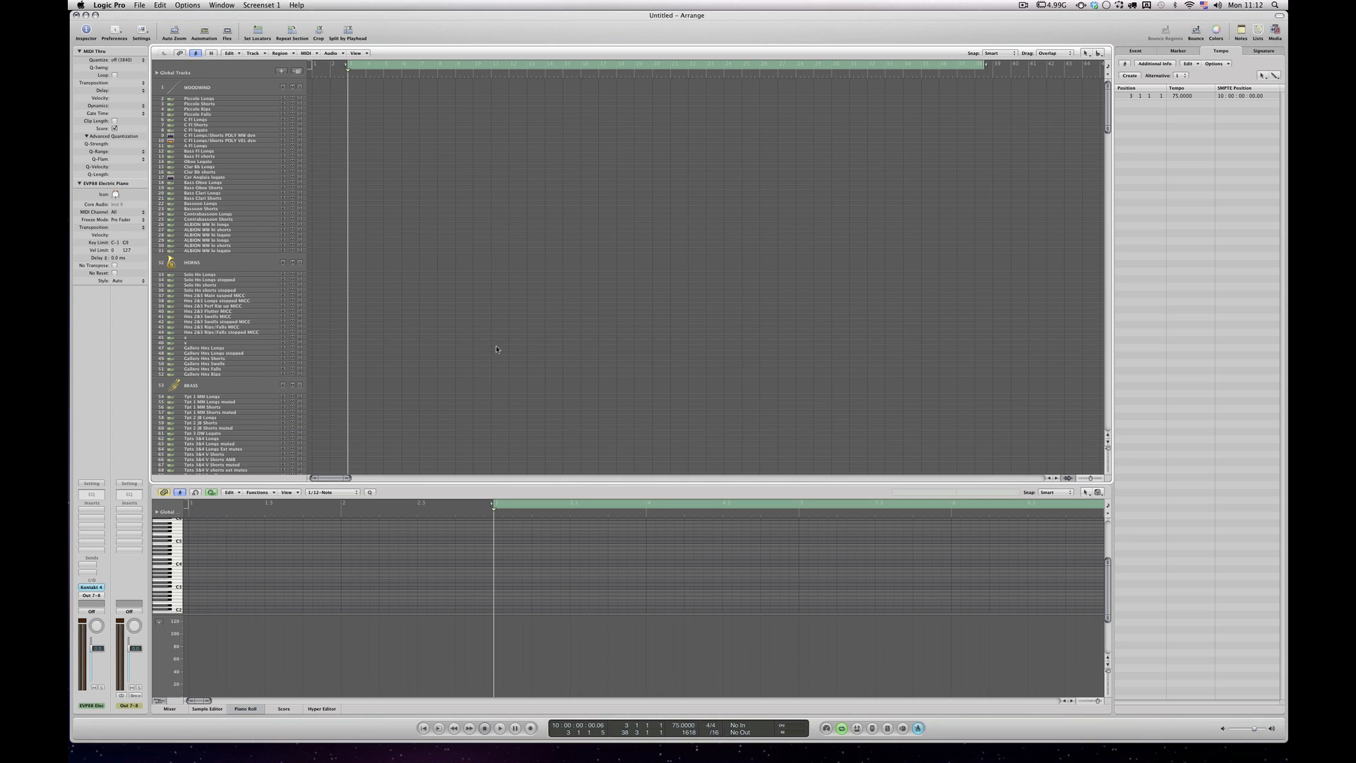
pyautogui.moveTo(647, 161)
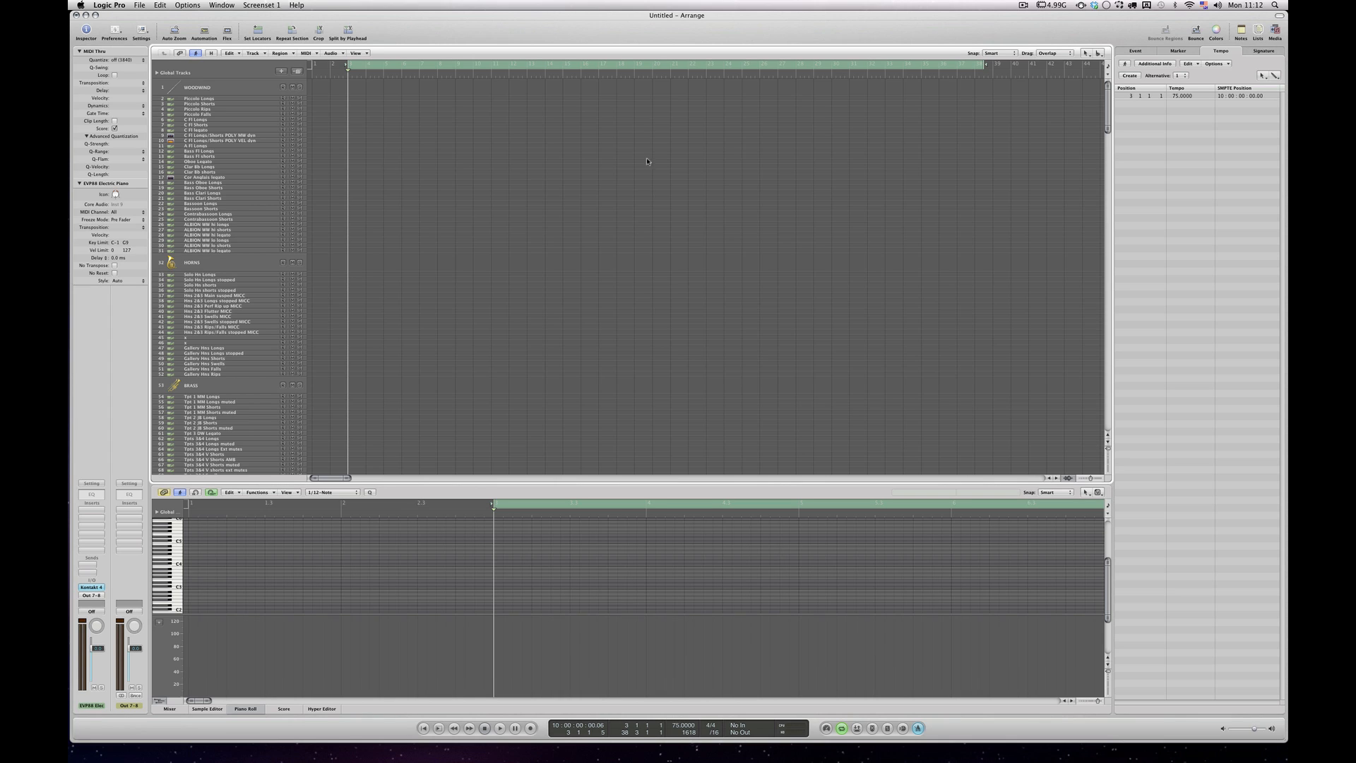
pyautogui.moveTo(686, 415)
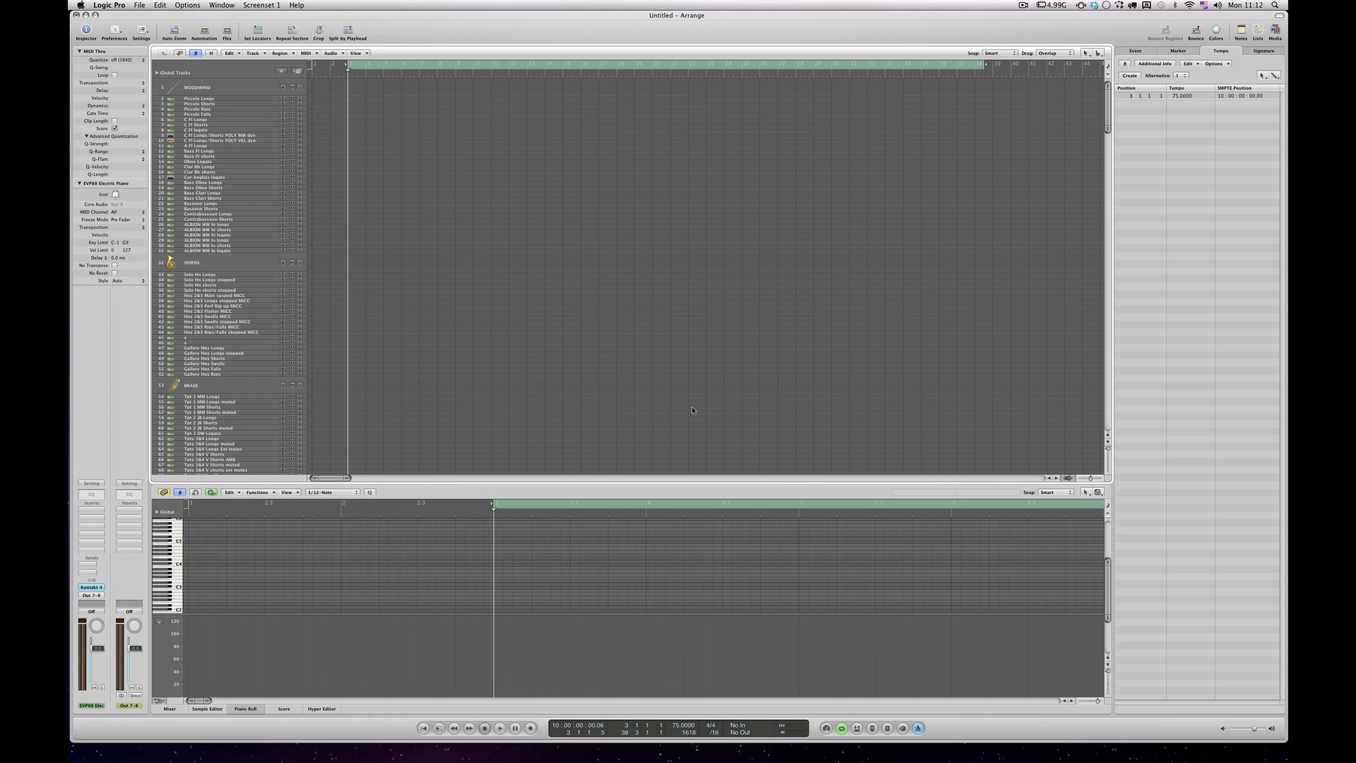
pyautogui.moveTo(690, 411)
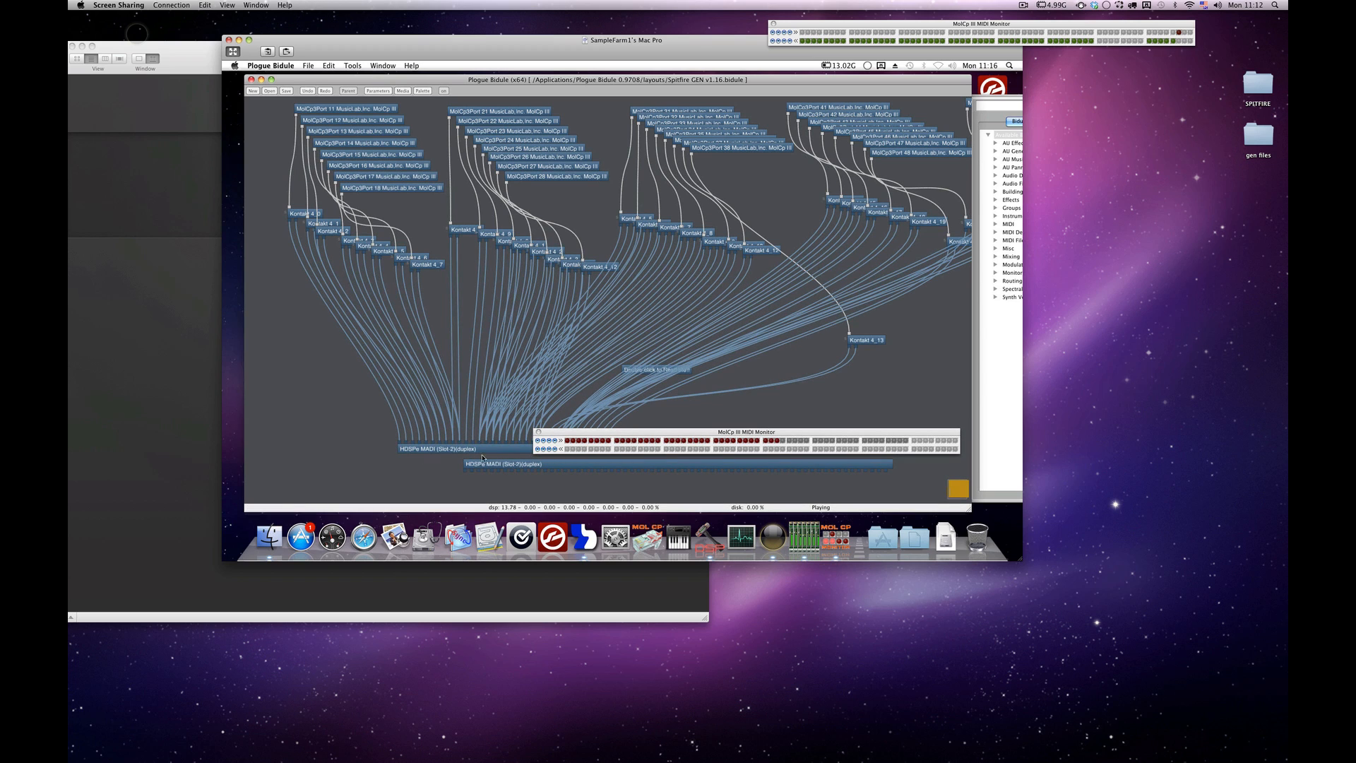
# Step: Briefly select the HDSPe MADI output bidule, then select the Kontakt 4_0 instance
pyautogui.click(436, 448)
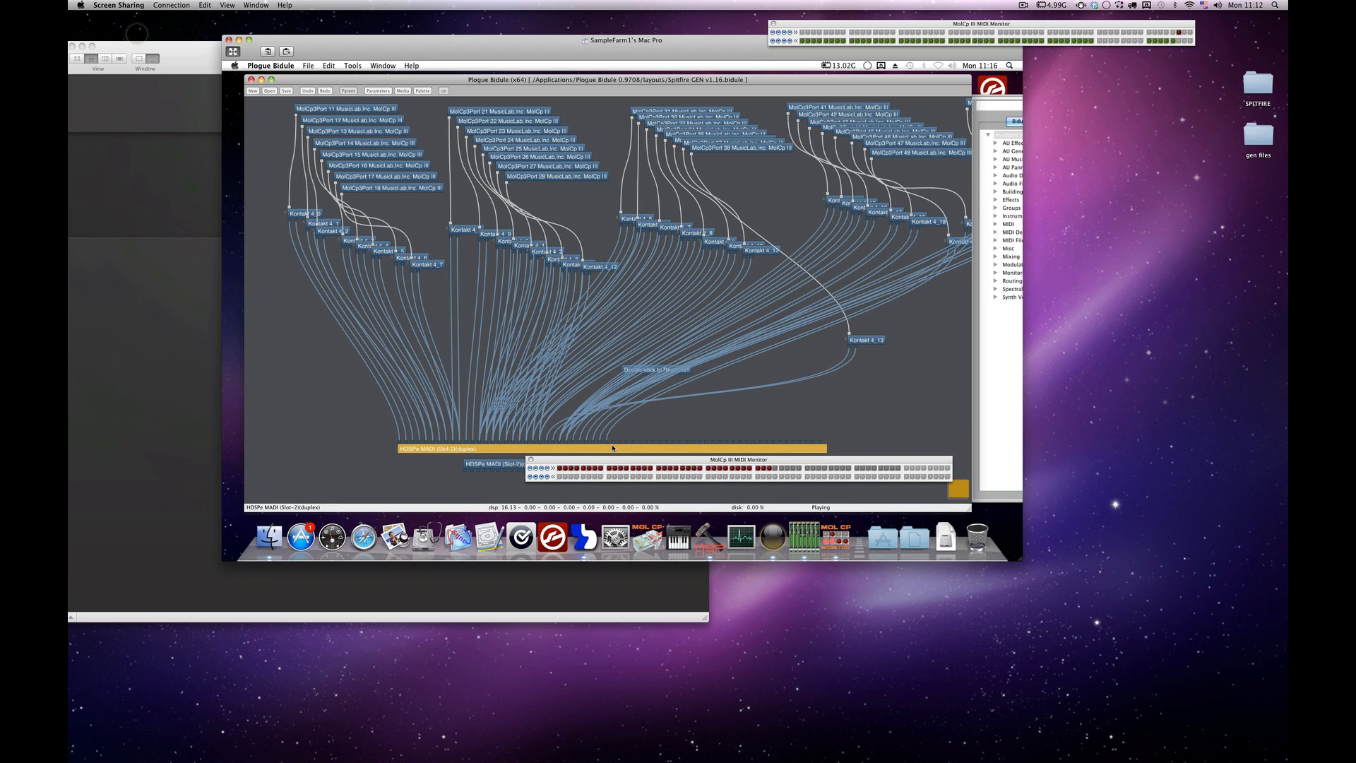
pyautogui.click(436, 447)
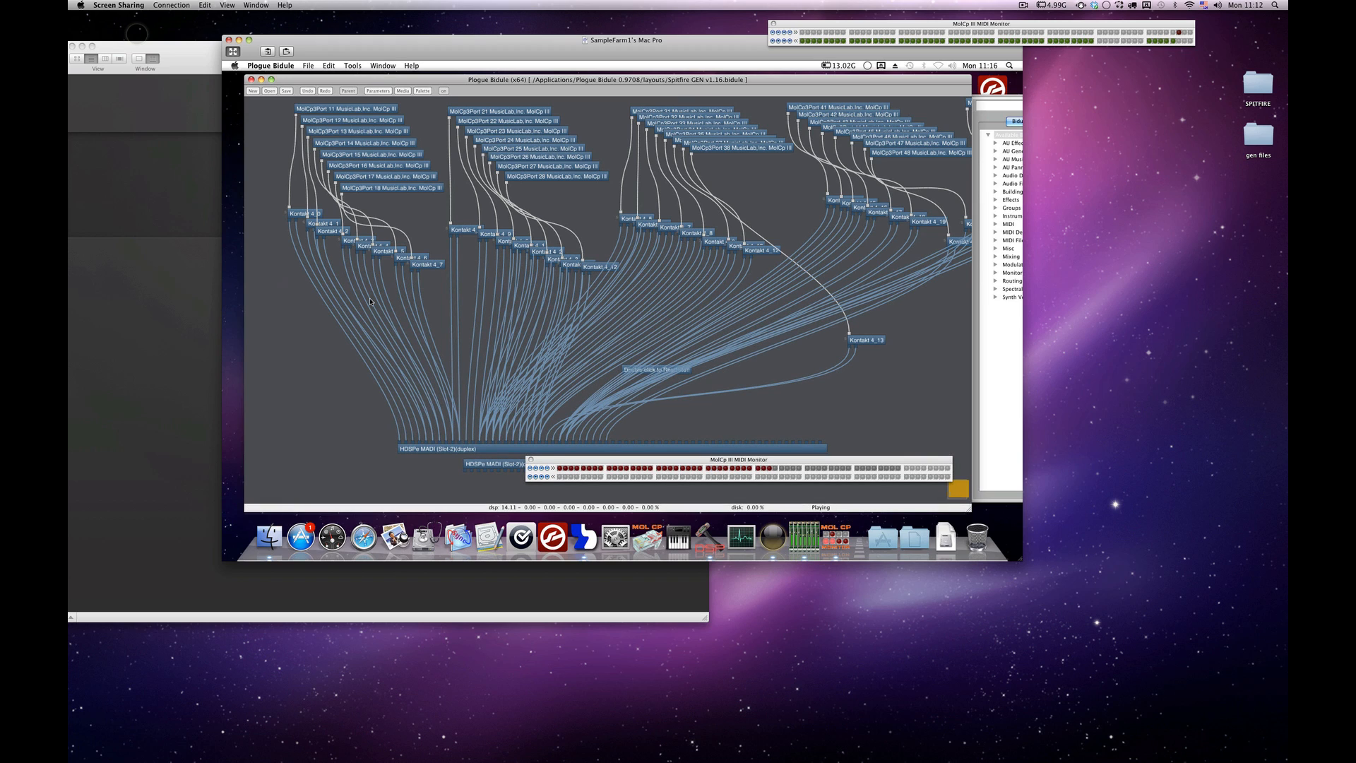
pyautogui.moveTo(448, 286)
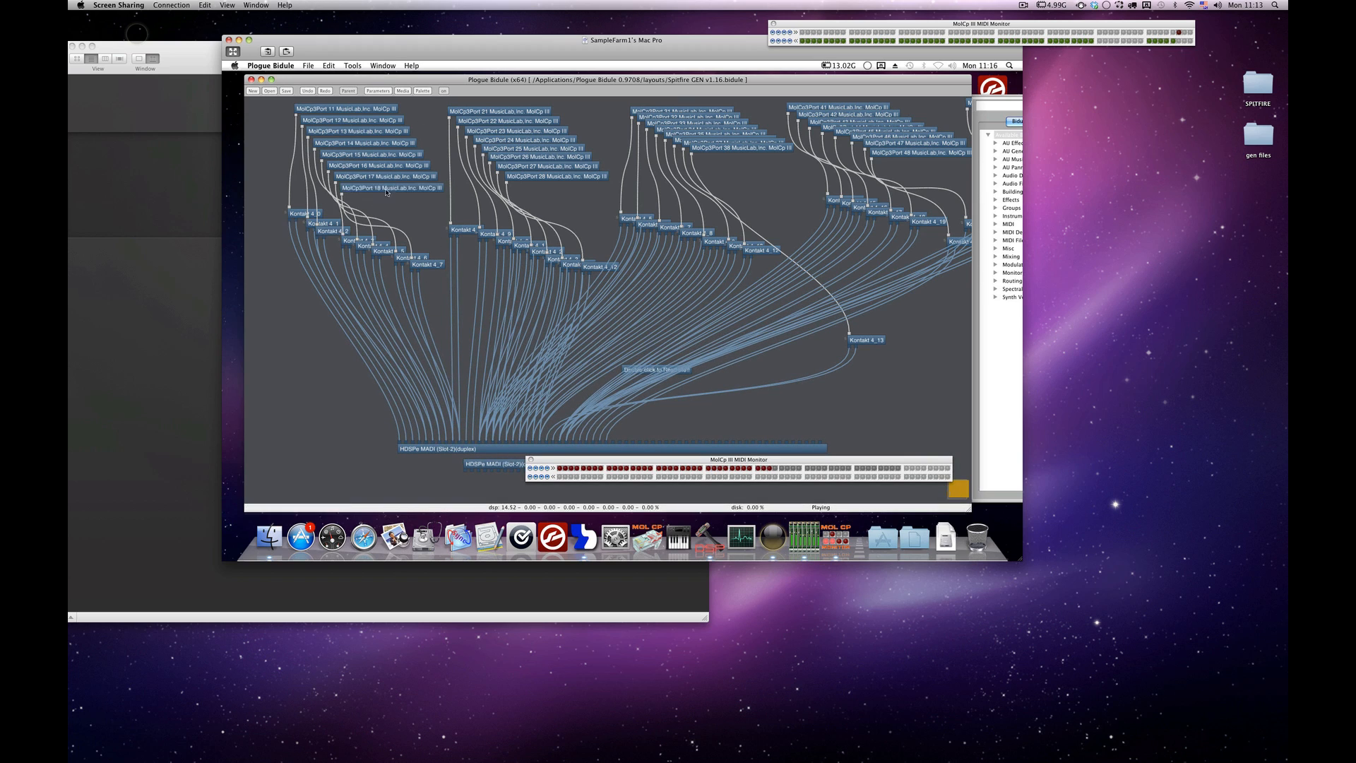
pyautogui.moveTo(728, 254)
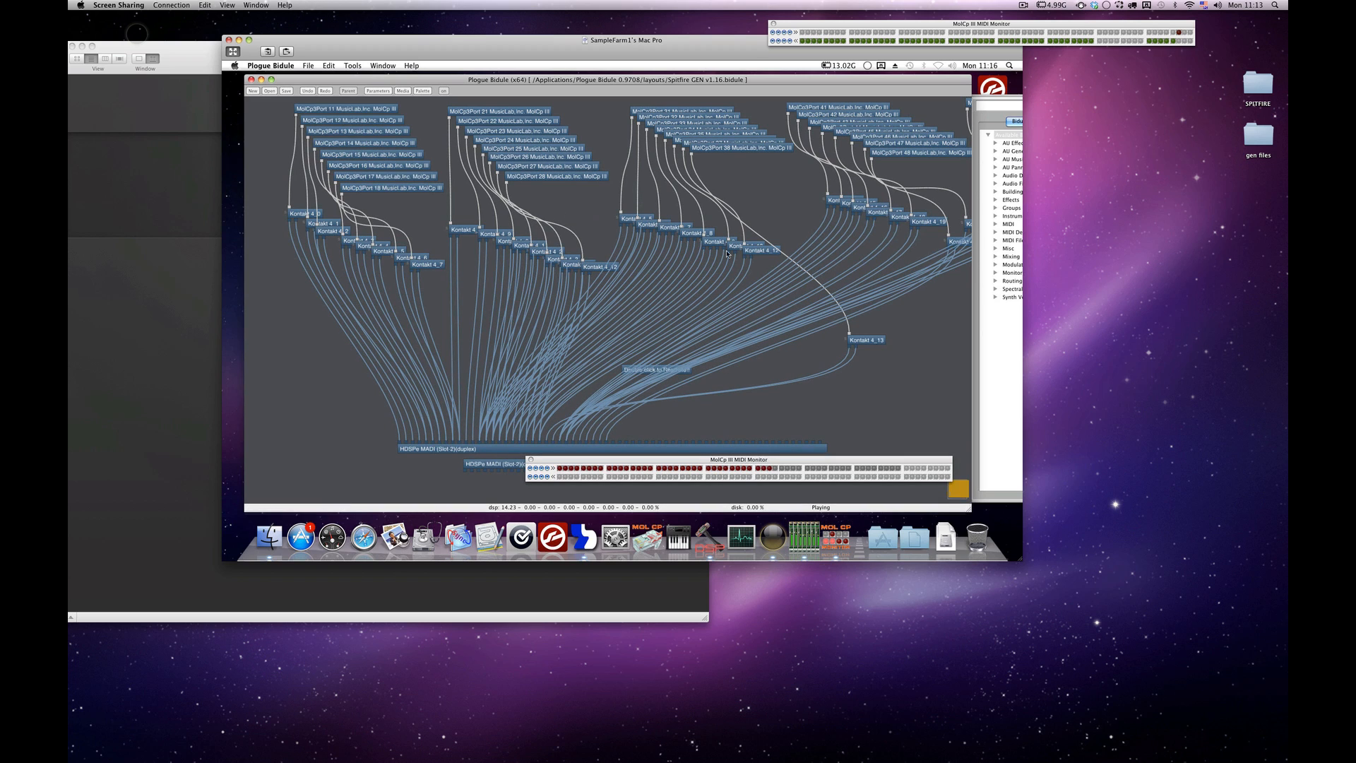
pyautogui.click(304, 213)
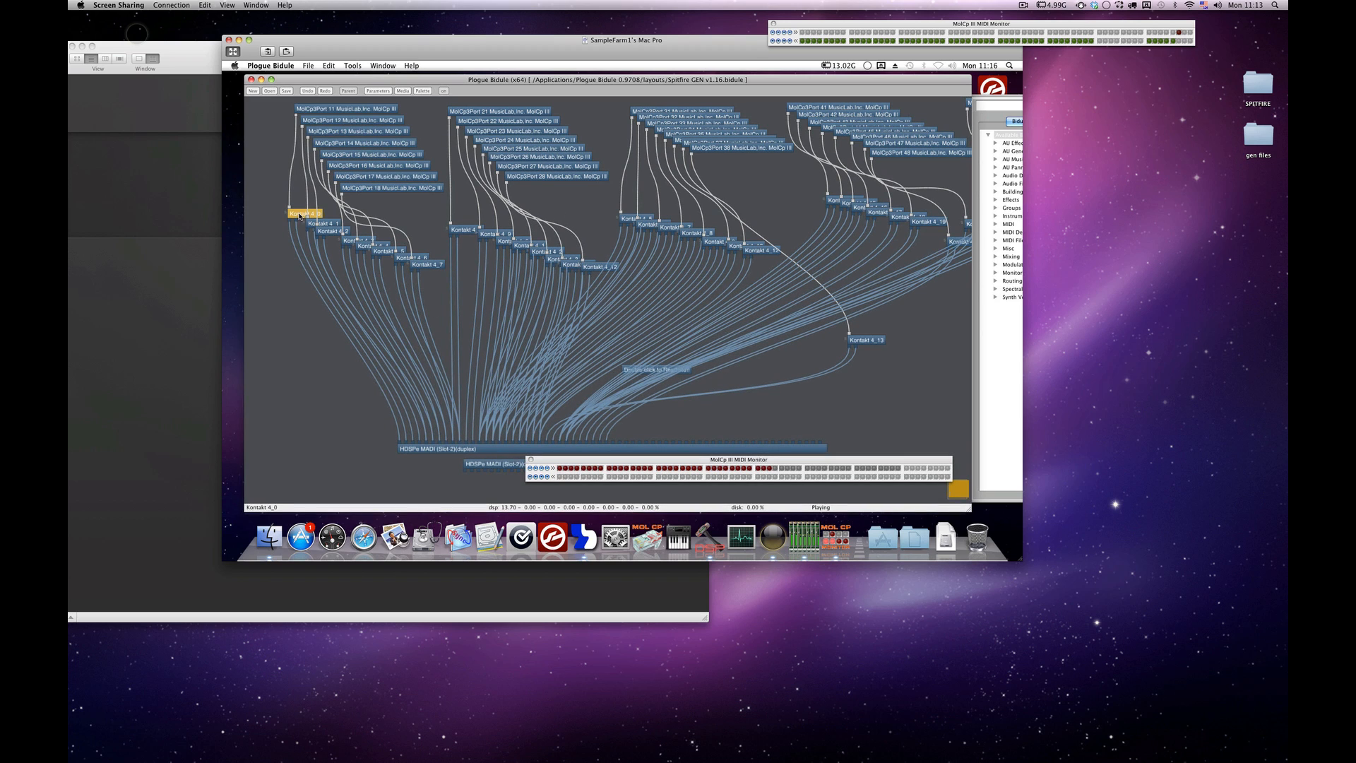
pyautogui.doubleClick(302, 213)
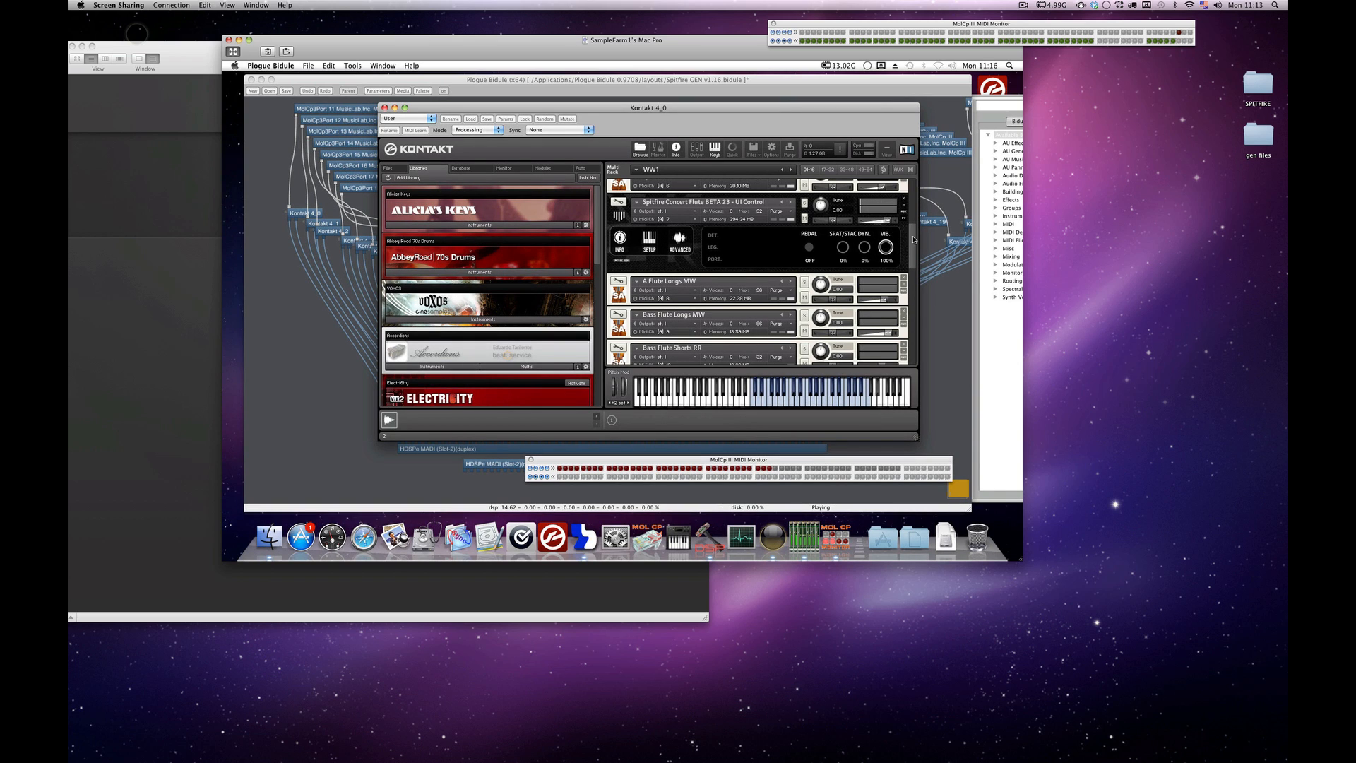
pyautogui.scroll(-3)
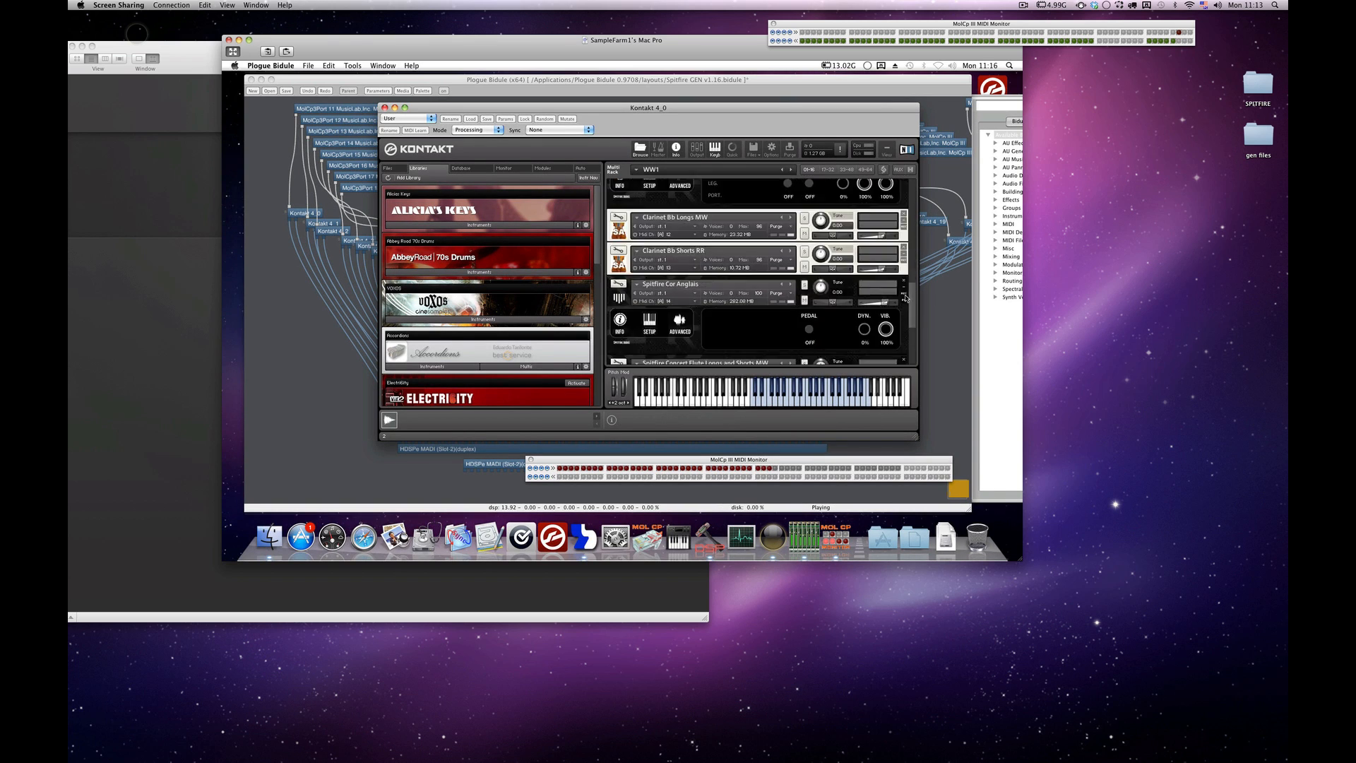
pyautogui.click(374, 107)
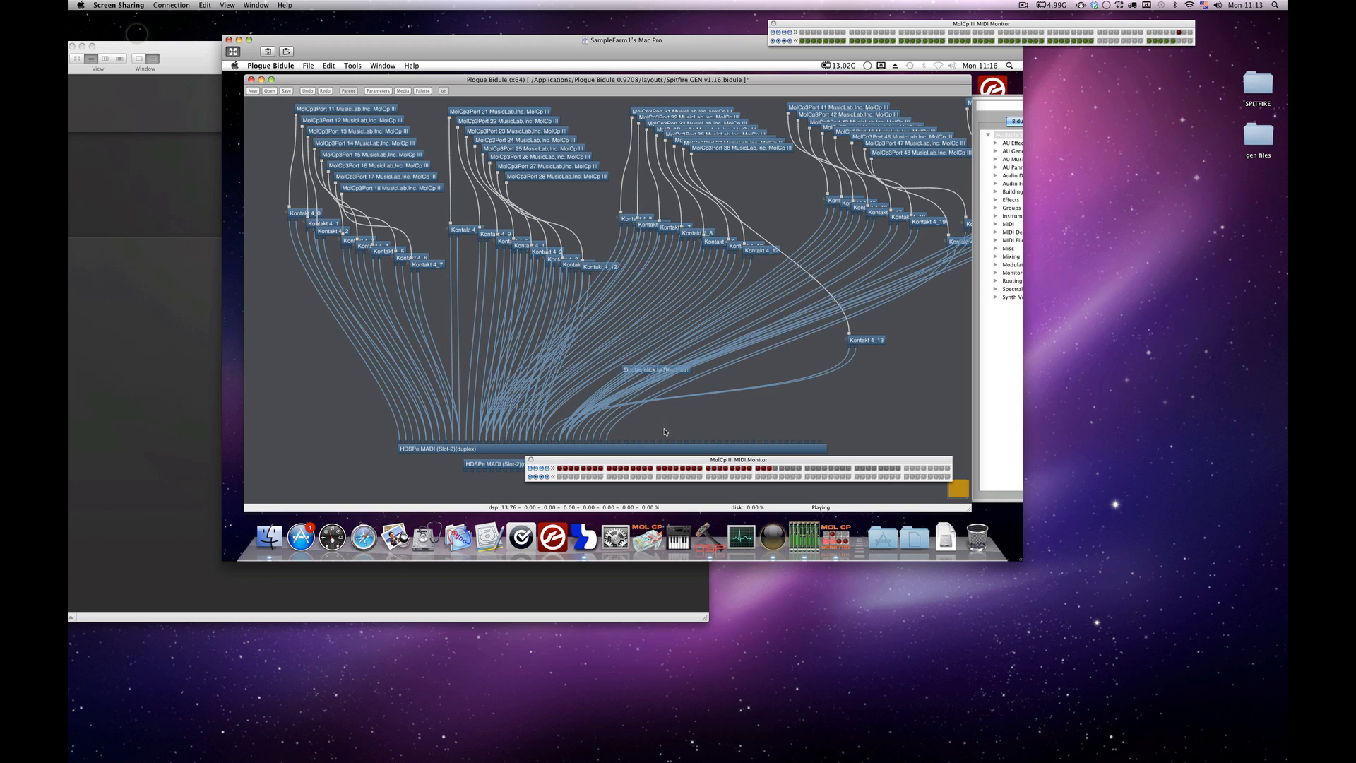
pyautogui.moveTo(418, 435)
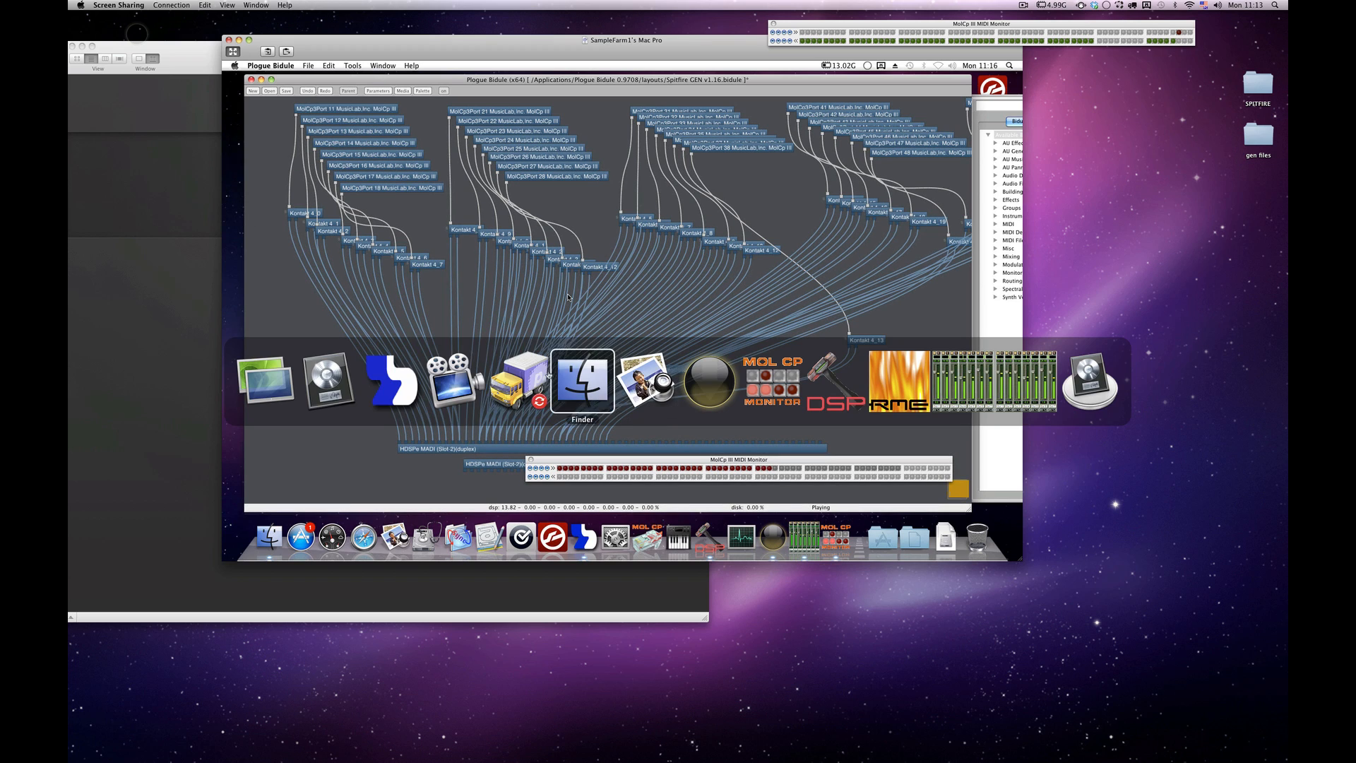
# Step: Focus the Pro Tools machine and scroll the Edit window down to the stem and verb tracks
pyautogui.click(581, 381)
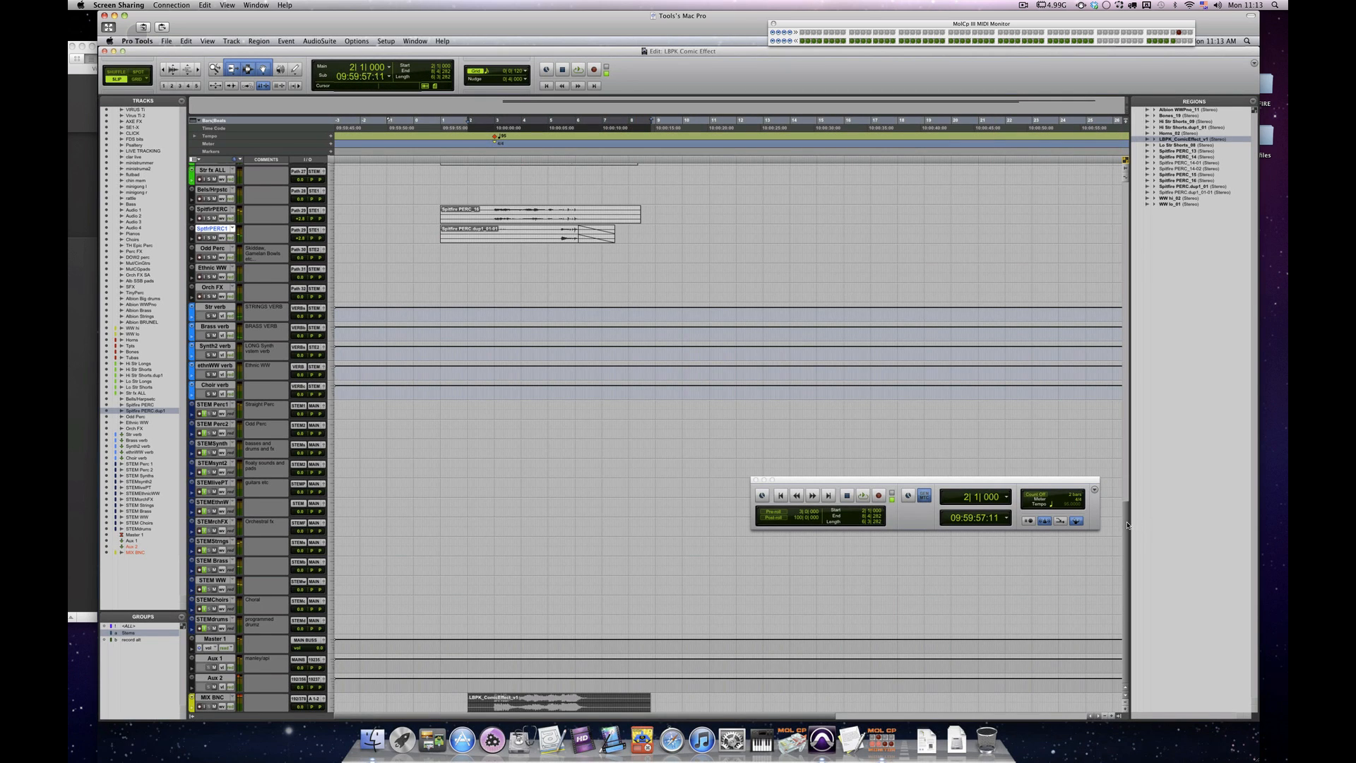
pyautogui.scroll(3)
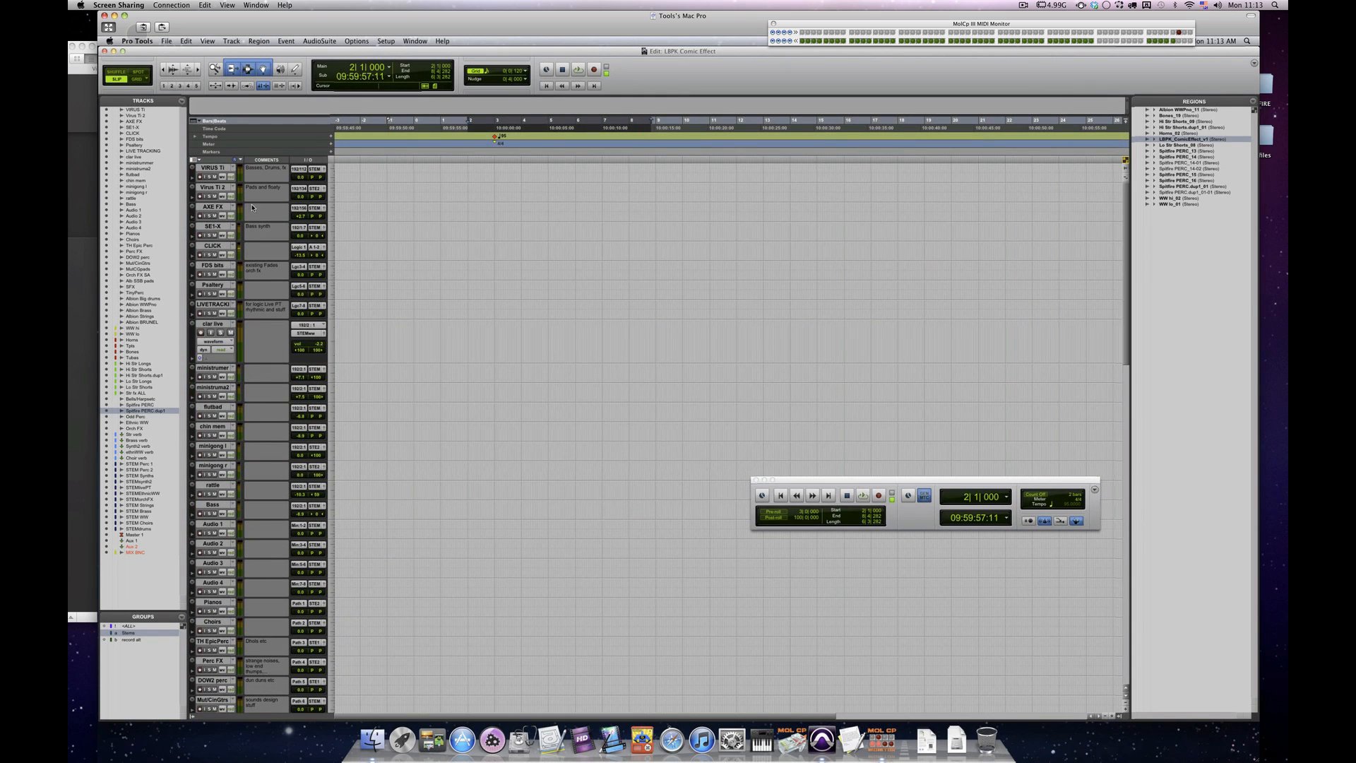
pyautogui.moveTo(234, 586)
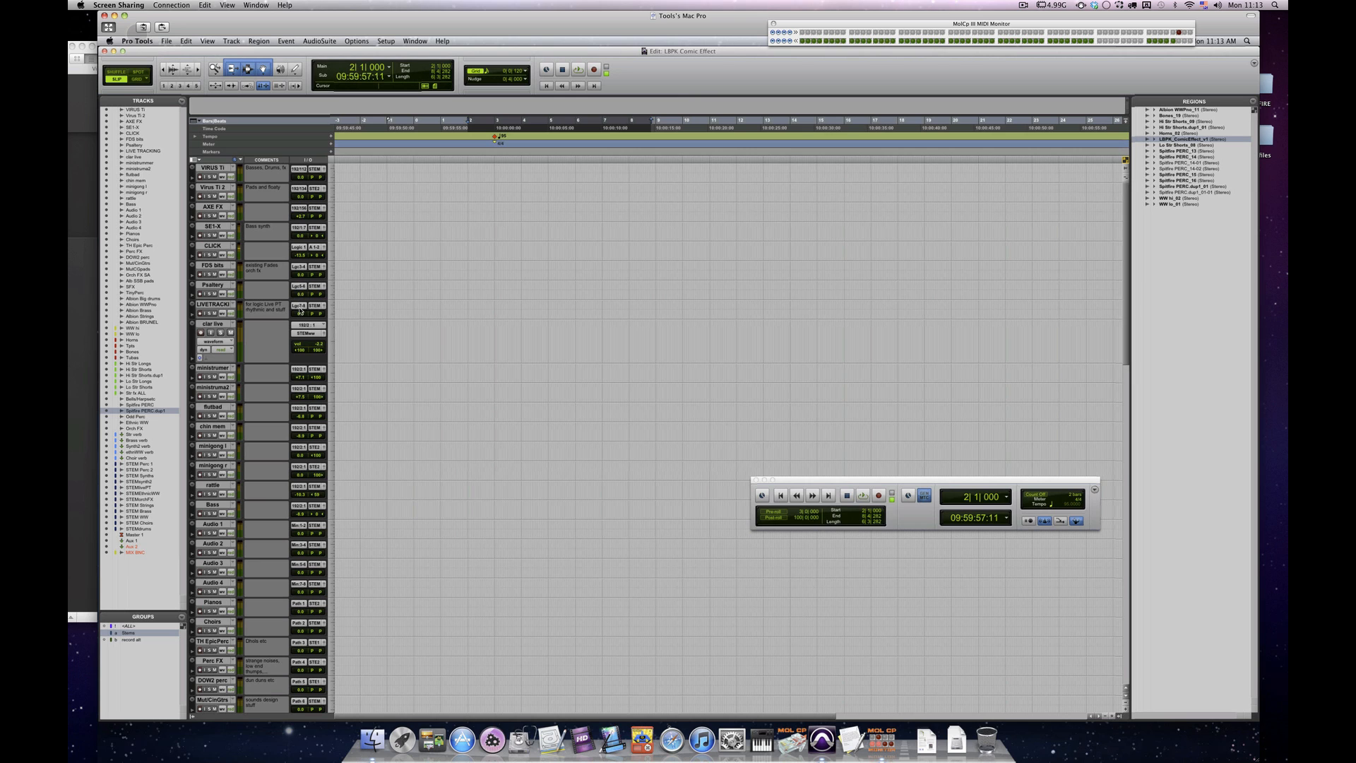
pyautogui.scroll(-3)
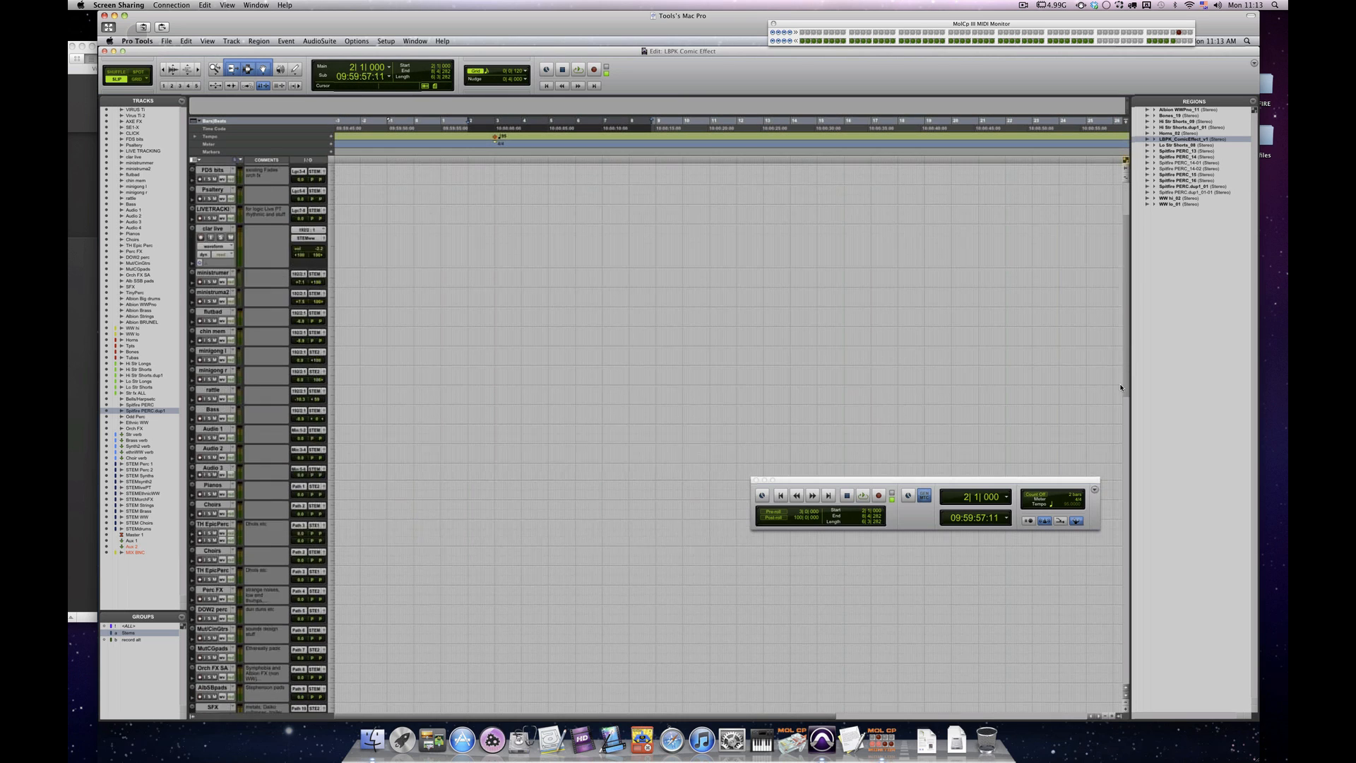
pyautogui.scroll(-3)
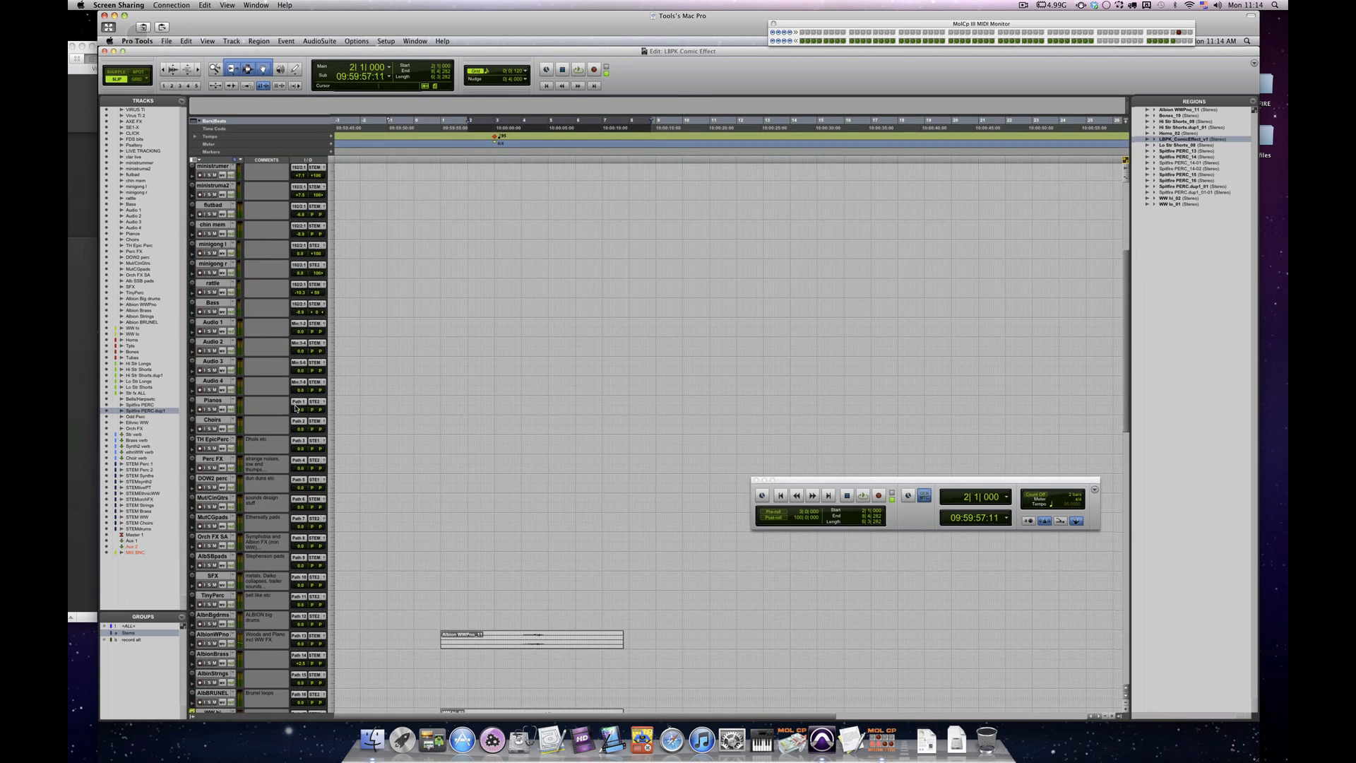
pyautogui.moveTo(1126, 332)
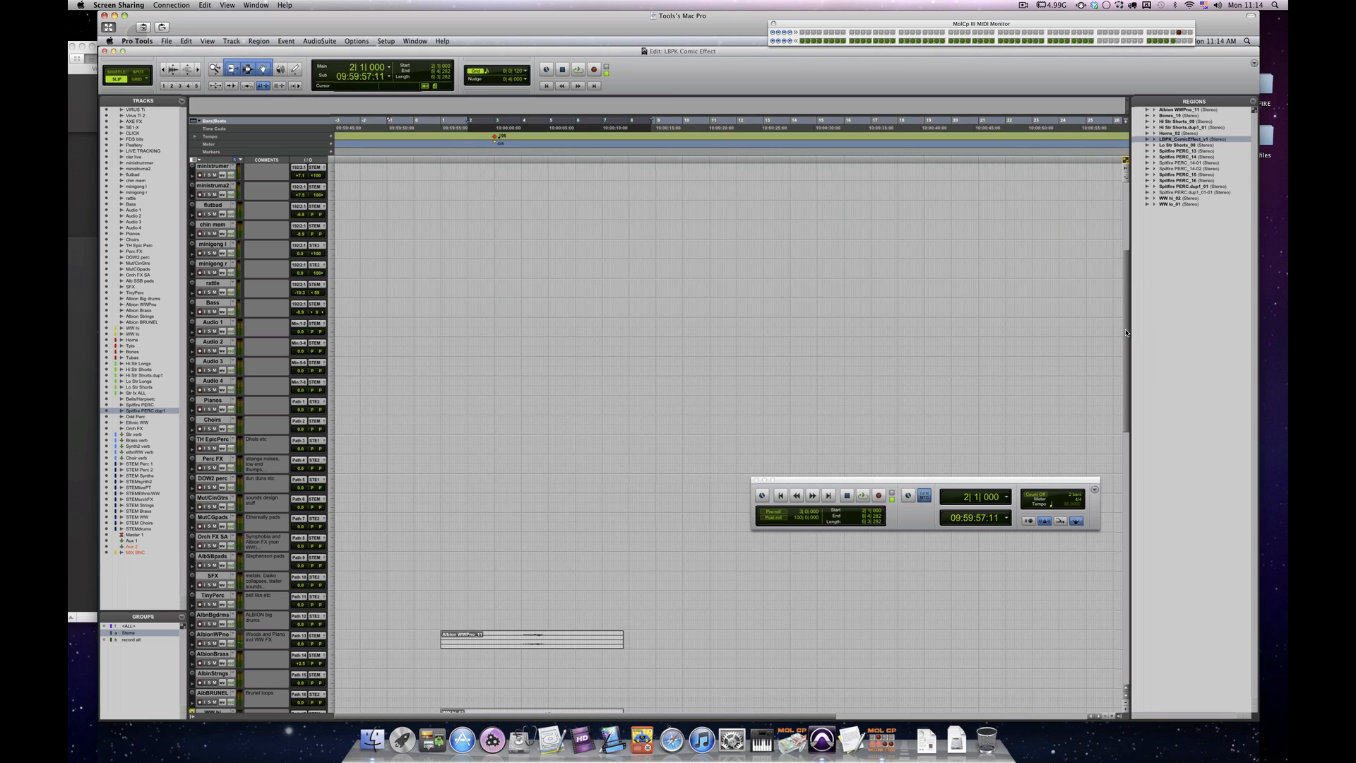
pyautogui.scroll(-3)
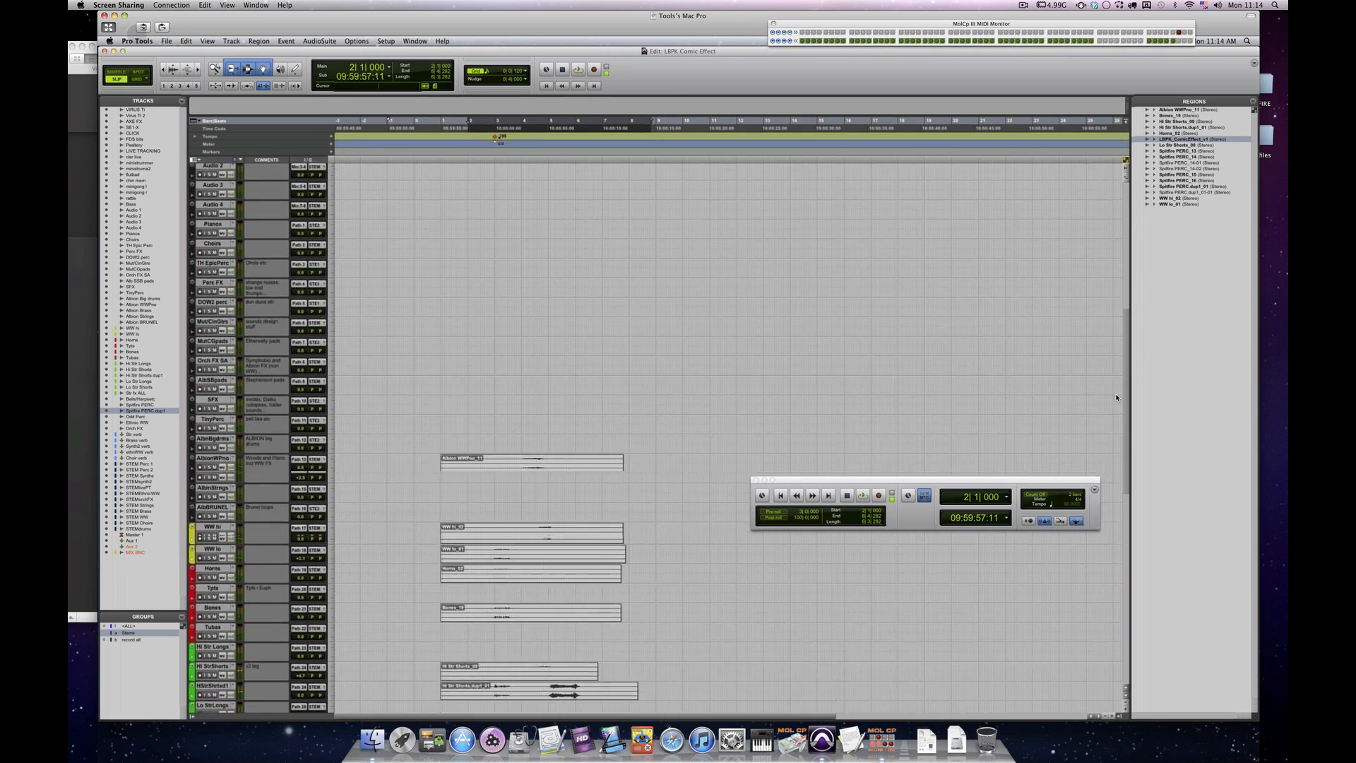
pyautogui.scroll(-3)
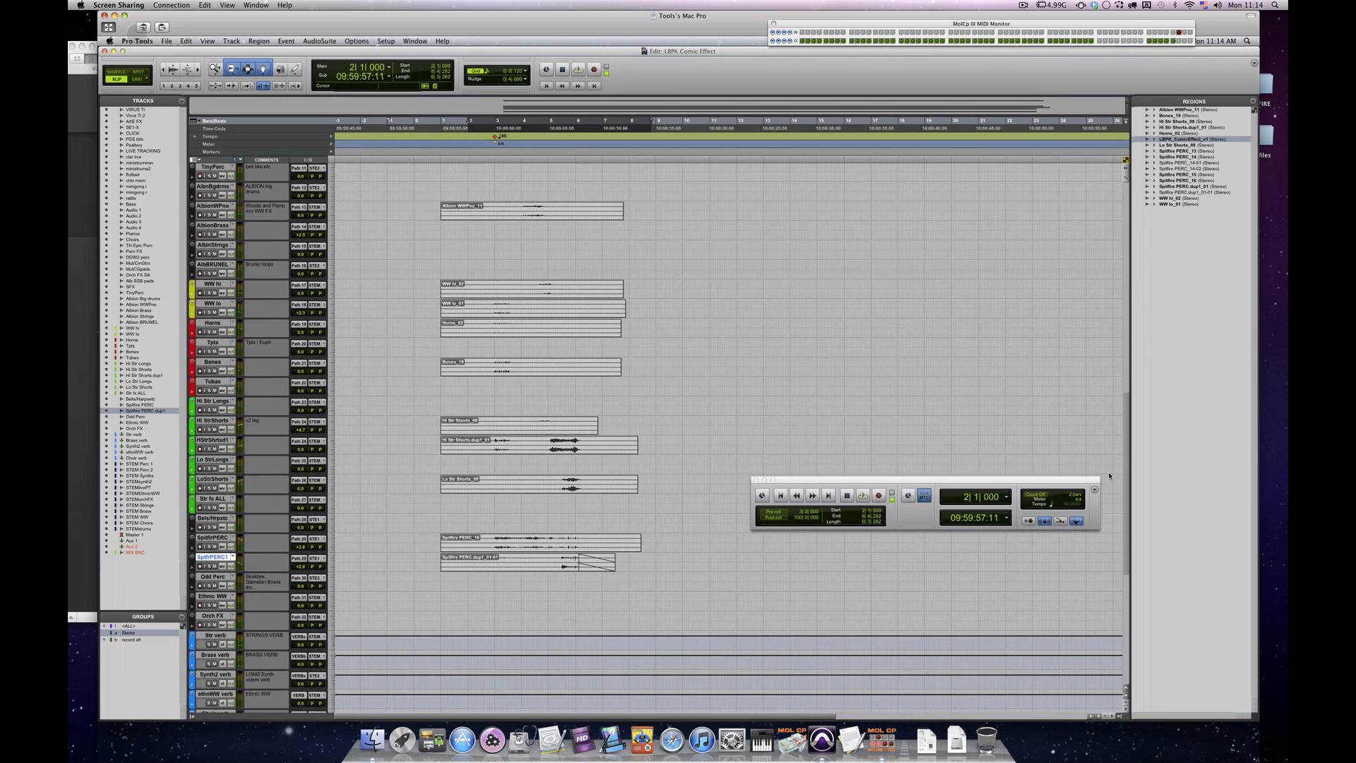
pyautogui.scroll(-3)
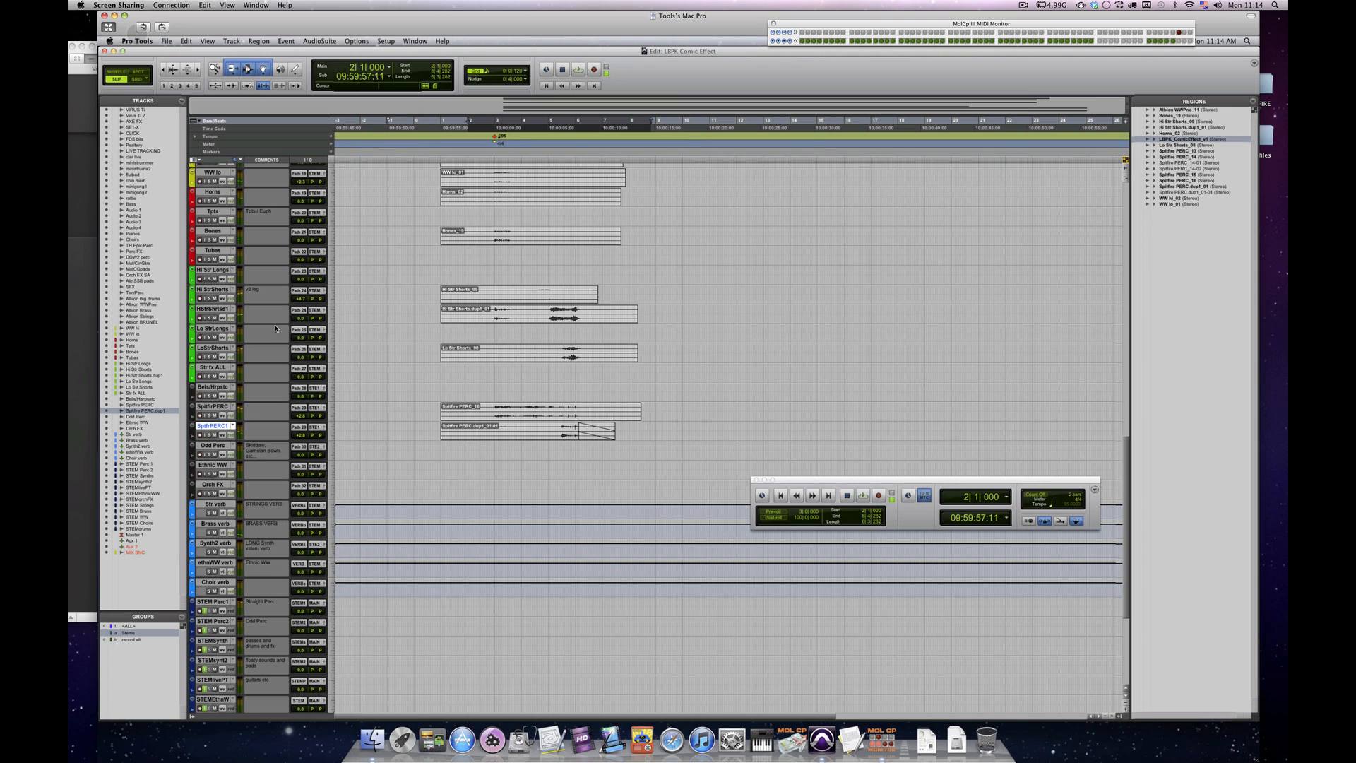
pyautogui.moveTo(305, 491)
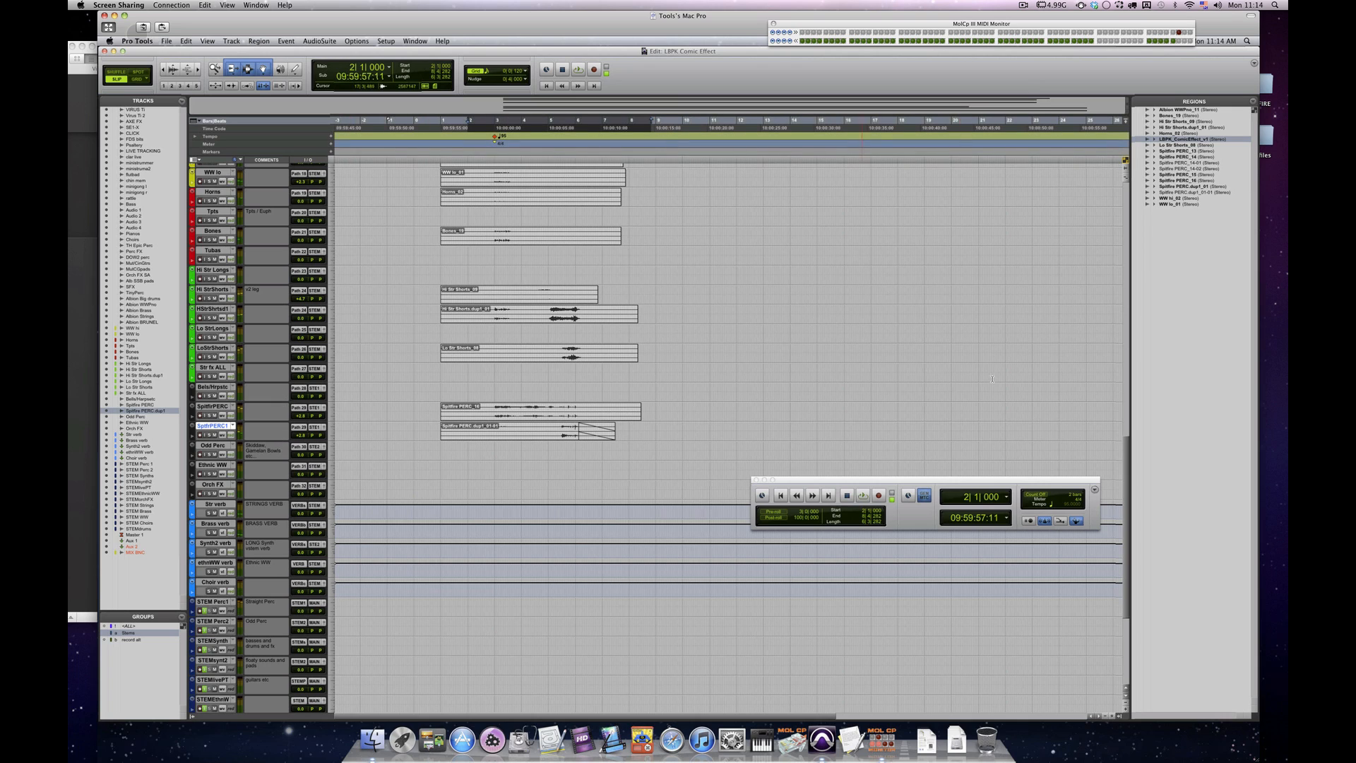
pyautogui.scroll(-3)
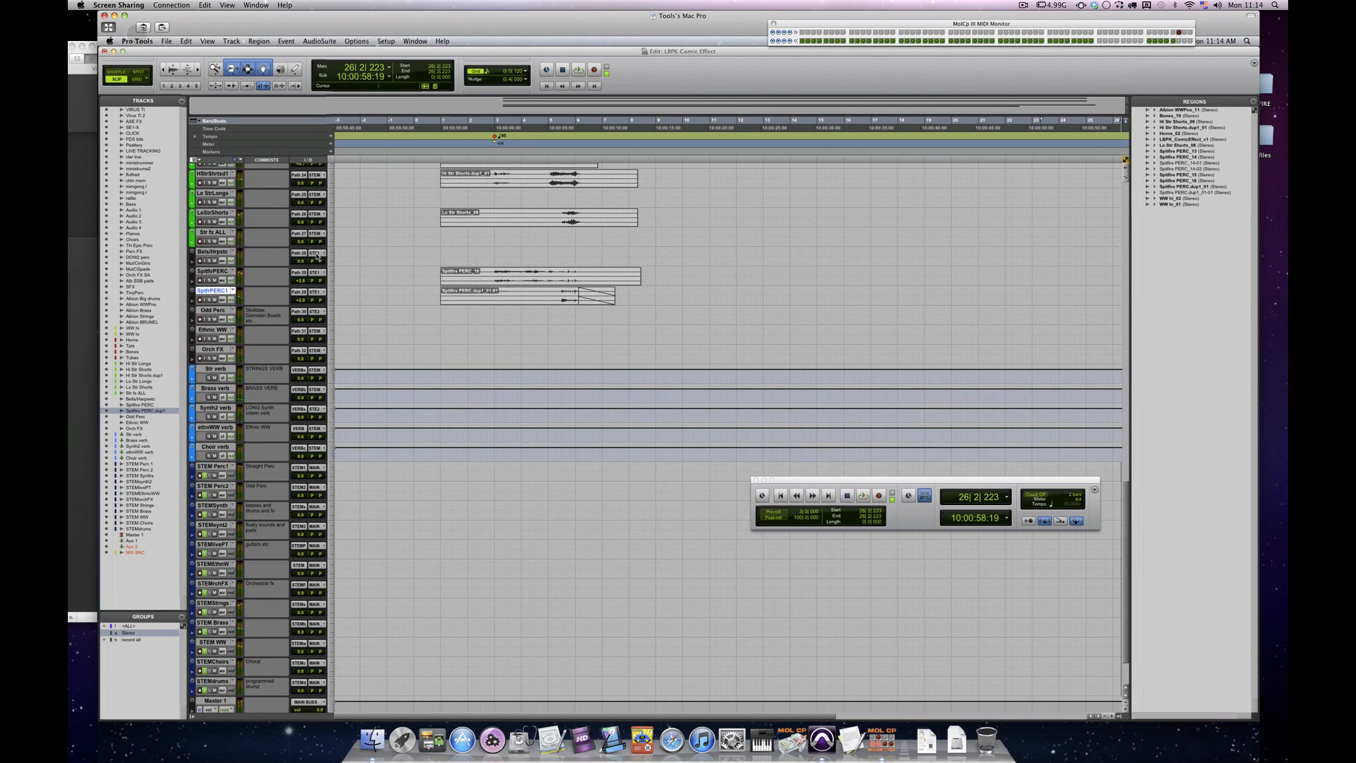
pyautogui.click(310, 253)
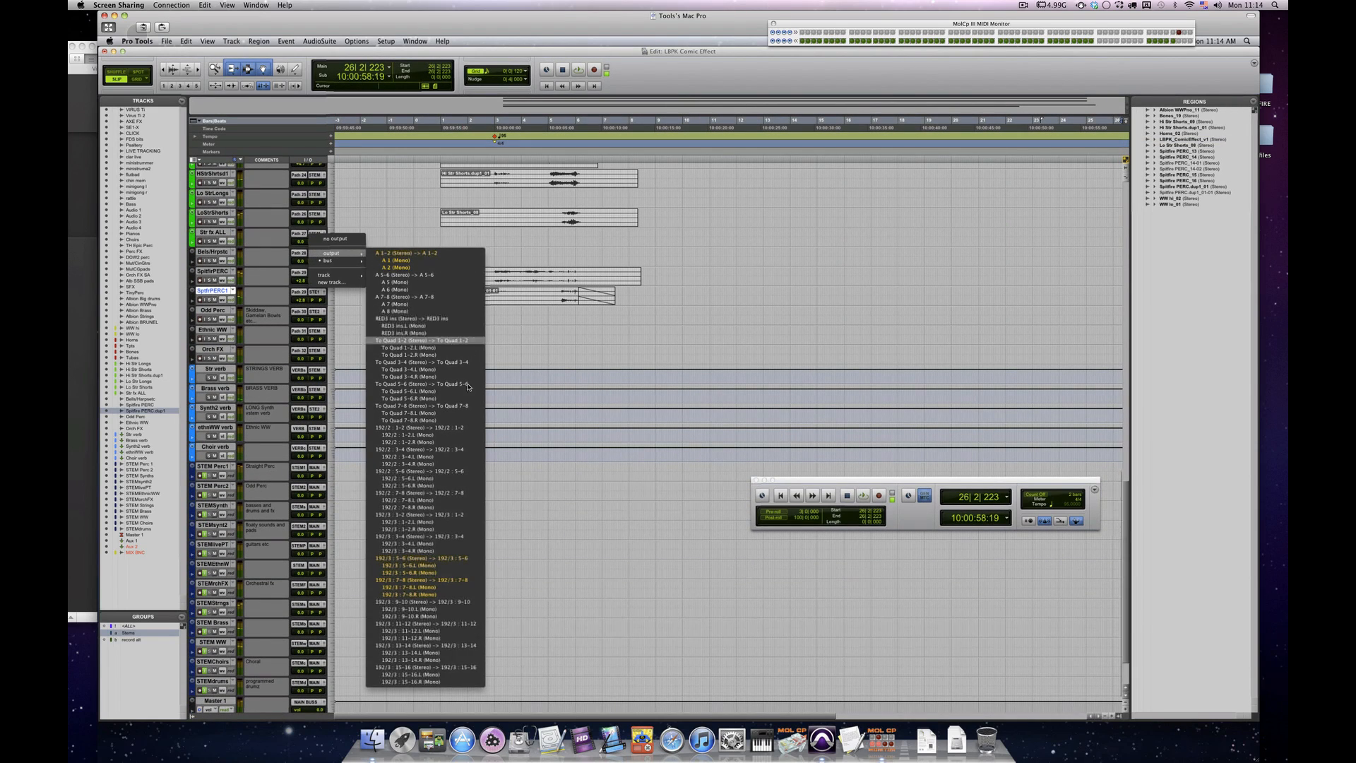
pyautogui.moveTo(407, 265)
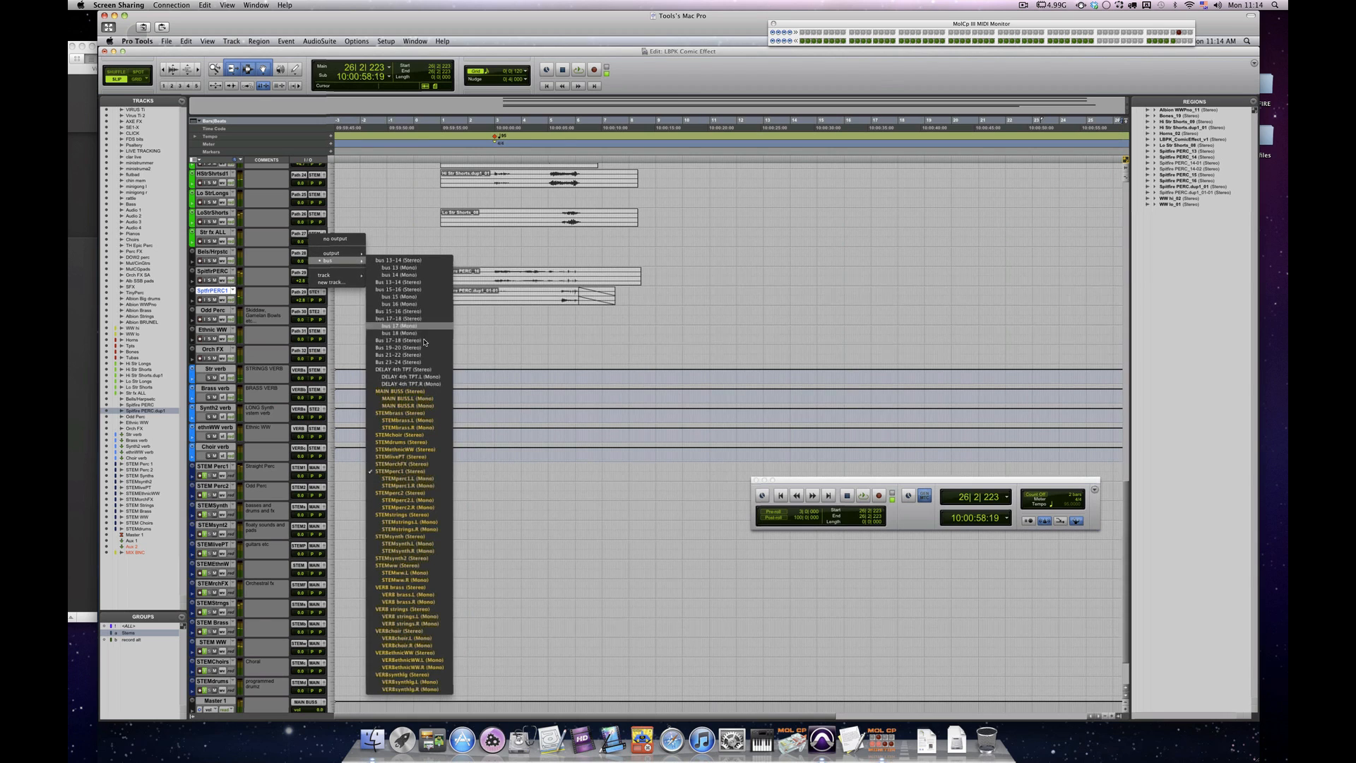
pyautogui.moveTo(407, 464)
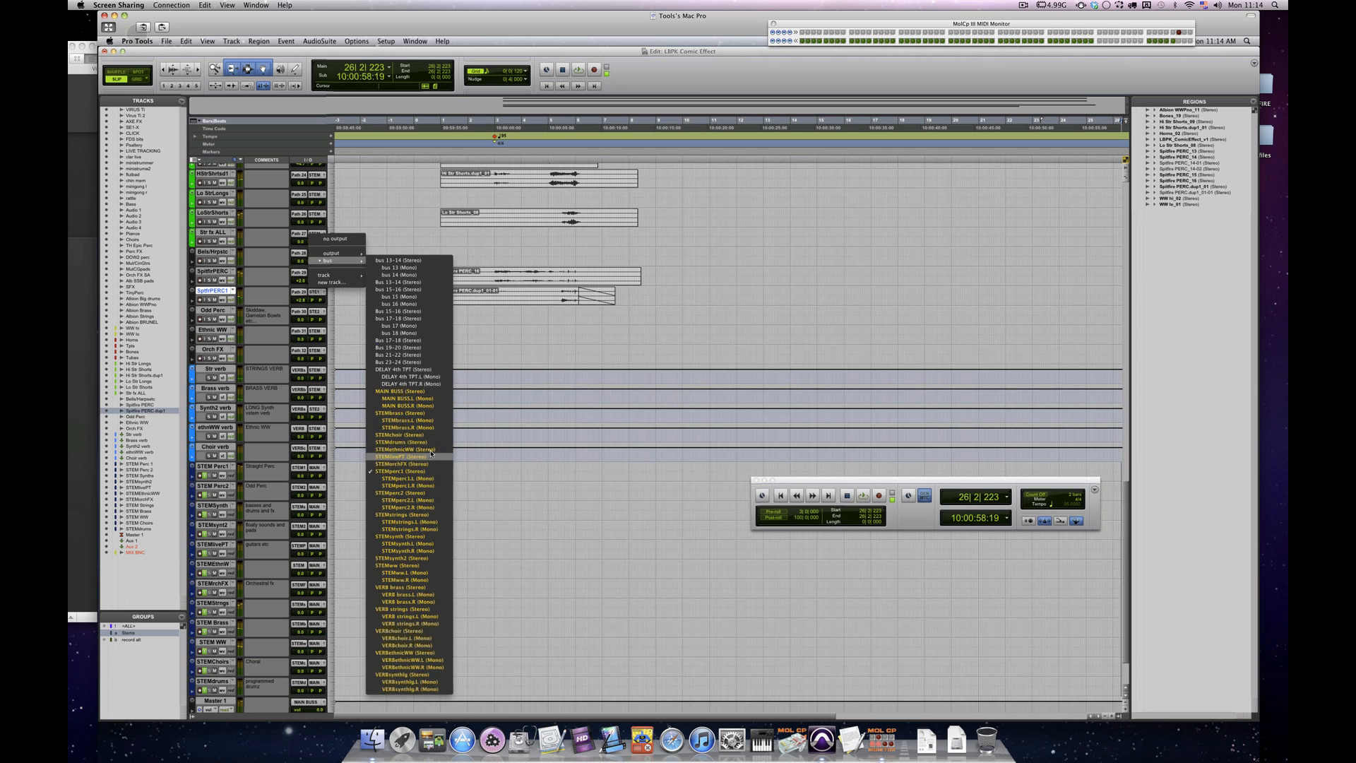
pyautogui.moveTo(424, 587)
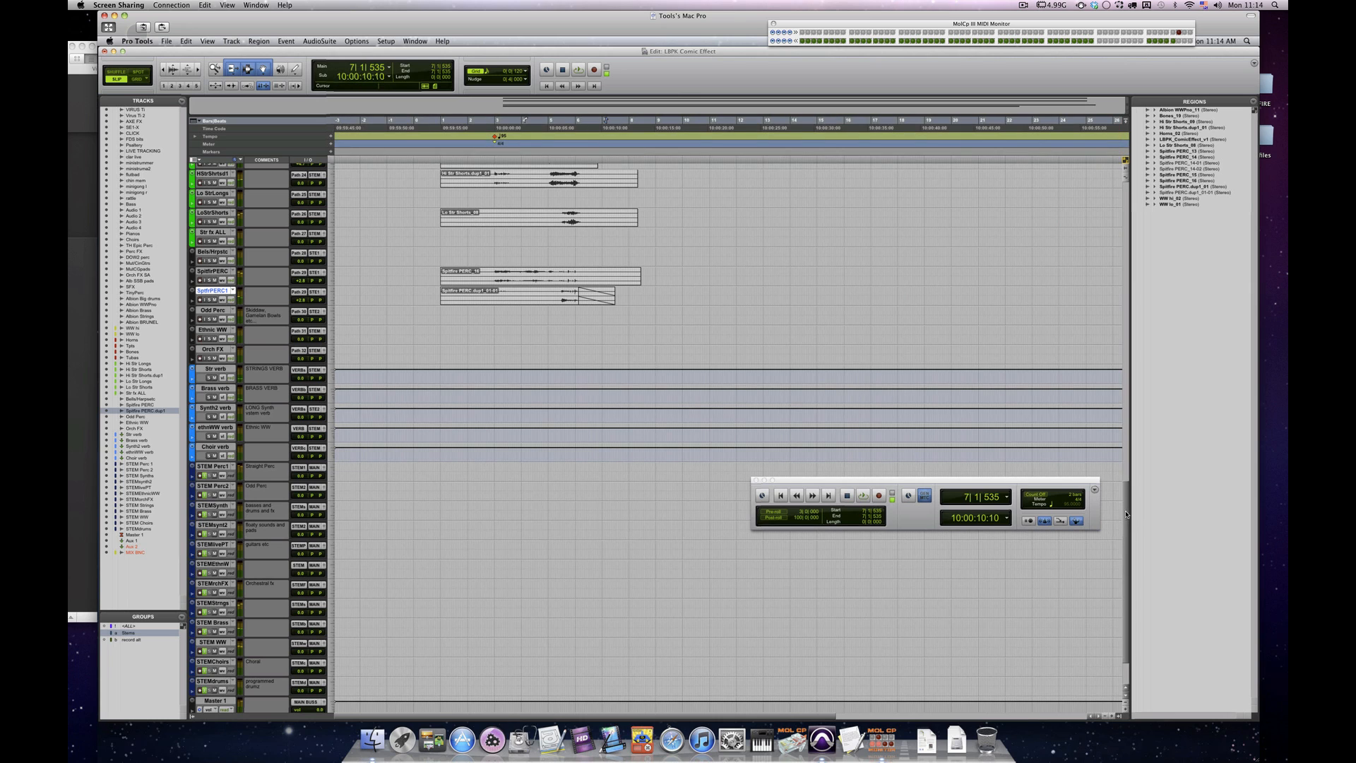
pyautogui.scroll(-3)
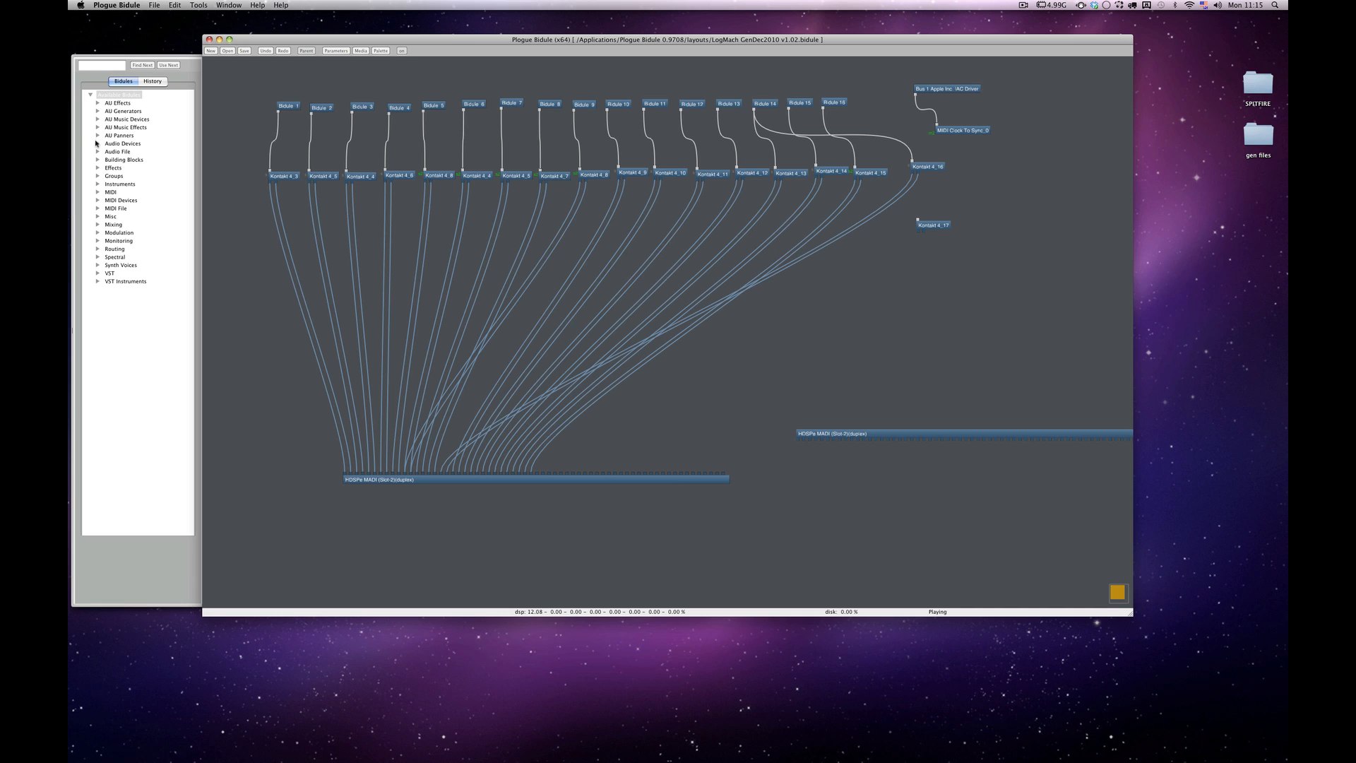
pyautogui.click(98, 143)
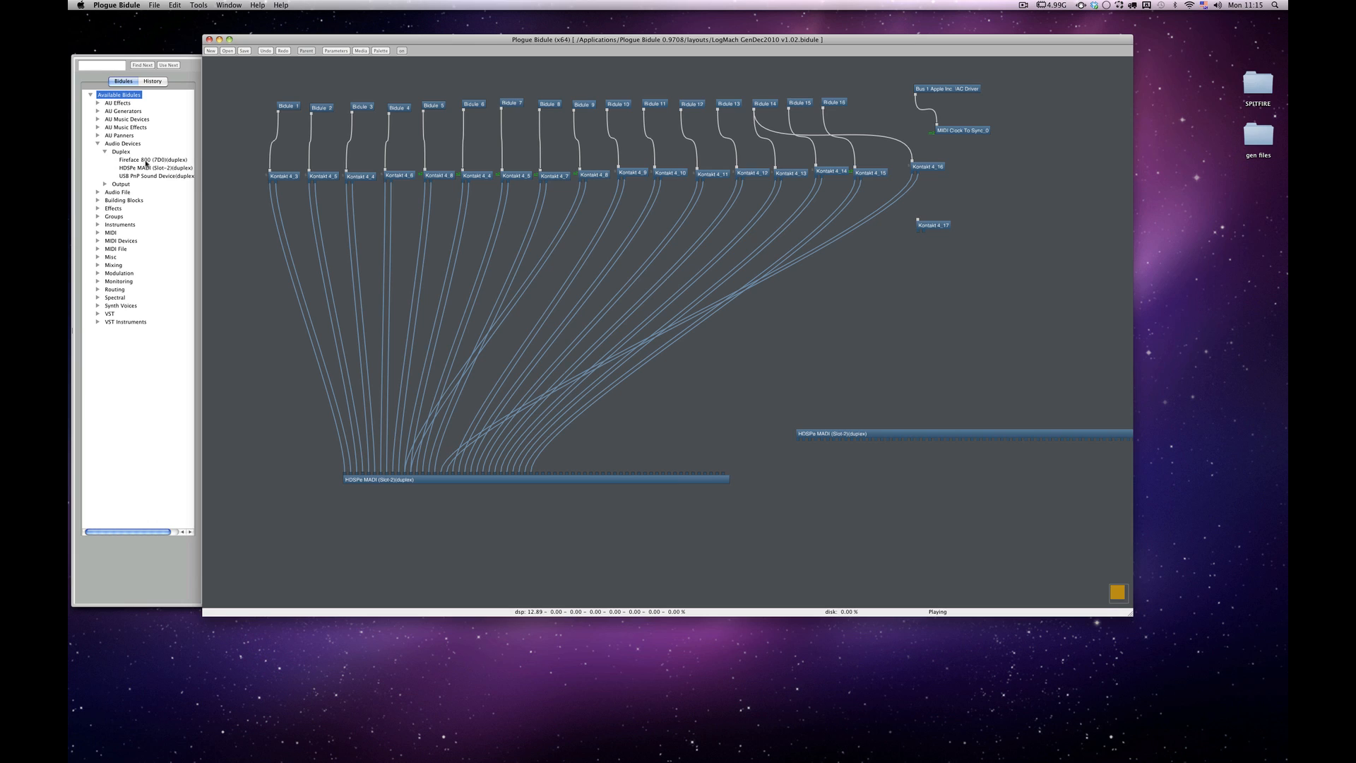
pyautogui.moveTo(147, 165)
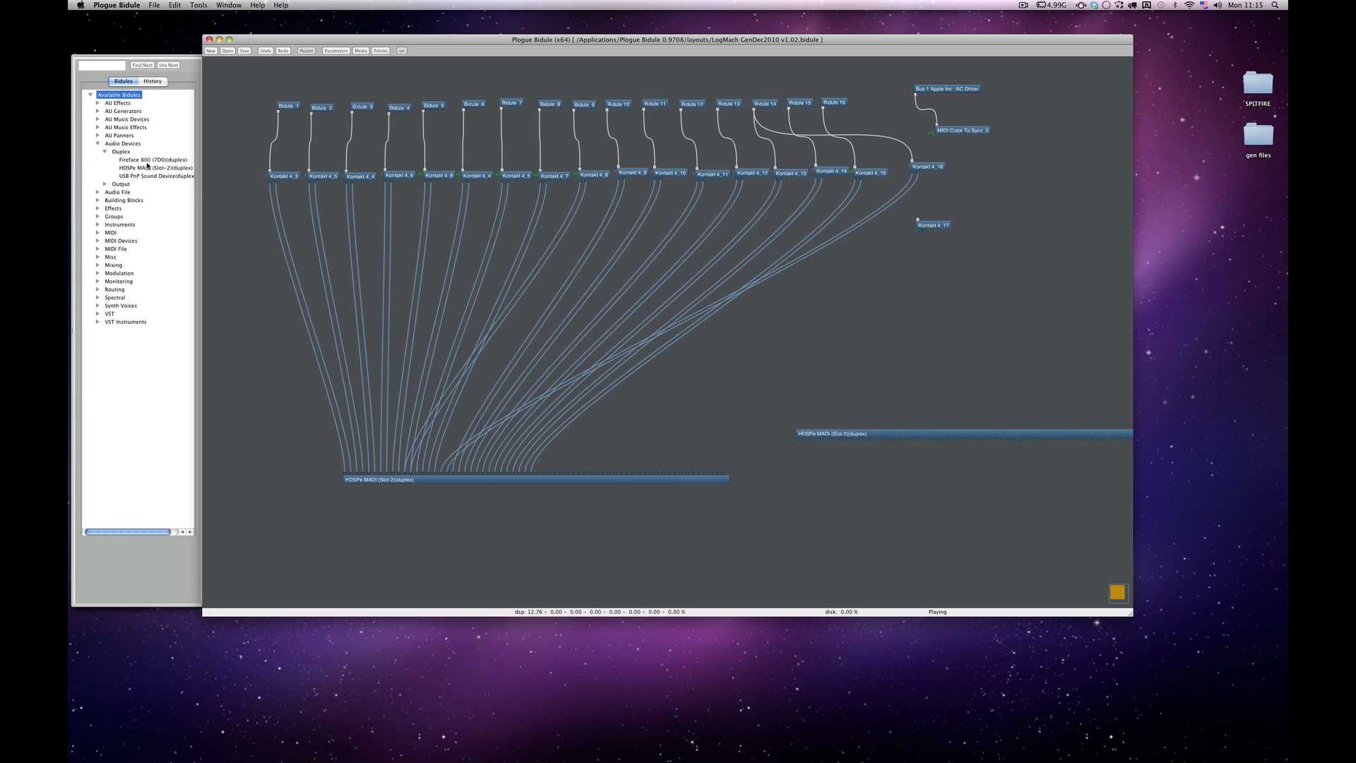
pyautogui.moveTo(673, 474)
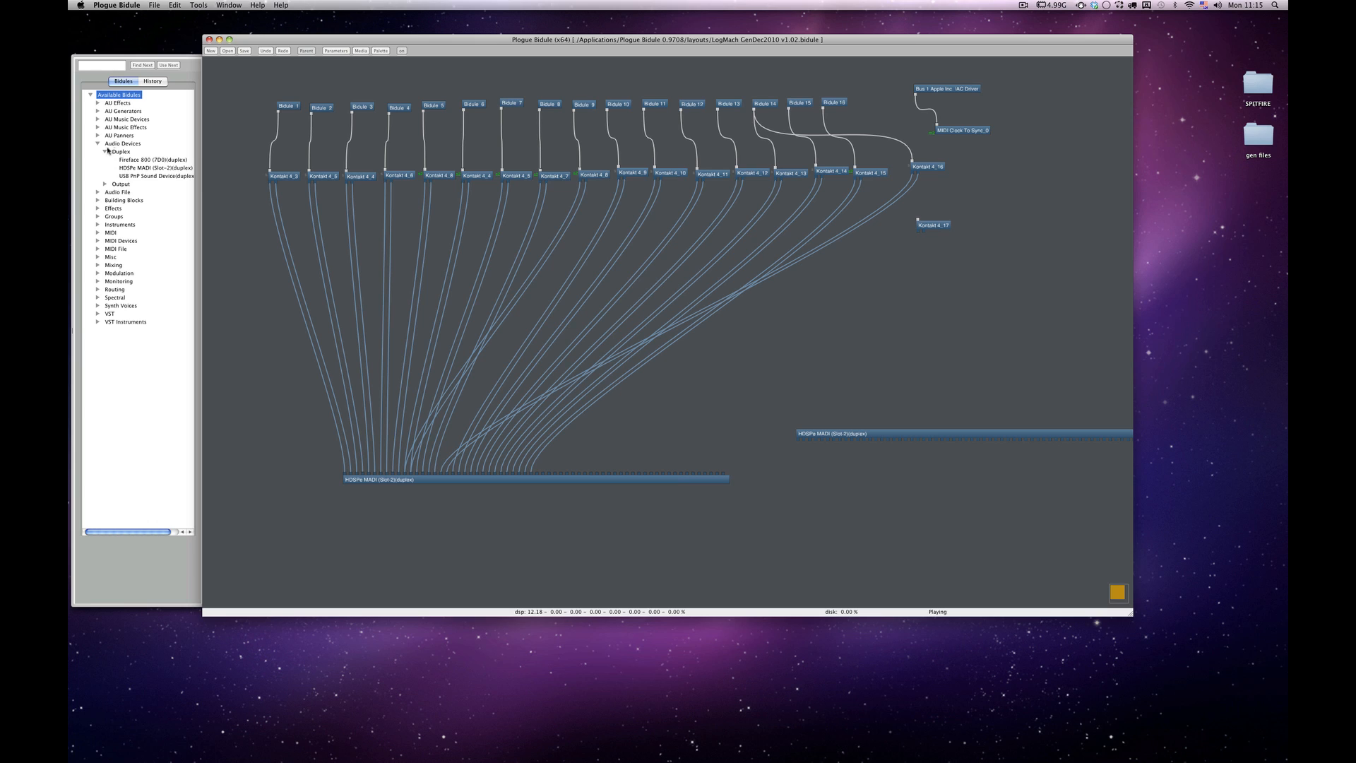
pyautogui.click(97, 144)
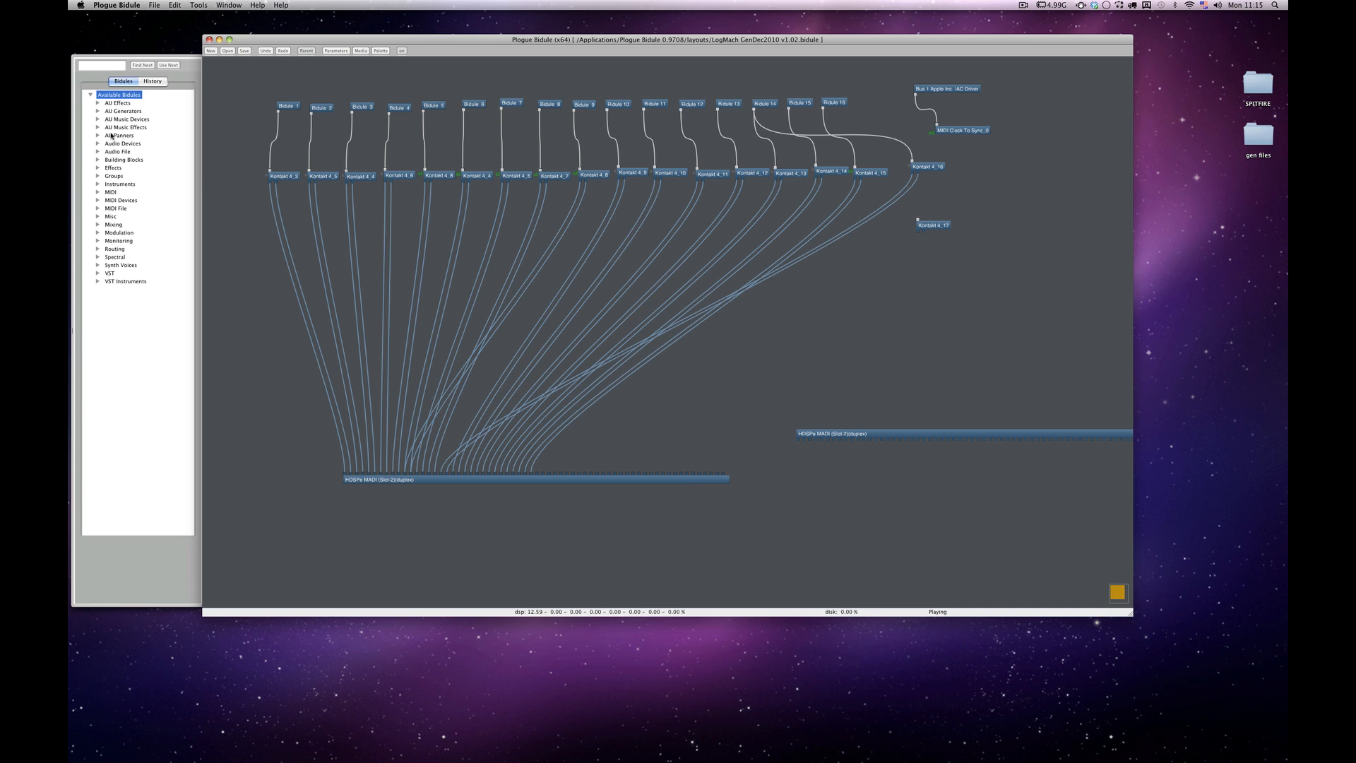
pyautogui.click(97, 200)
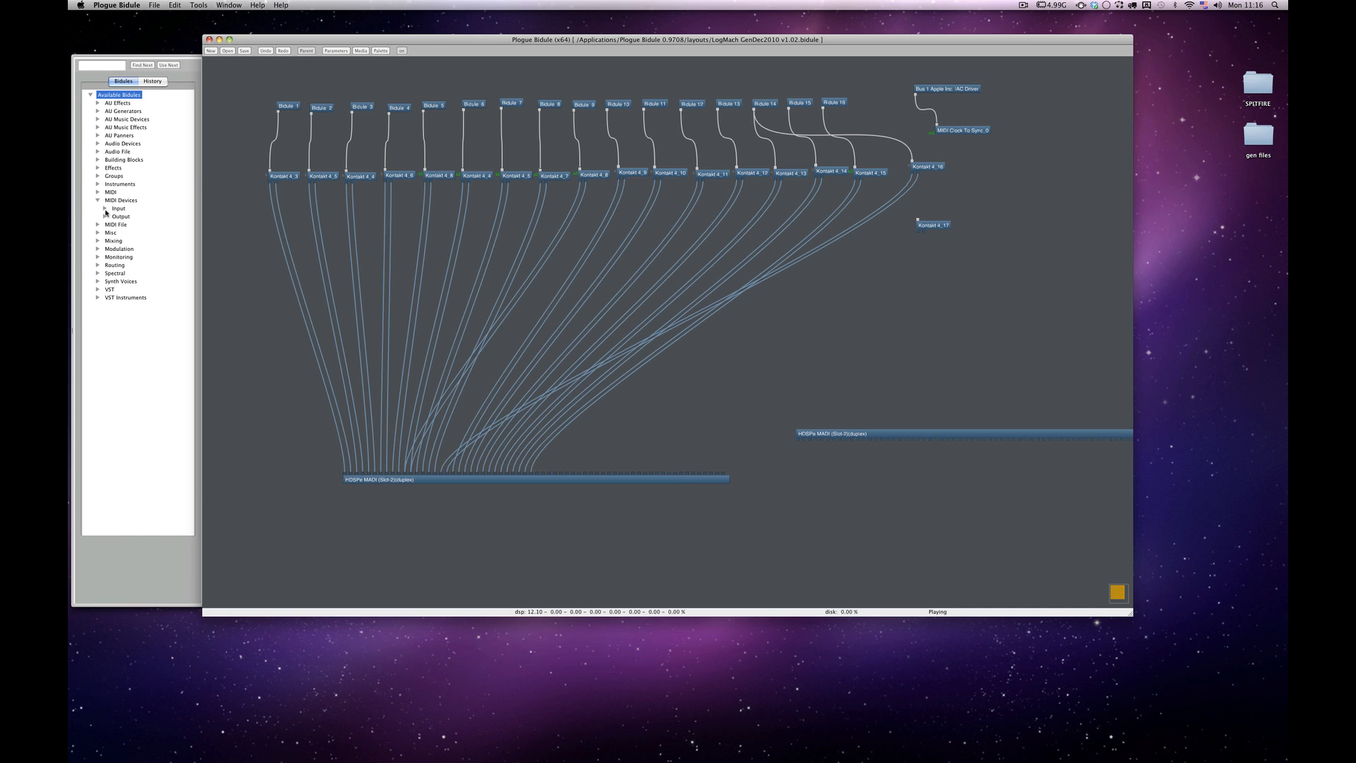
pyautogui.click(116, 208)
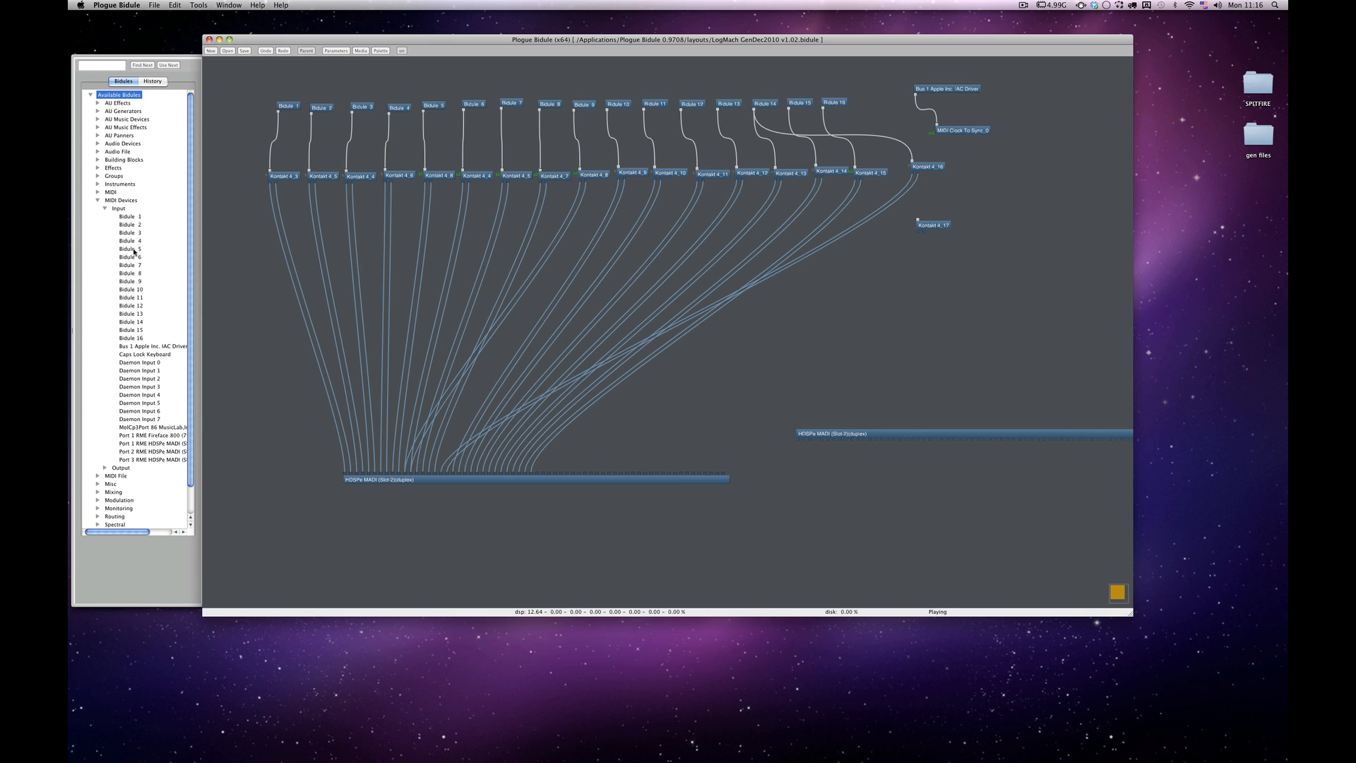
pyautogui.moveTo(150, 226)
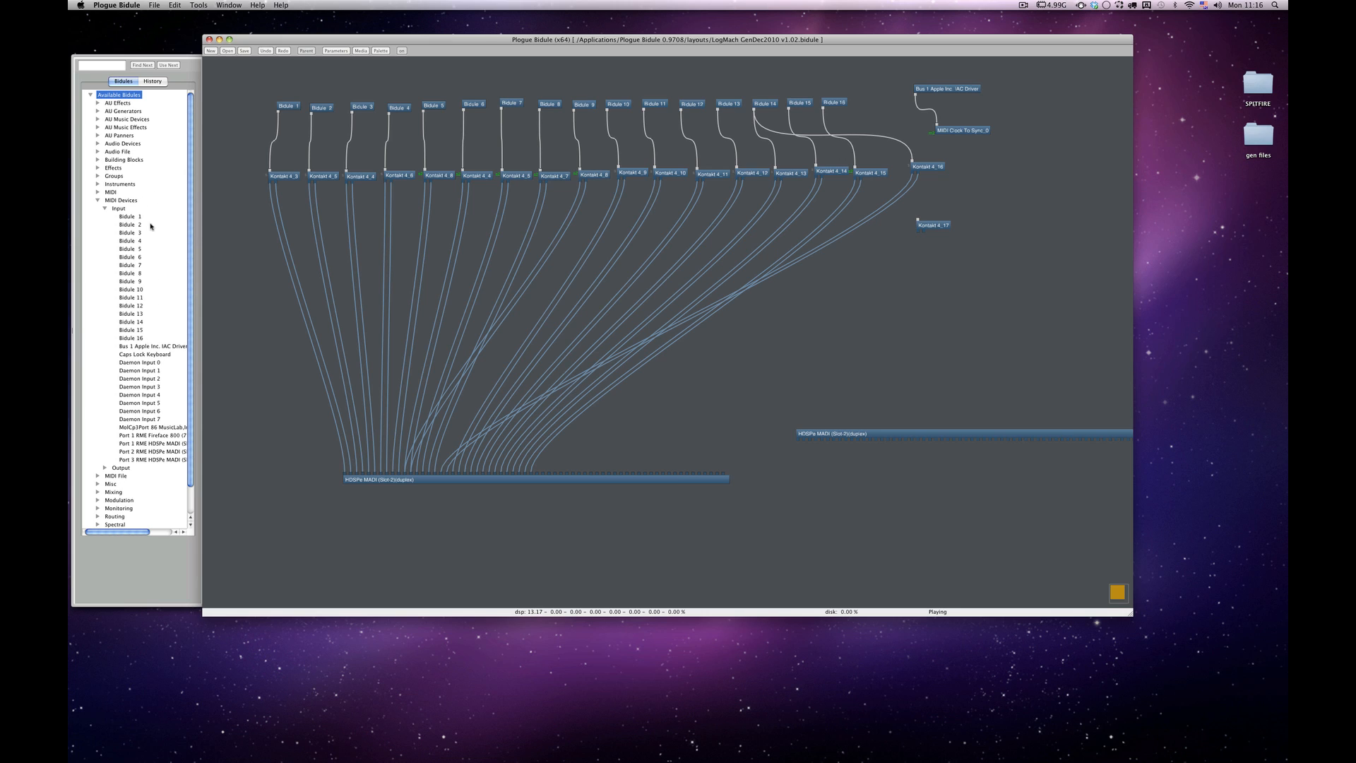
pyautogui.click(286, 105)
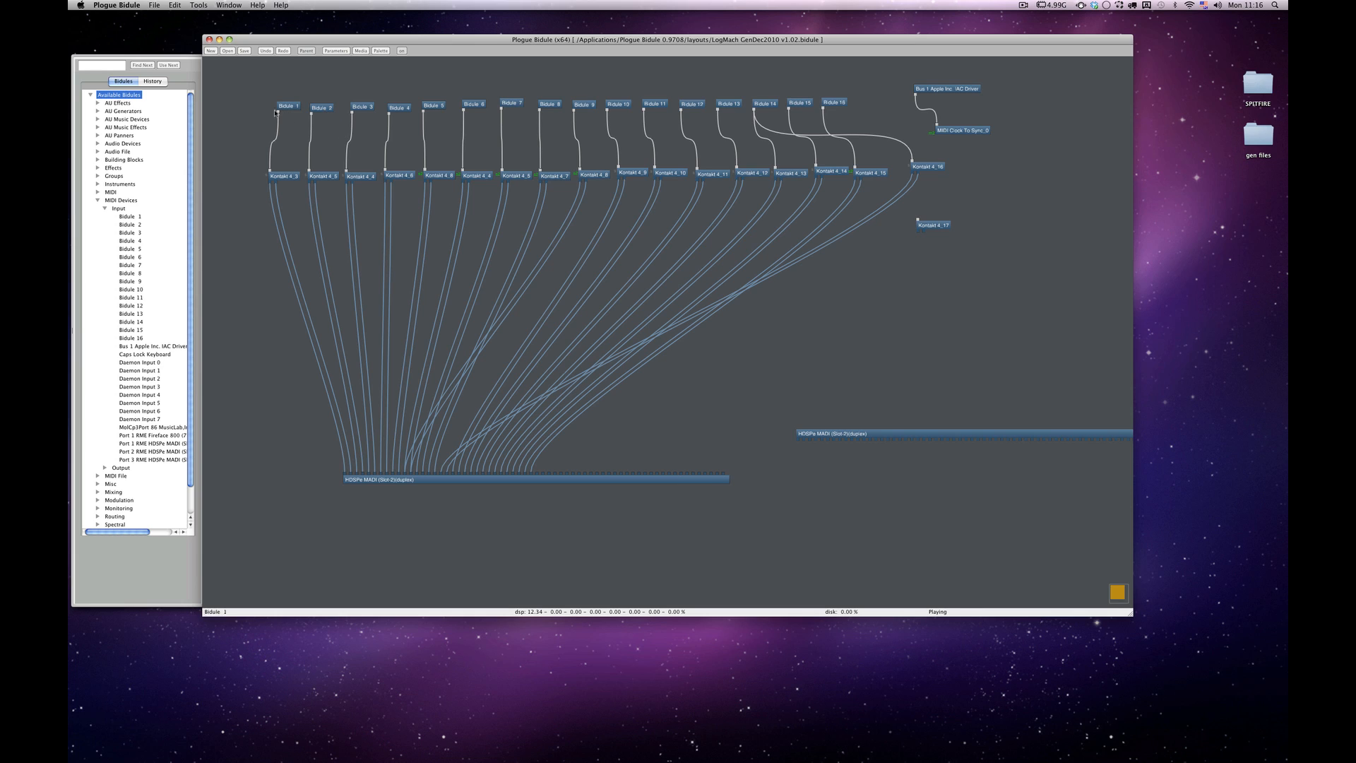
pyautogui.click(98, 200)
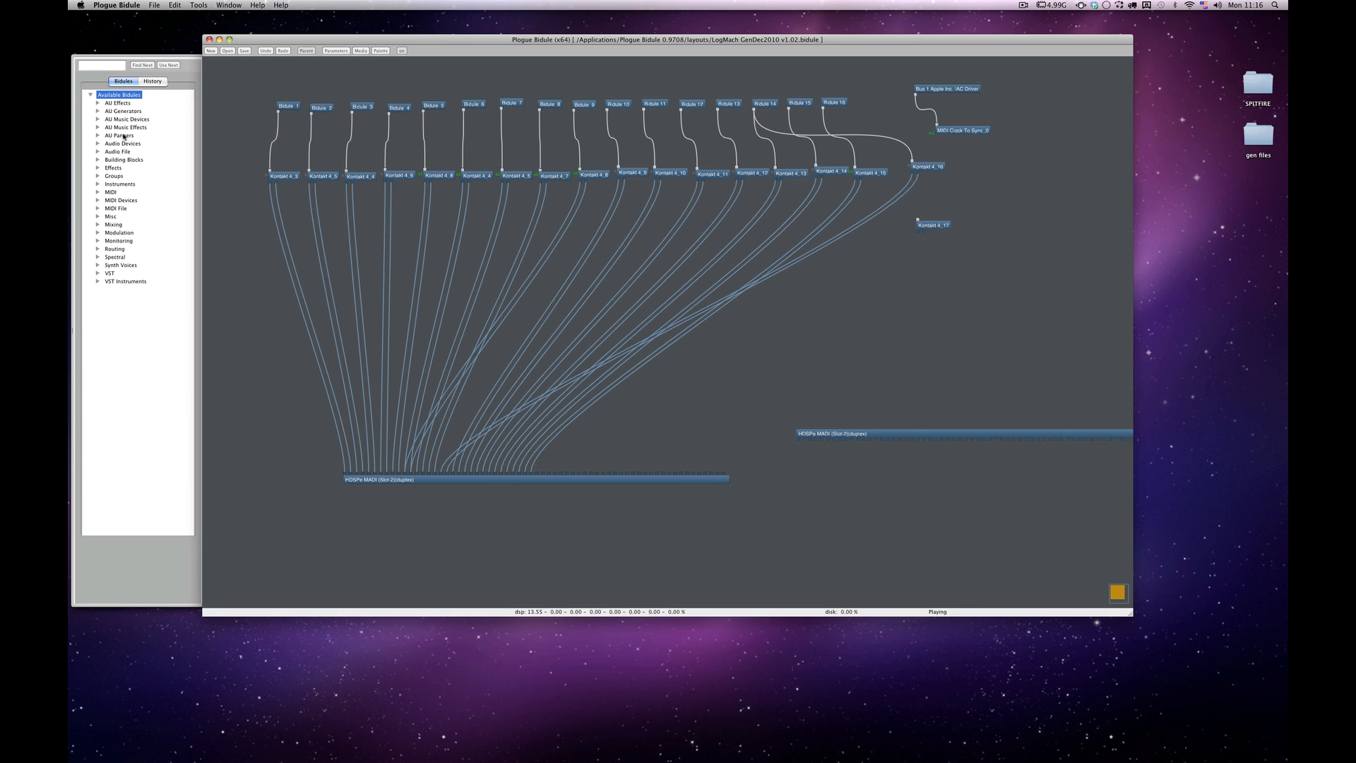
pyautogui.click(98, 119)
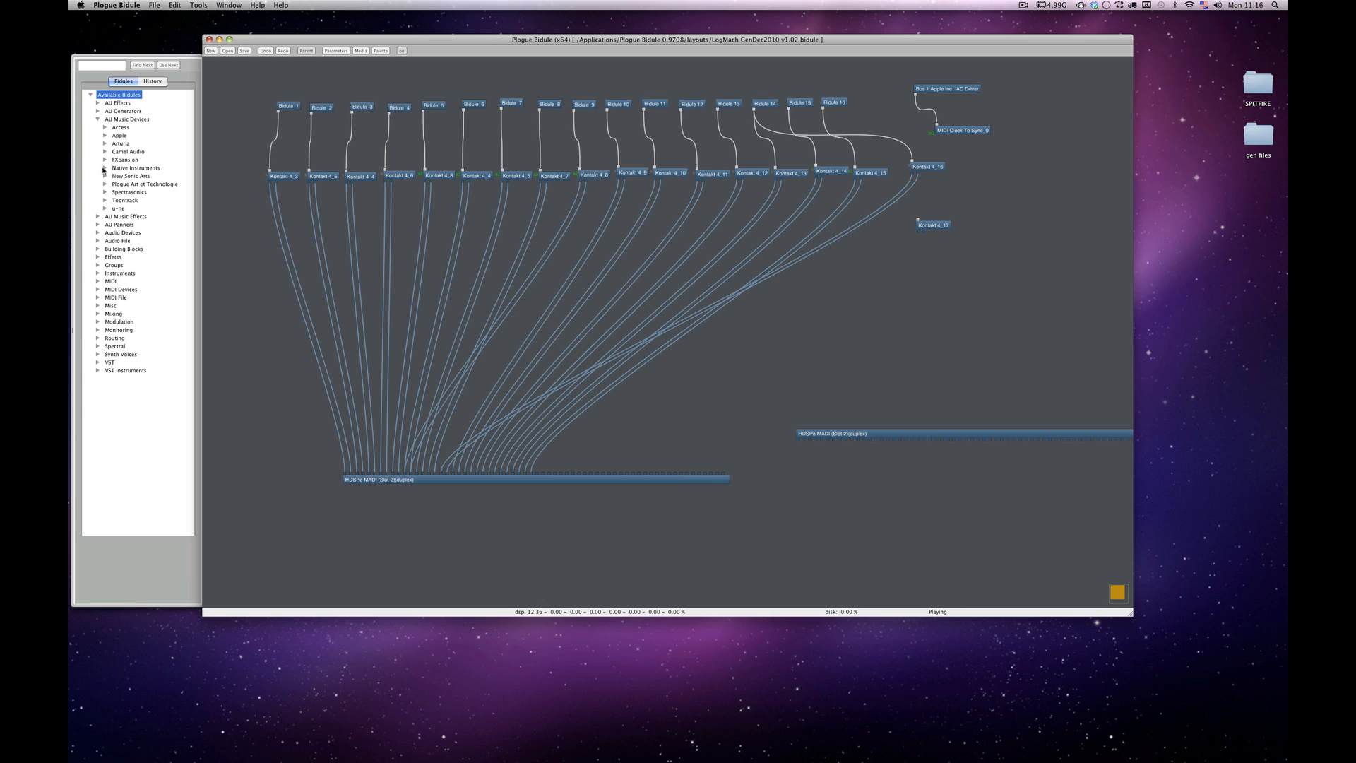
pyautogui.click(104, 168)
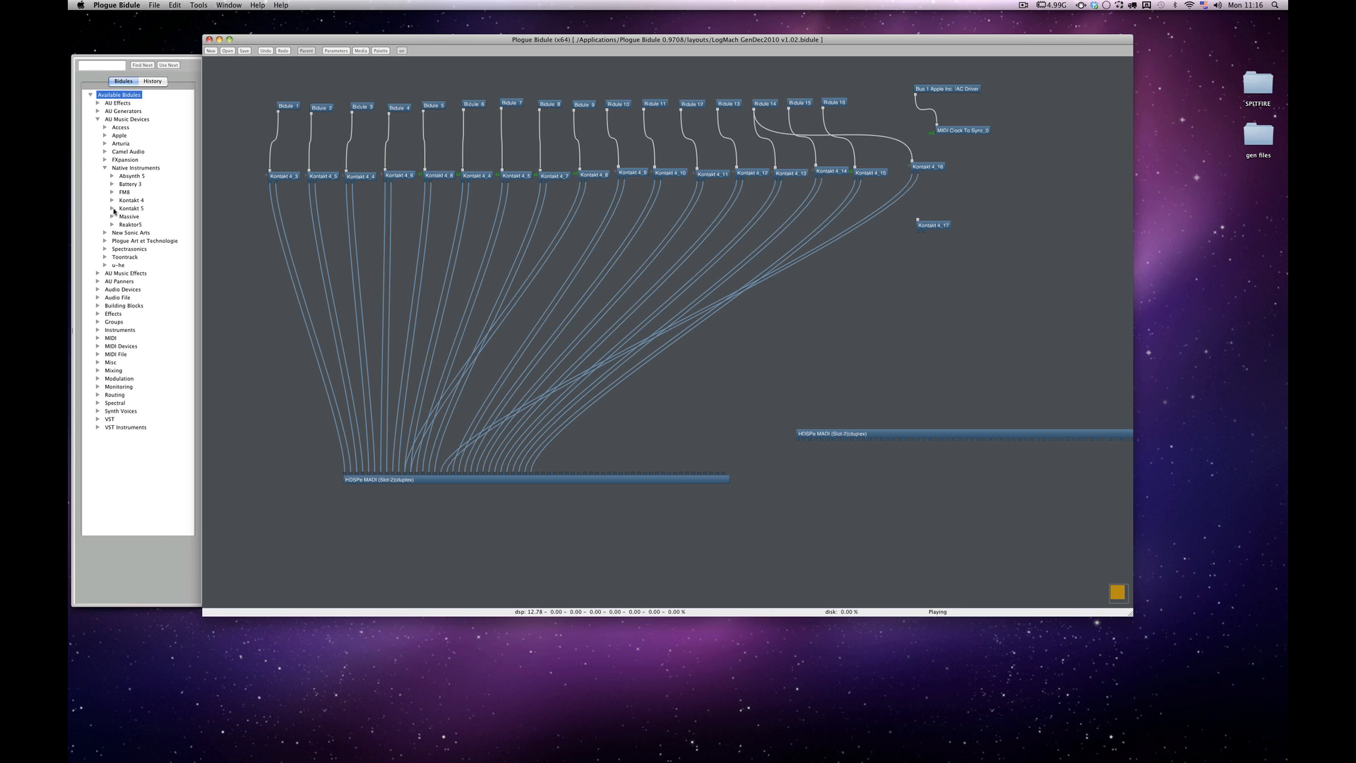
pyautogui.click(111, 207)
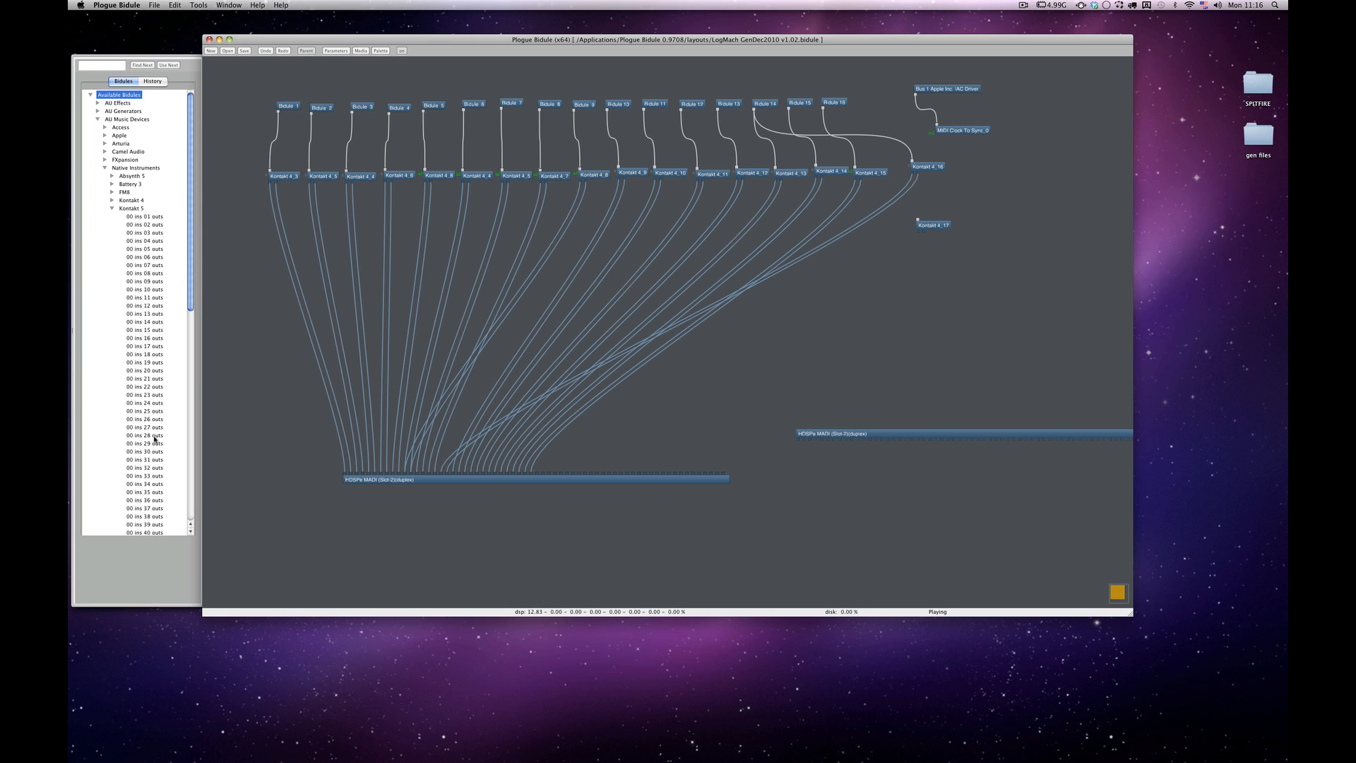
pyautogui.moveTo(407, 204)
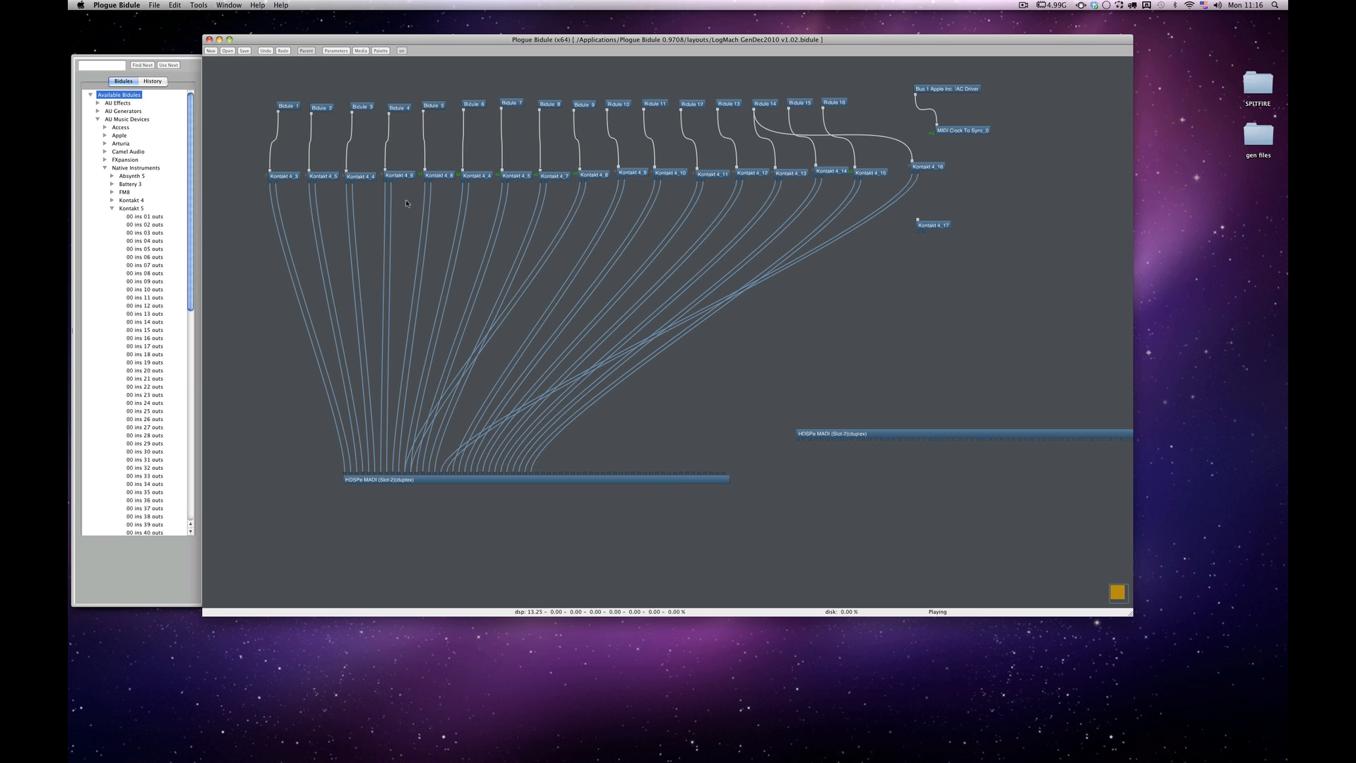
pyautogui.click(870, 173)
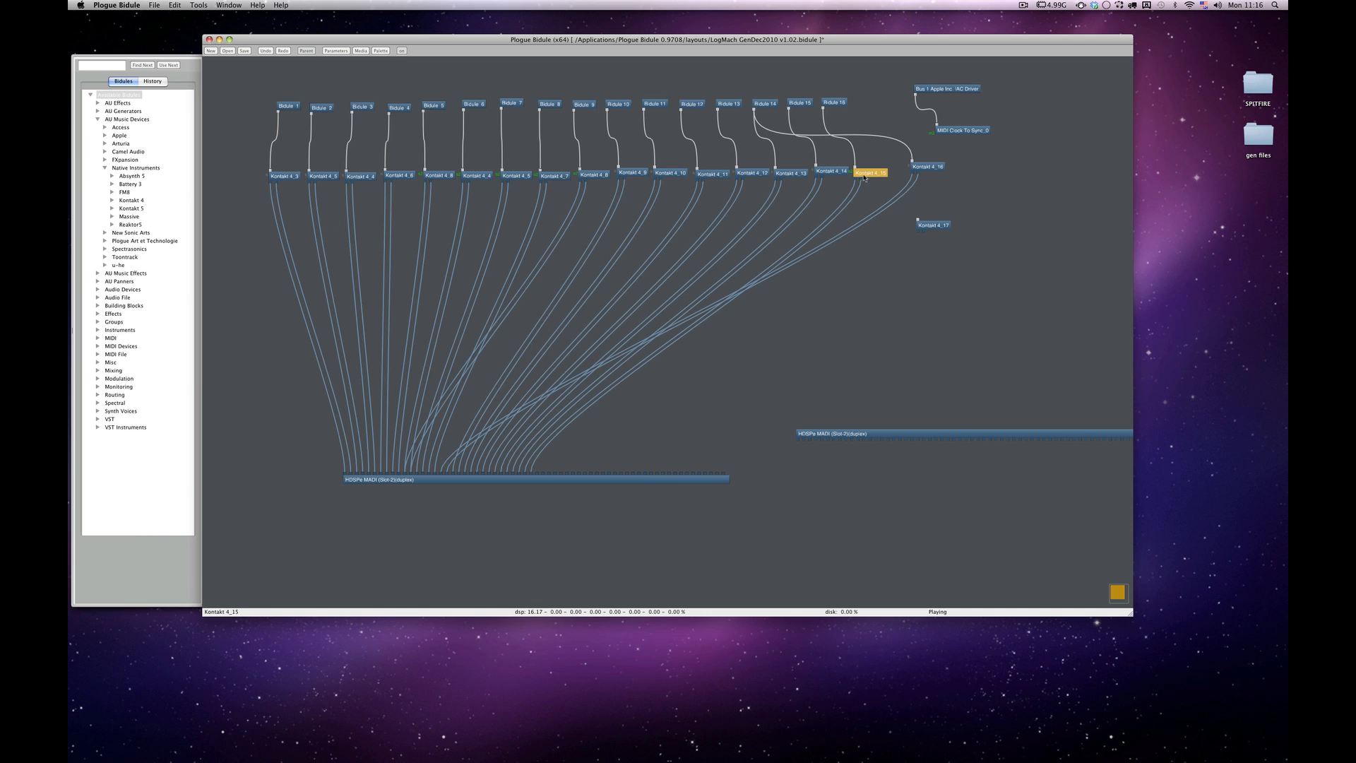
pyautogui.doubleClick(871, 172)
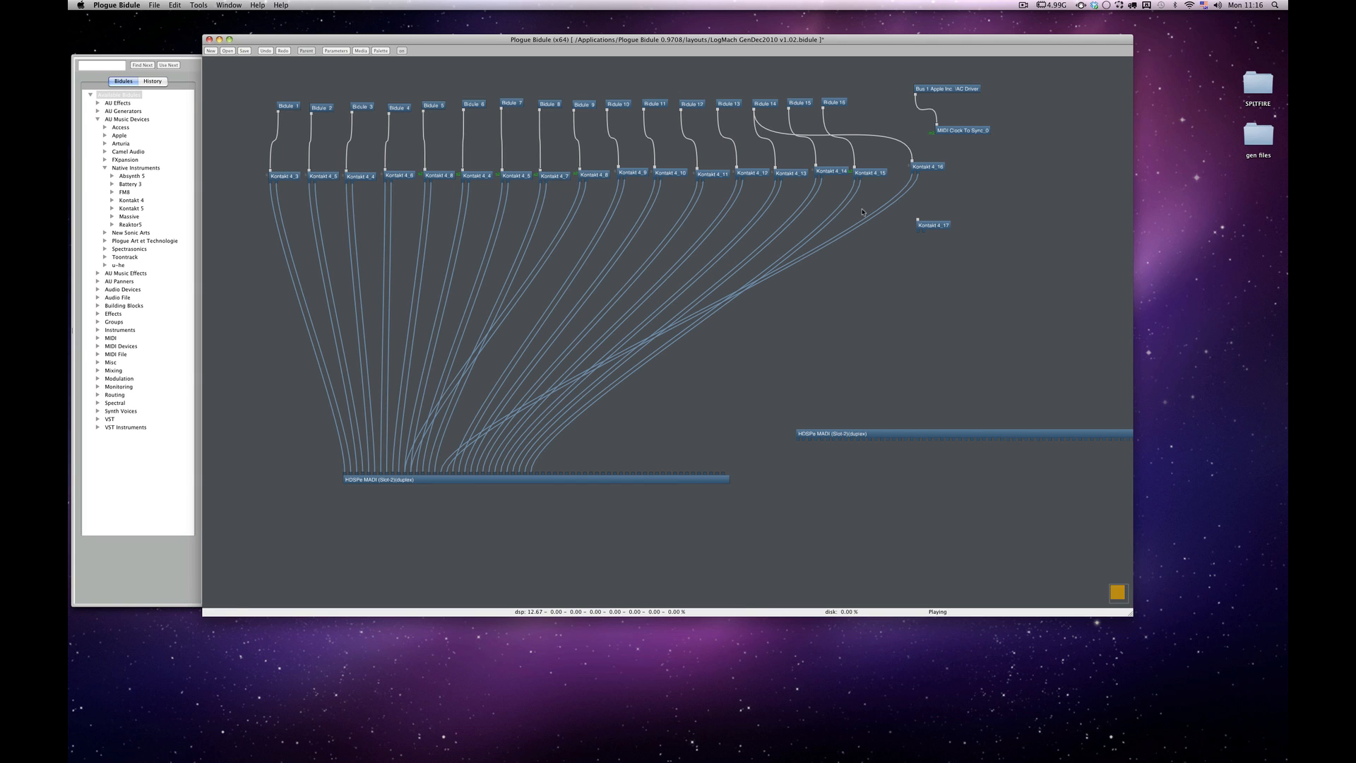
pyautogui.click(870, 172)
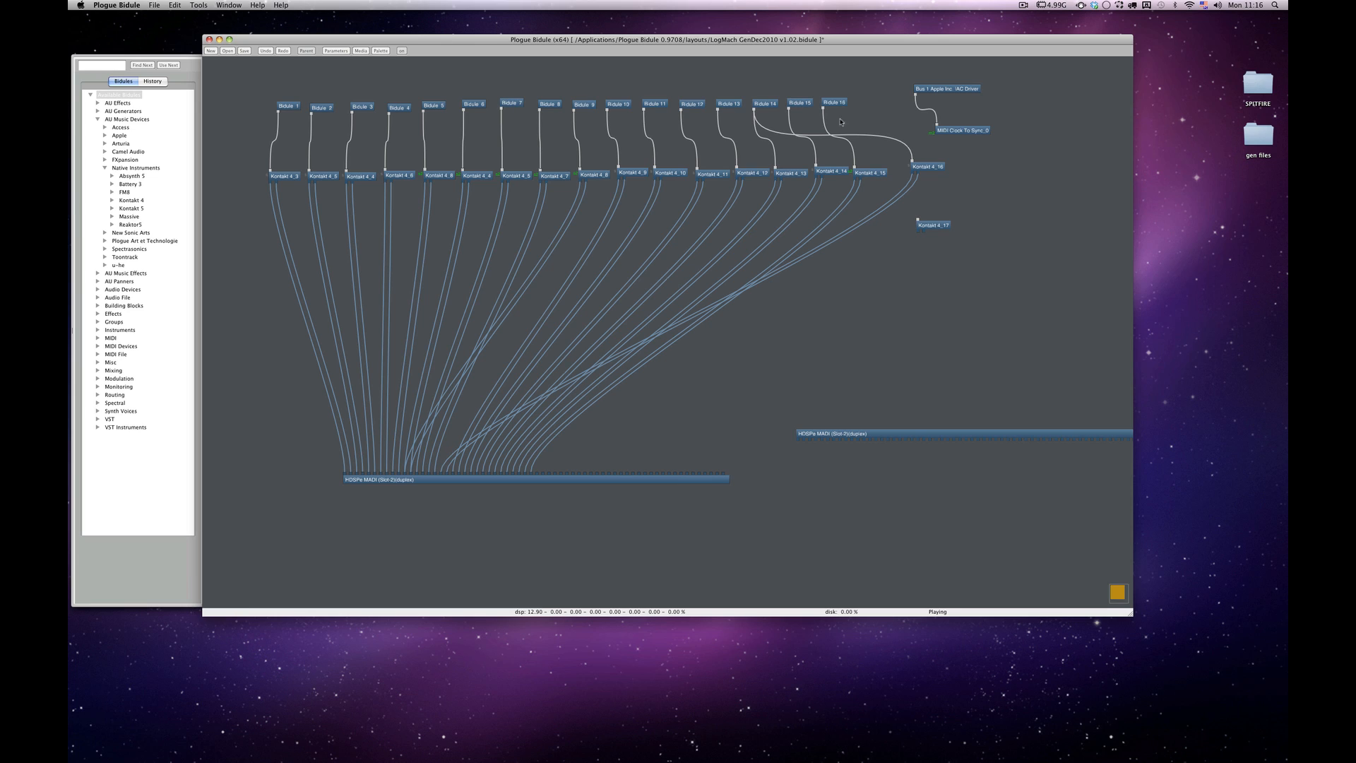
pyautogui.moveTo(822, 255)
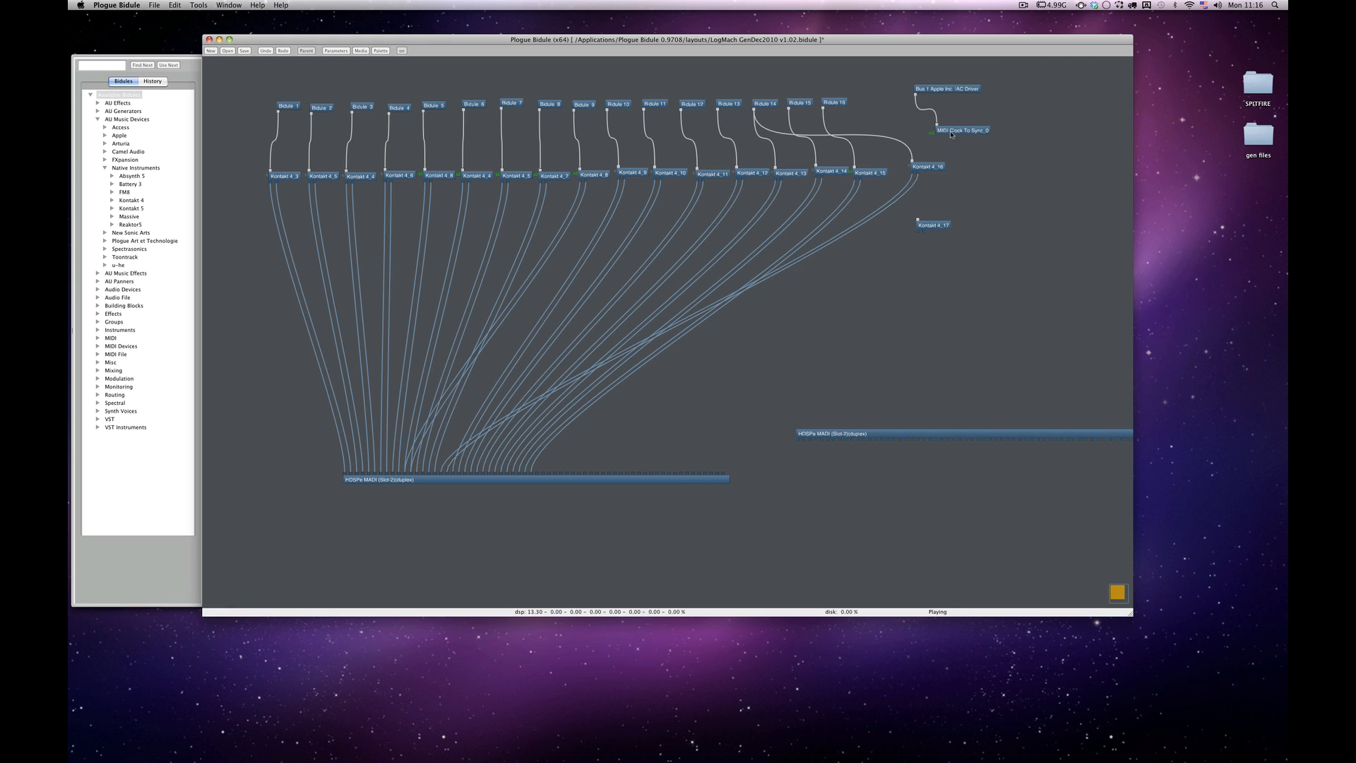
pyautogui.moveTo(948, 105)
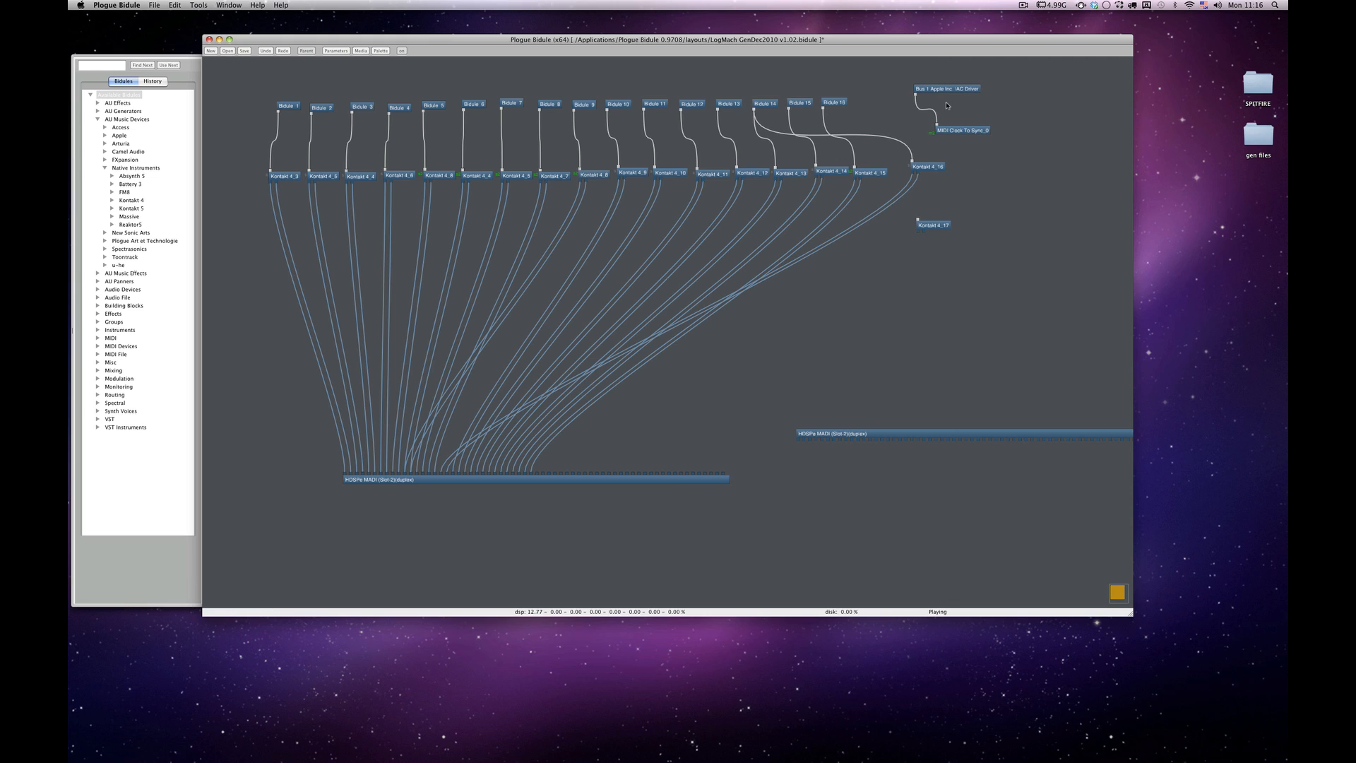
pyautogui.click(960, 130)
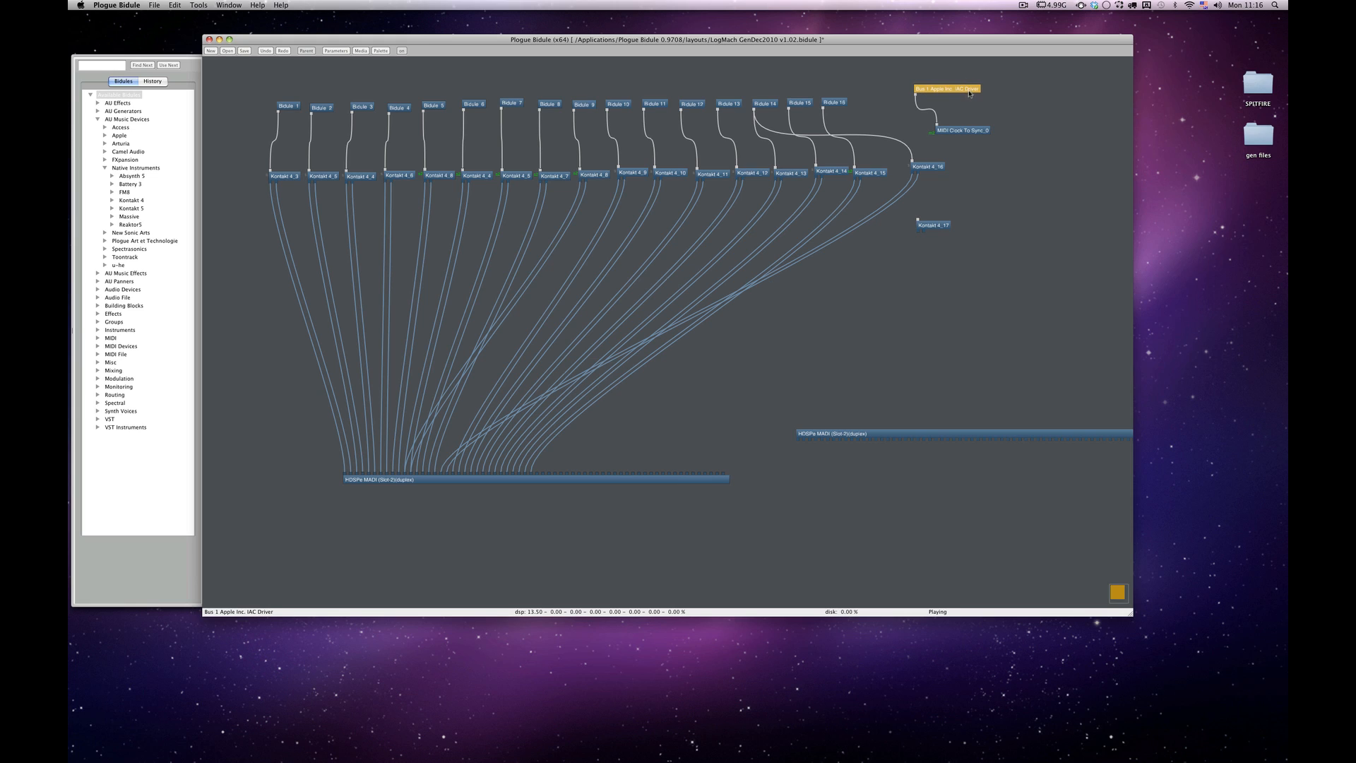
pyautogui.click(962, 130)
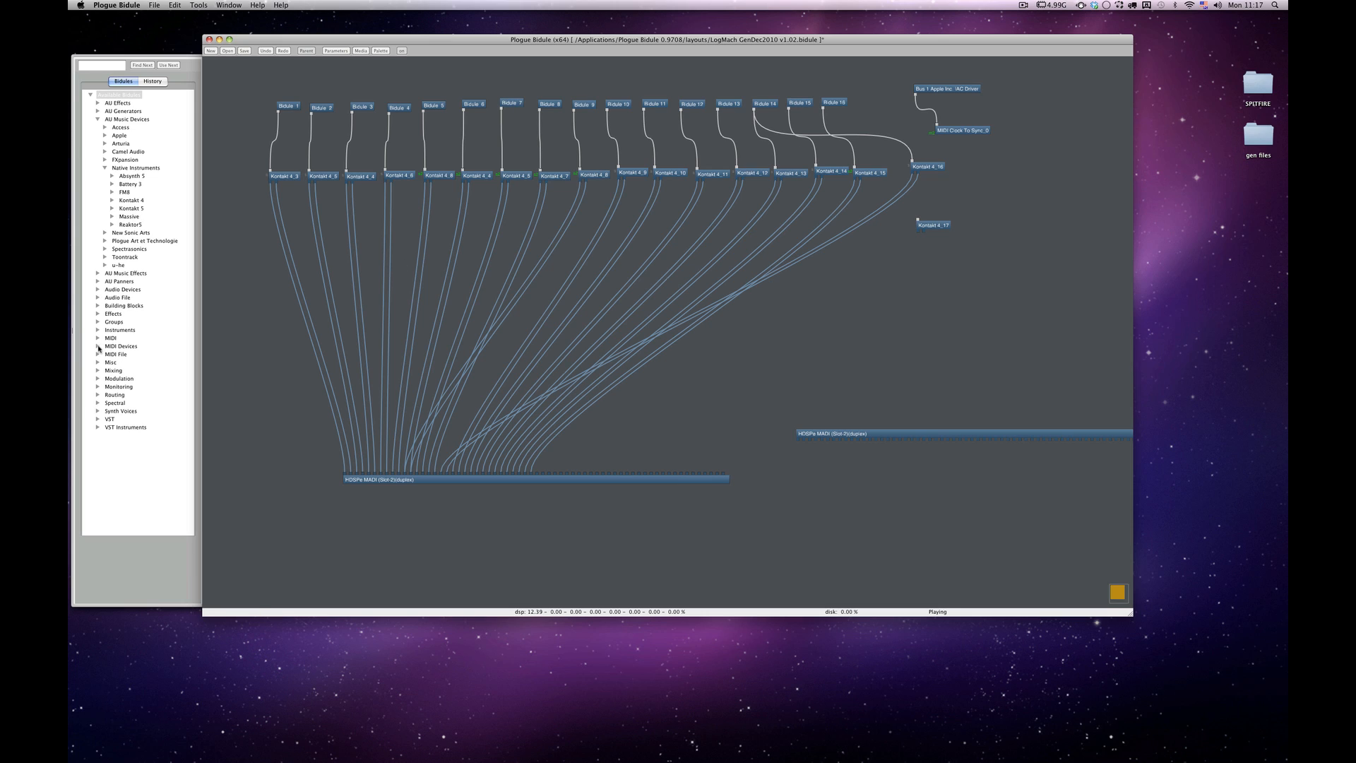
pyautogui.click(97, 339)
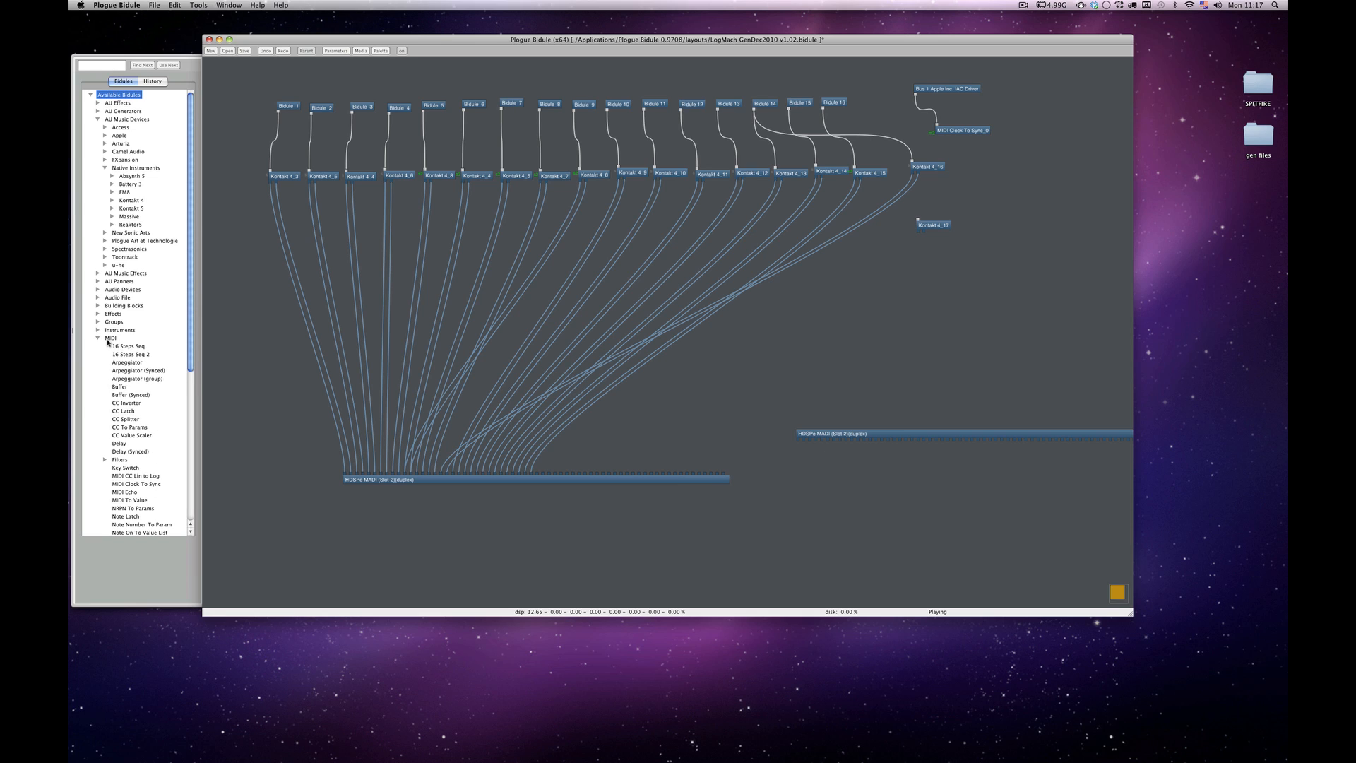
pyautogui.click(97, 338)
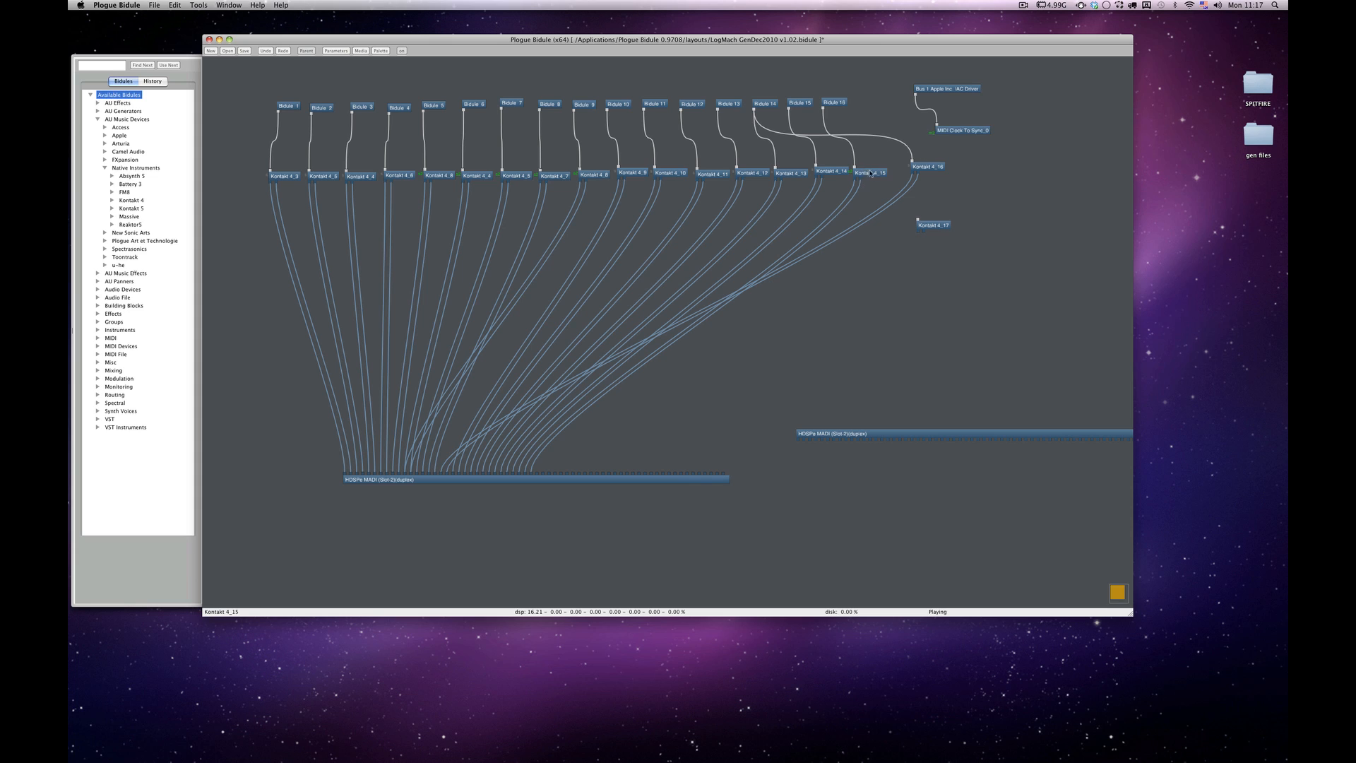
pyautogui.click(880, 164)
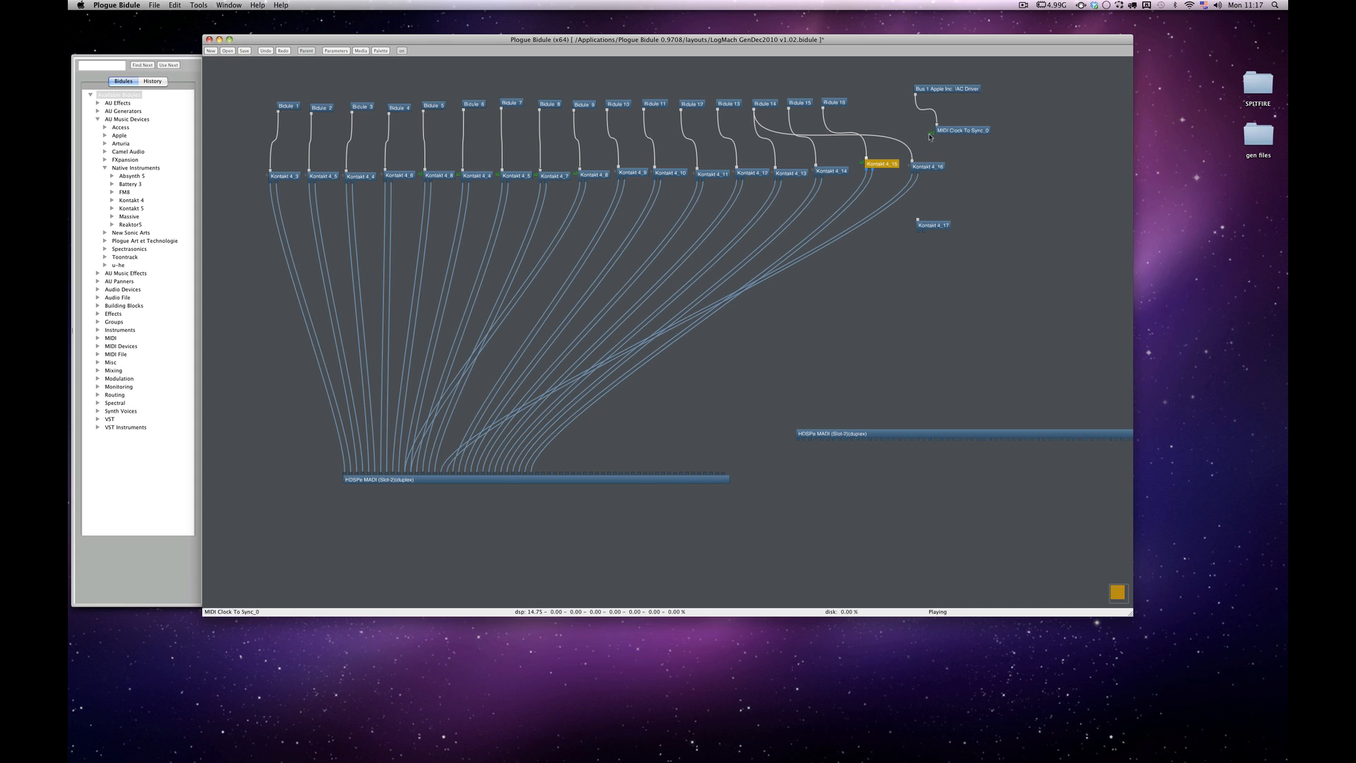
pyautogui.click(881, 165)
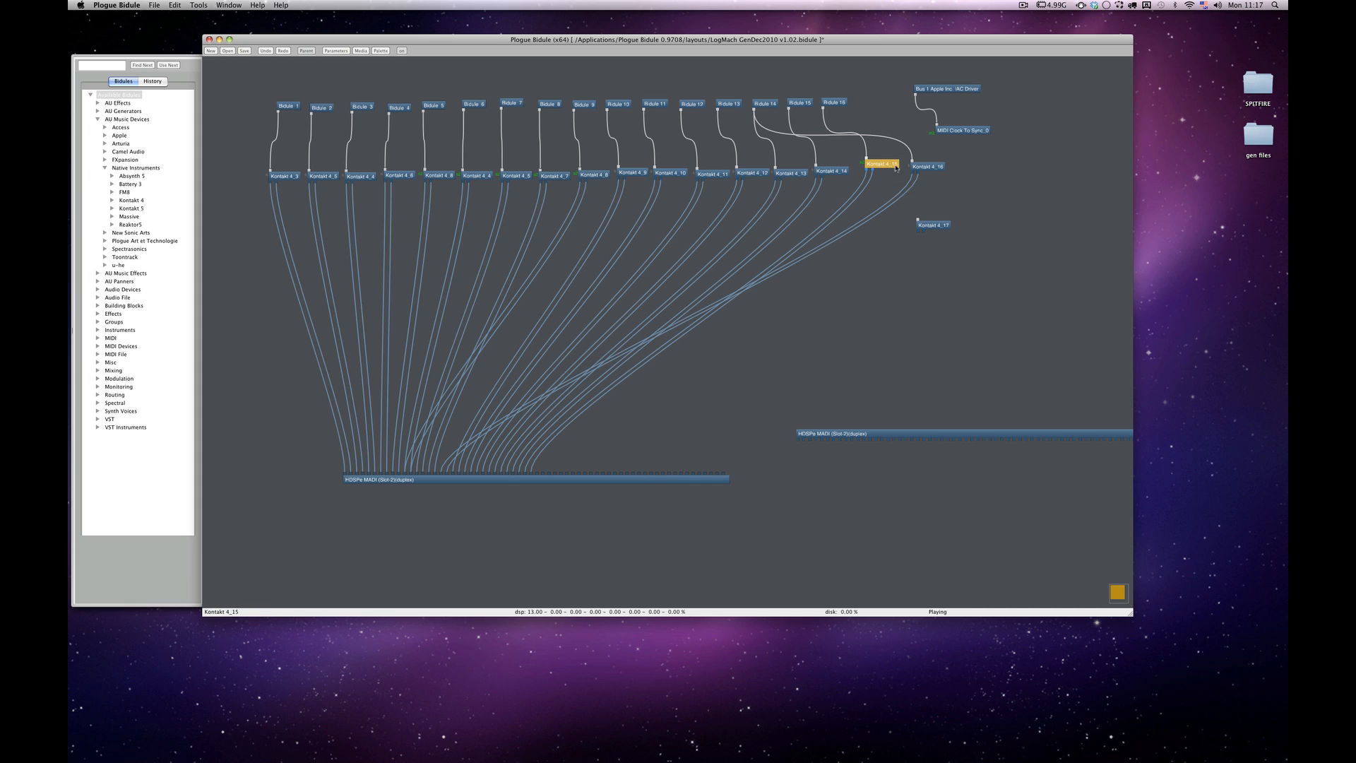
# Step: Open the Kontakt 4_15 window showing Albion percussion loops, then close it
pyautogui.doubleClick(881, 166)
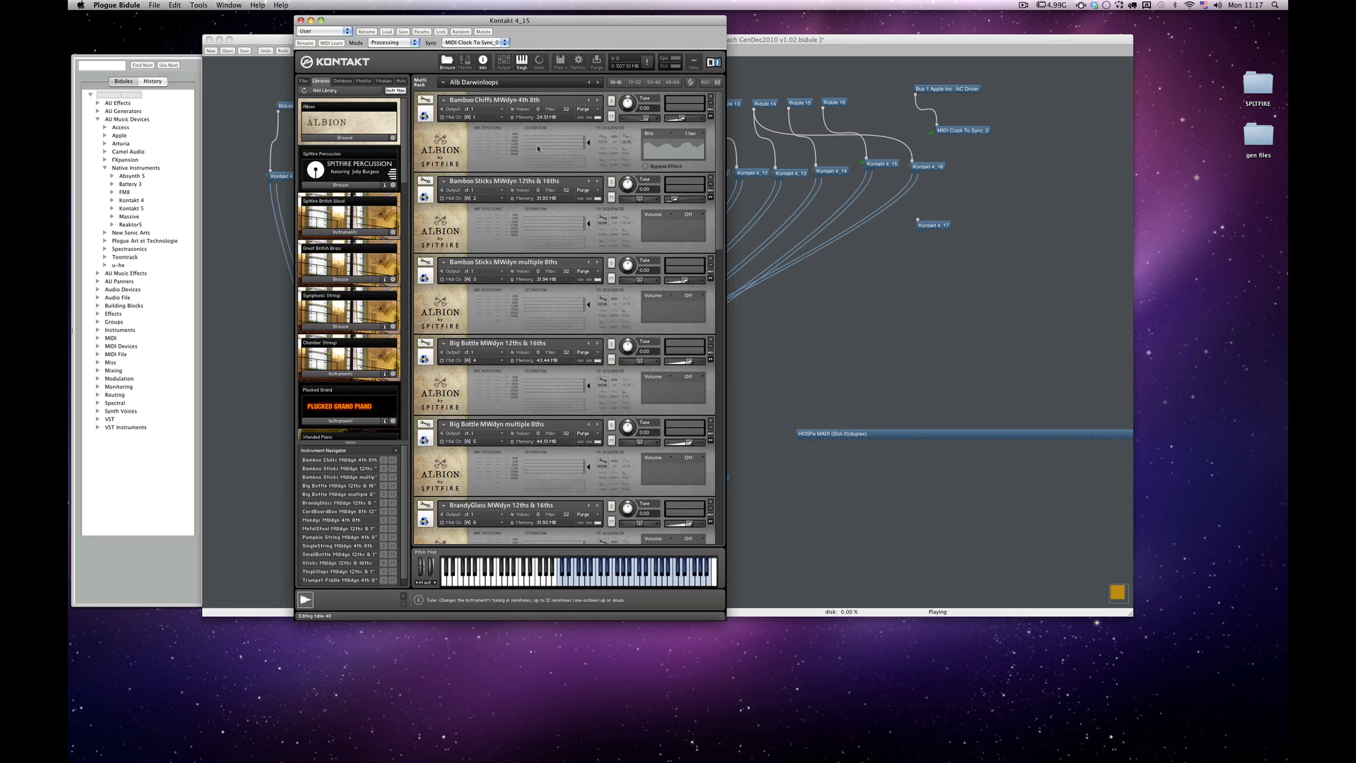
pyautogui.moveTo(520, 478)
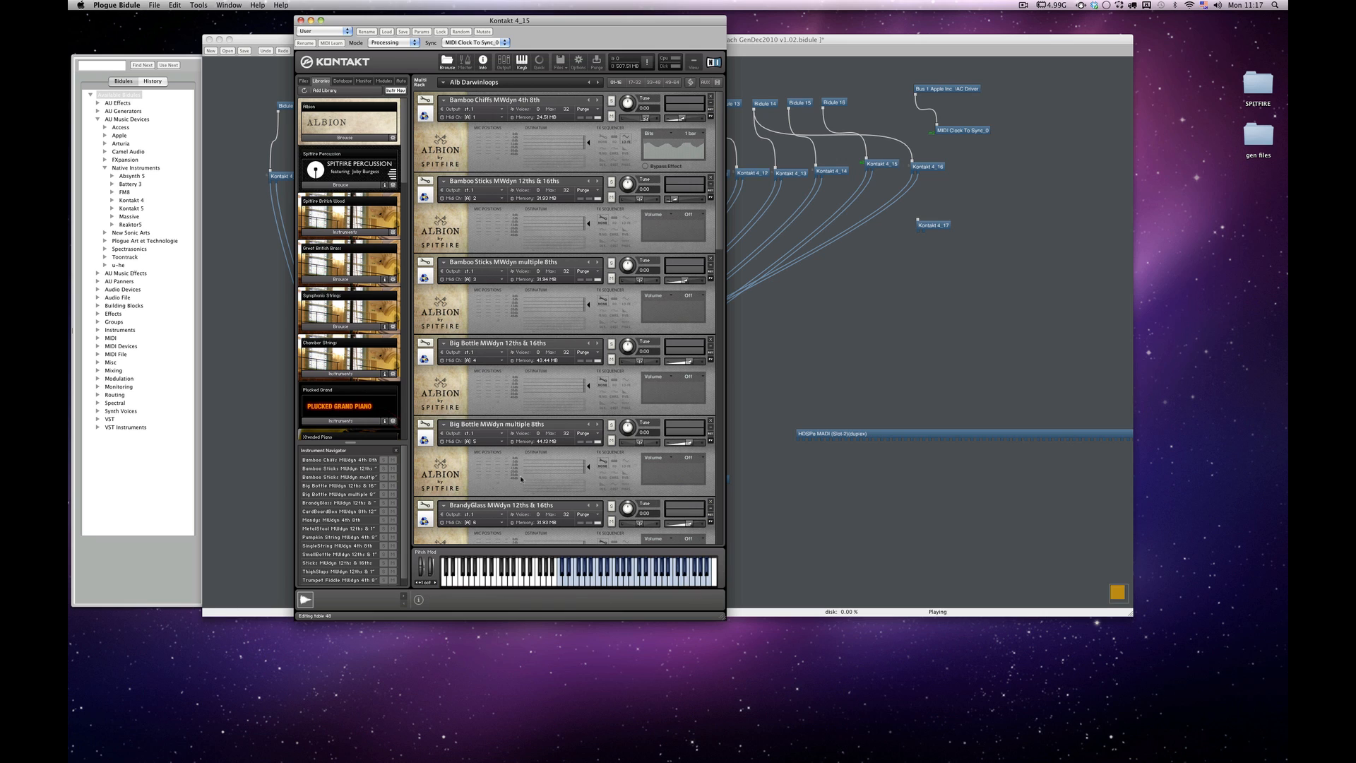
pyautogui.moveTo(493, 255)
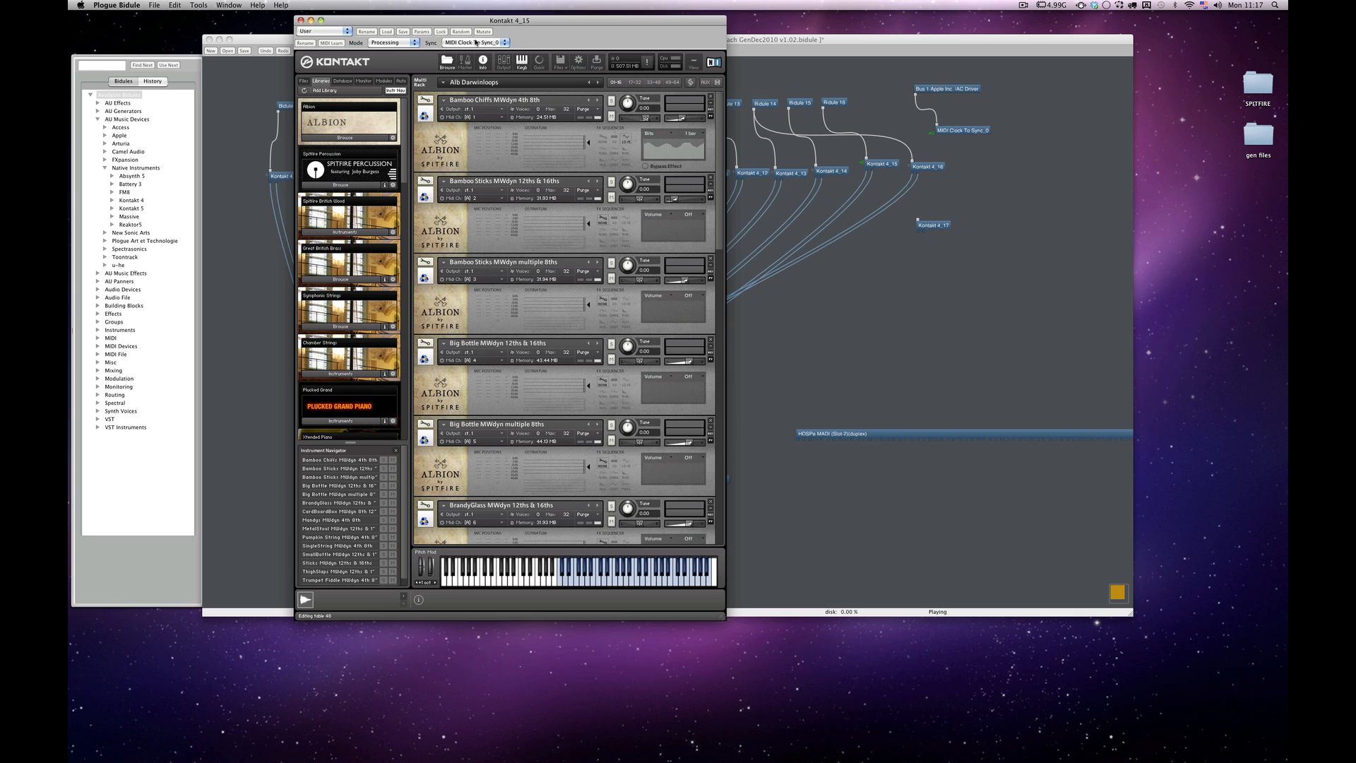
pyautogui.click(474, 43)
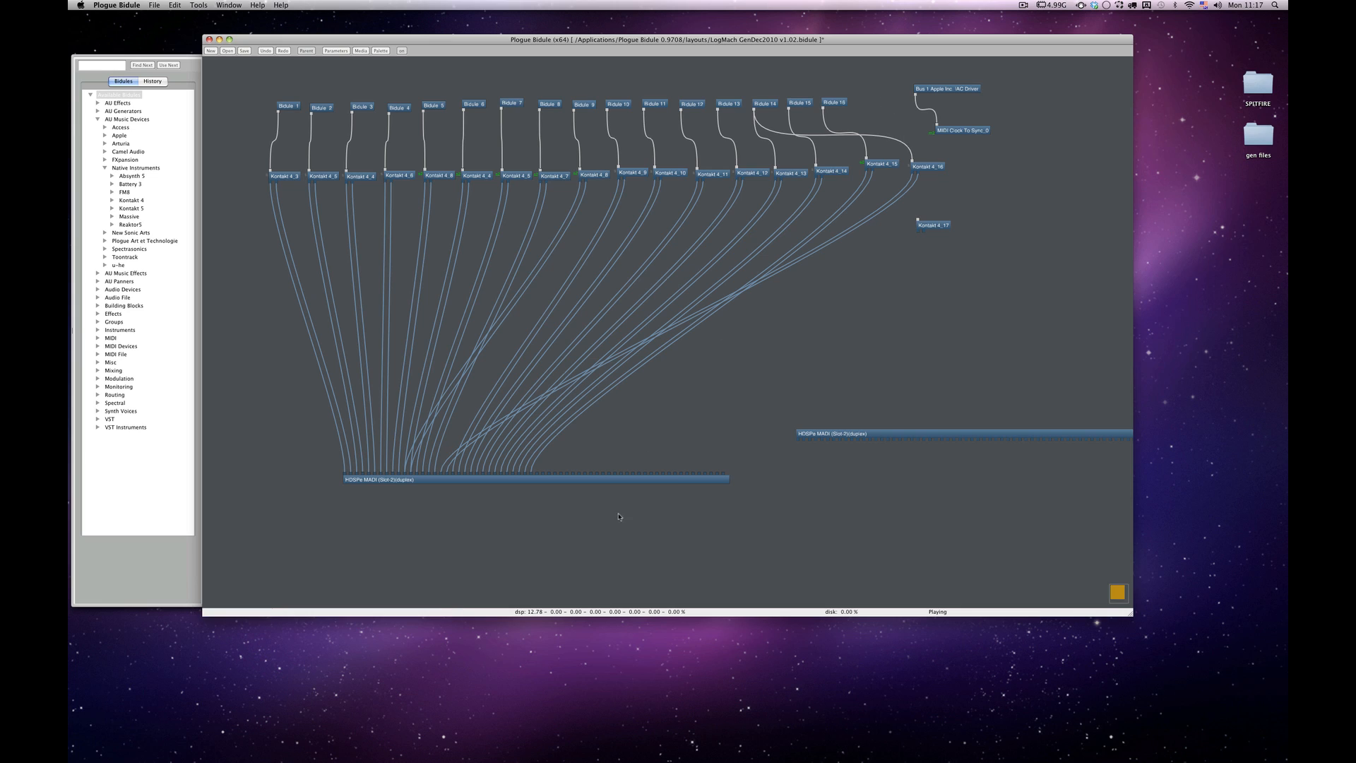
# Step: Click empty canvas, then fold the Native Instruments plug-in list in the Bidules browser
pyautogui.click(947, 89)
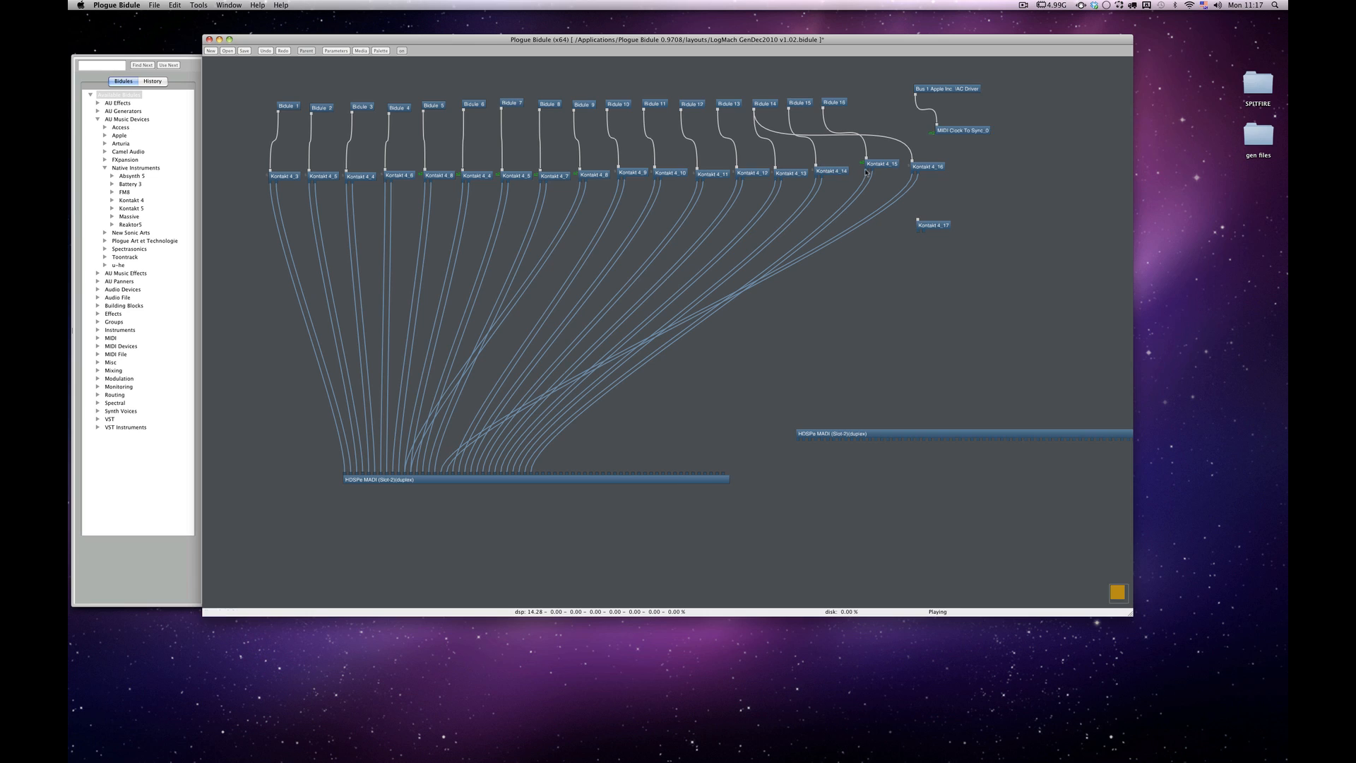
pyautogui.click(439, 176)
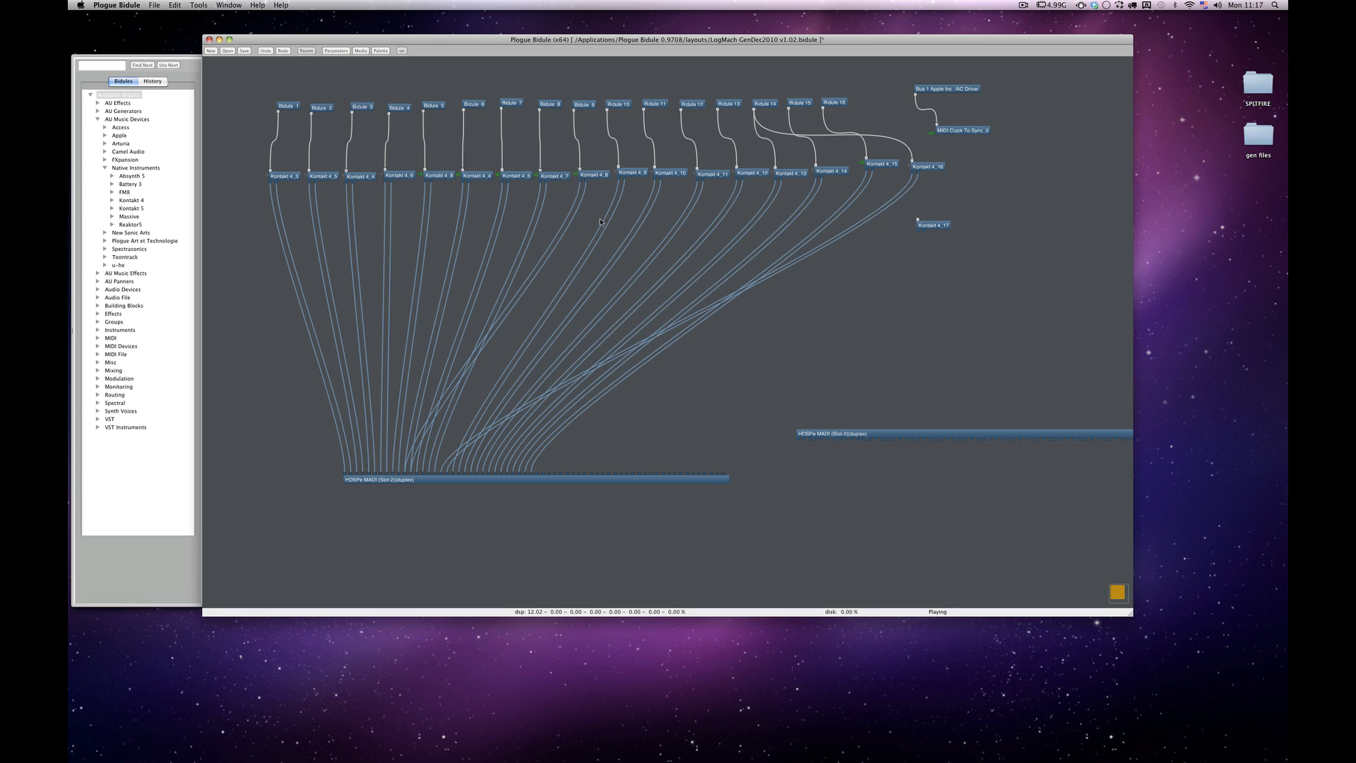
pyautogui.moveTo(592, 256)
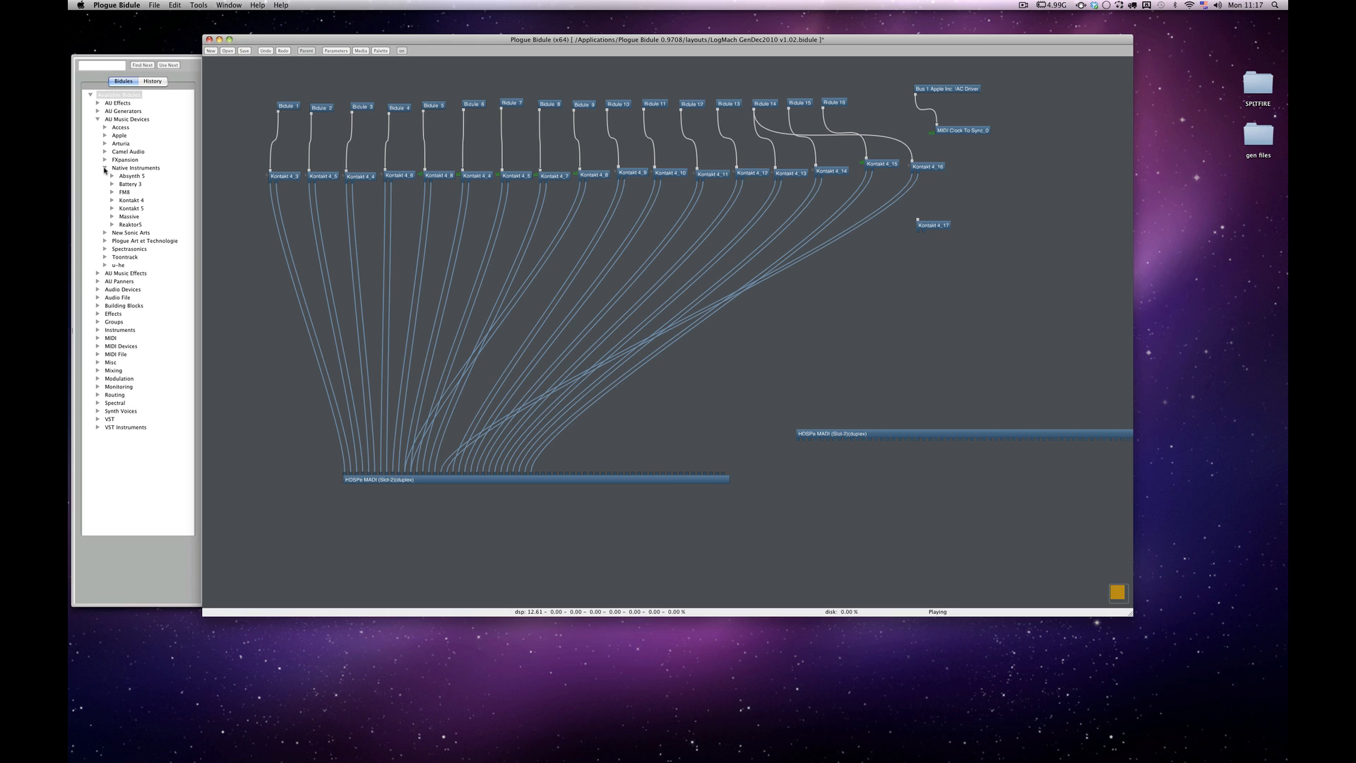
pyautogui.click(104, 168)
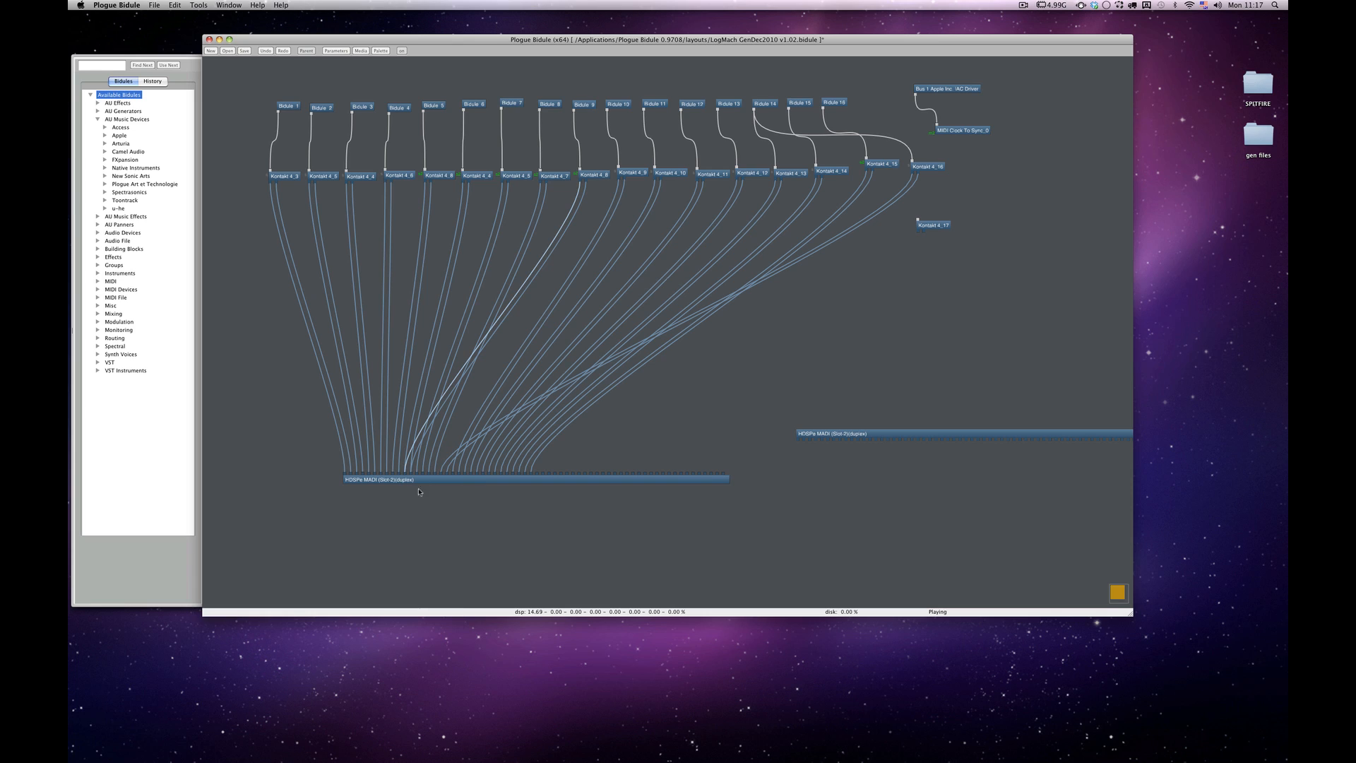
pyautogui.moveTo(468, 463)
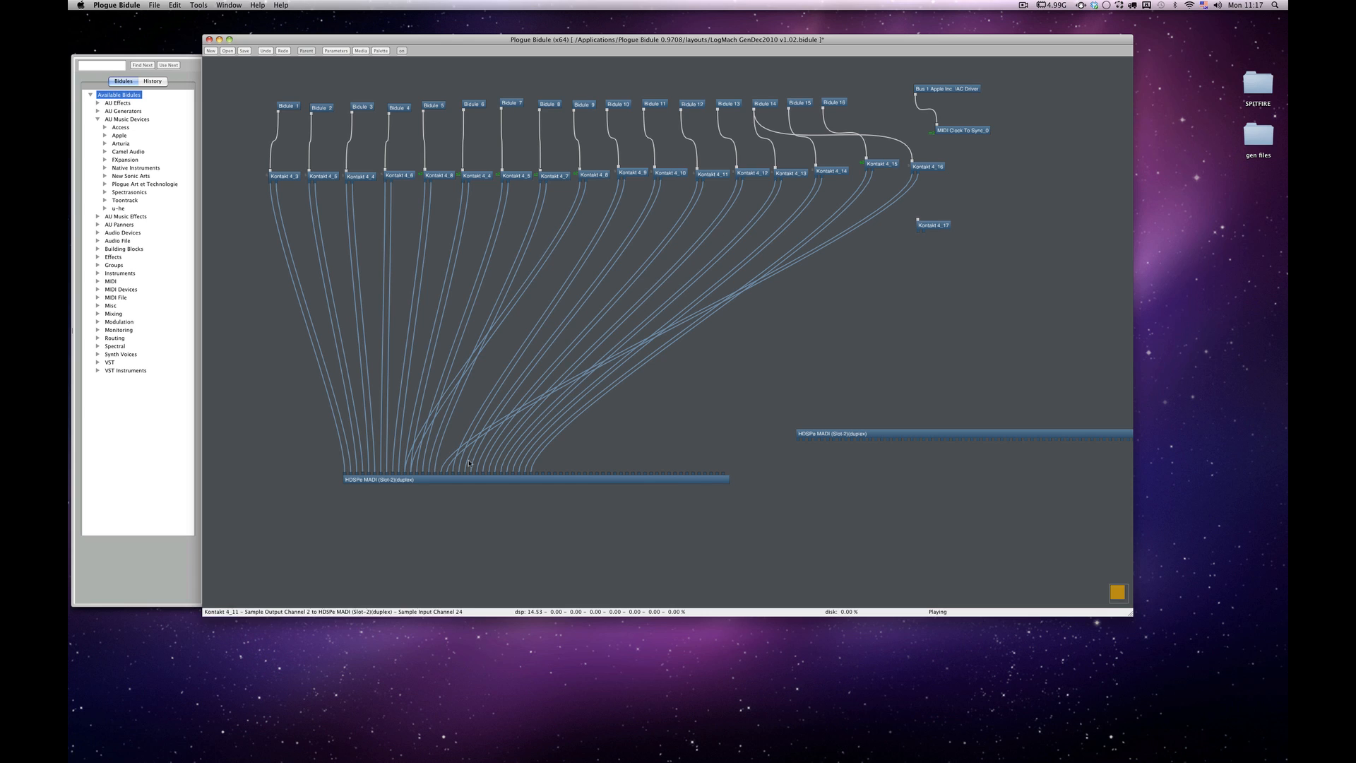
pyautogui.moveTo(447, 378)
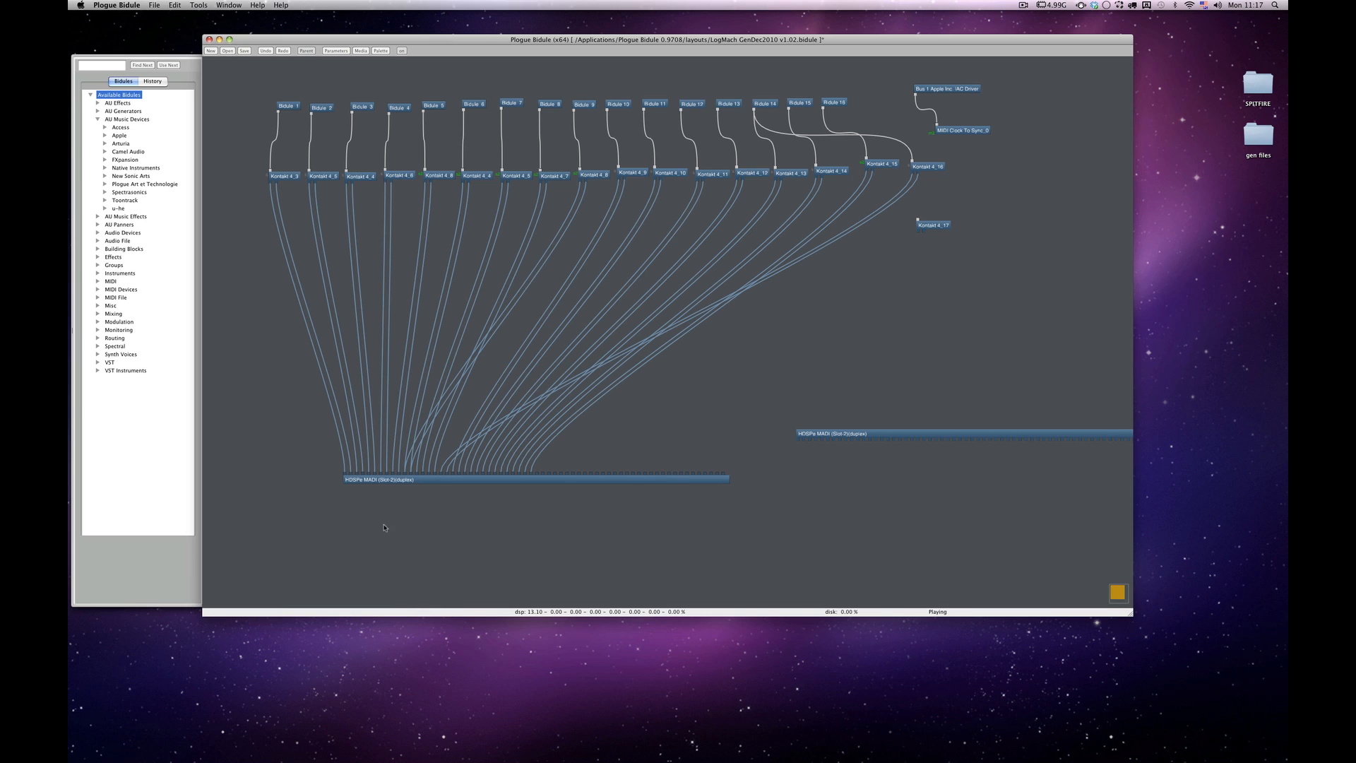
pyautogui.moveTo(254, 466)
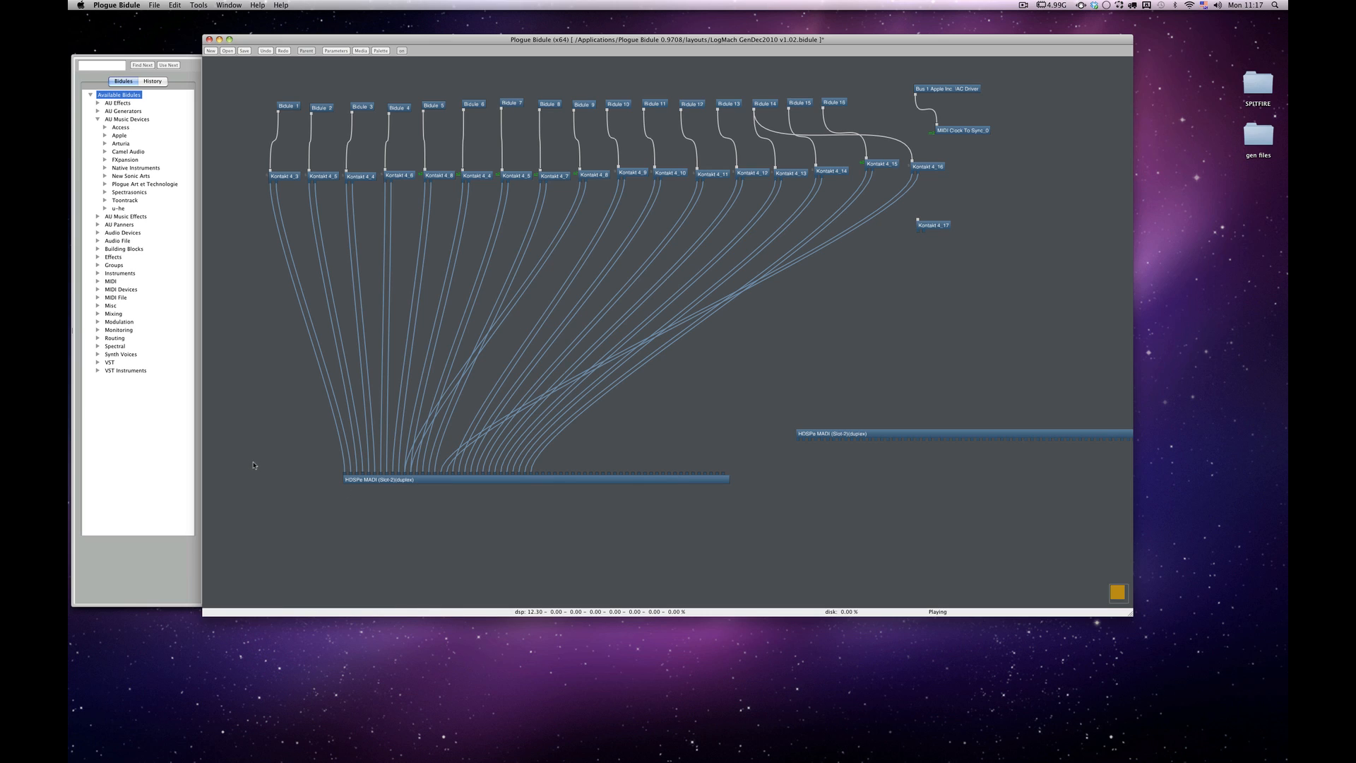
pyautogui.moveTo(258, 469)
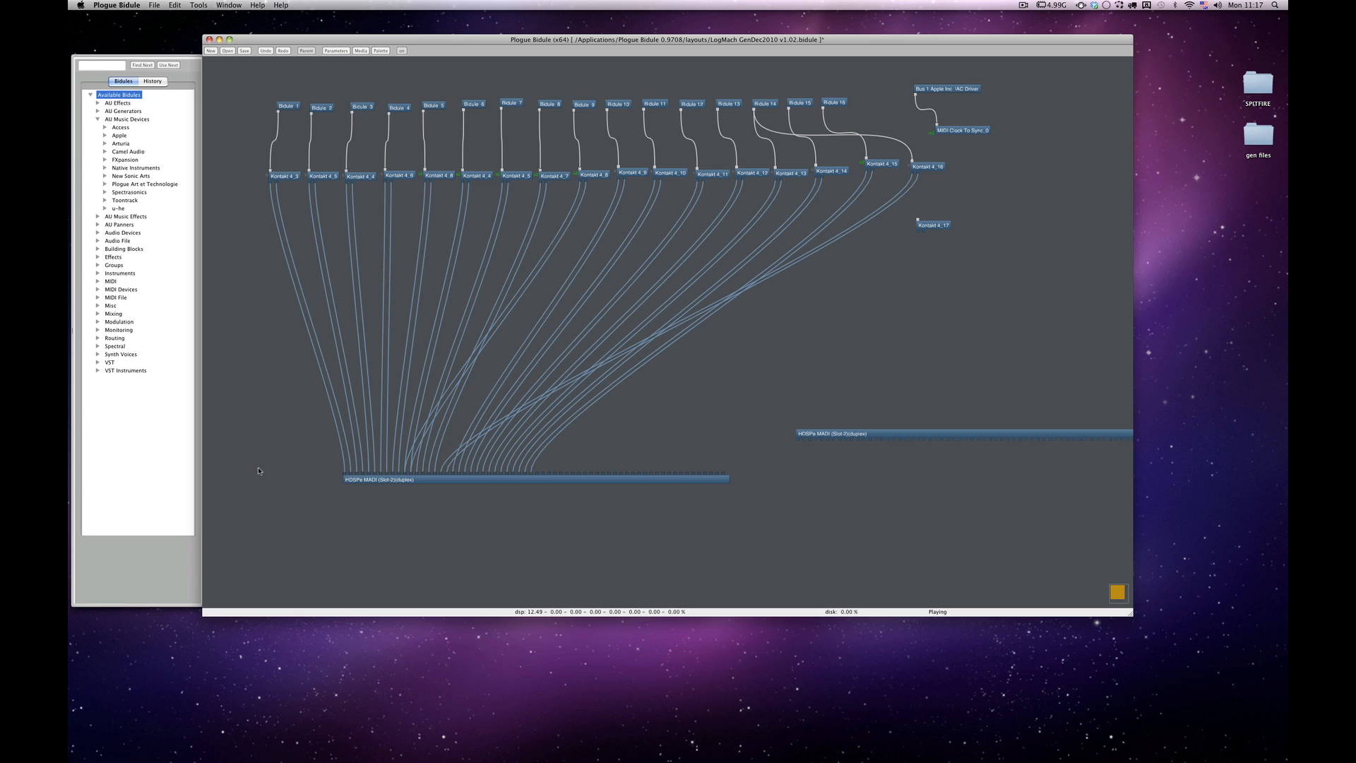
pyautogui.moveTo(265, 486)
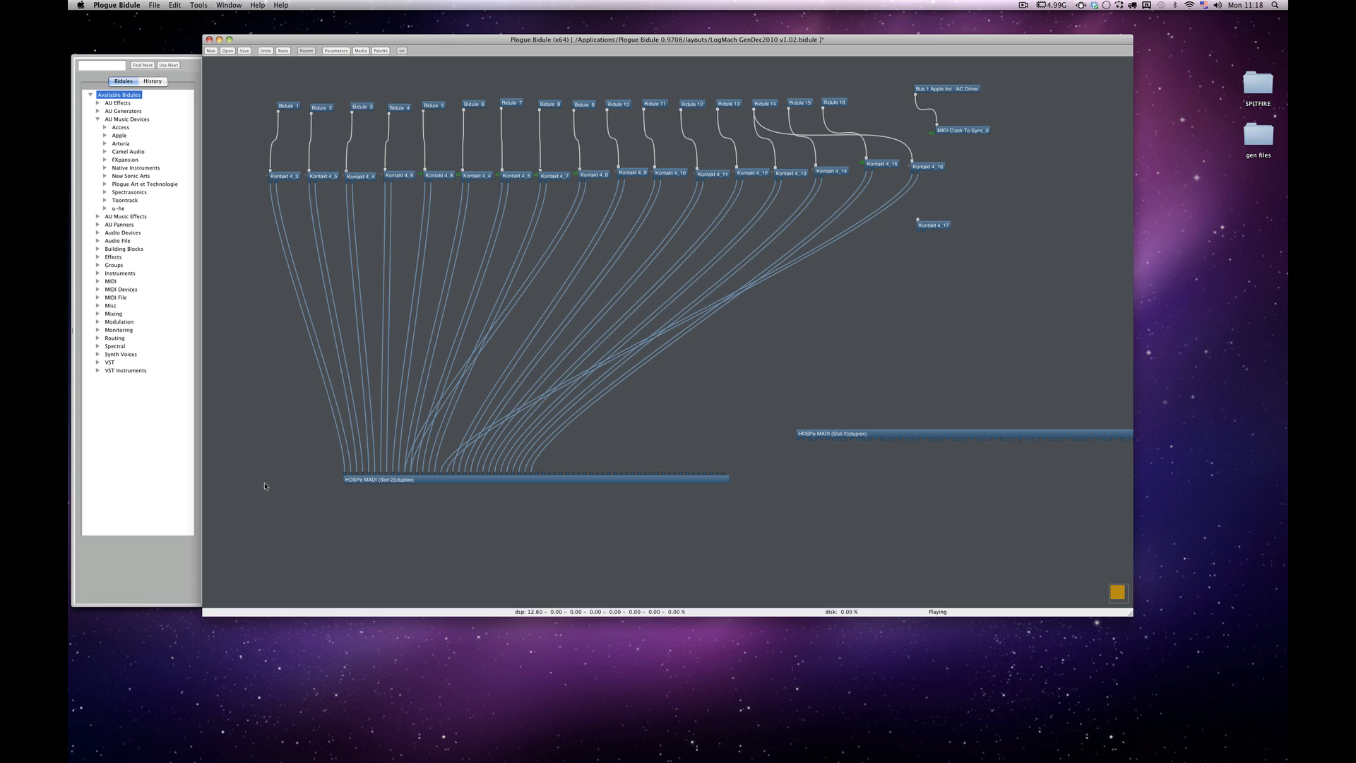
pyautogui.moveTo(287, 444)
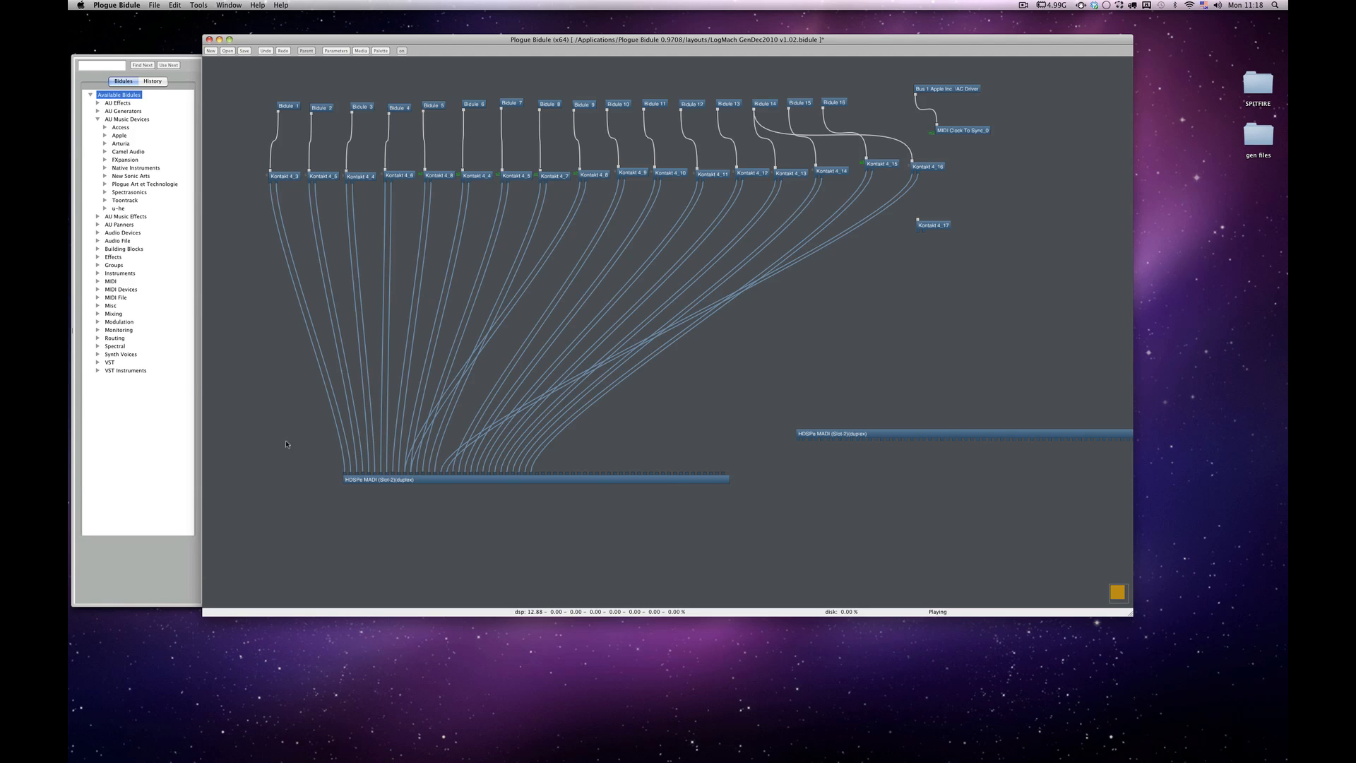
pyautogui.moveTo(293, 416)
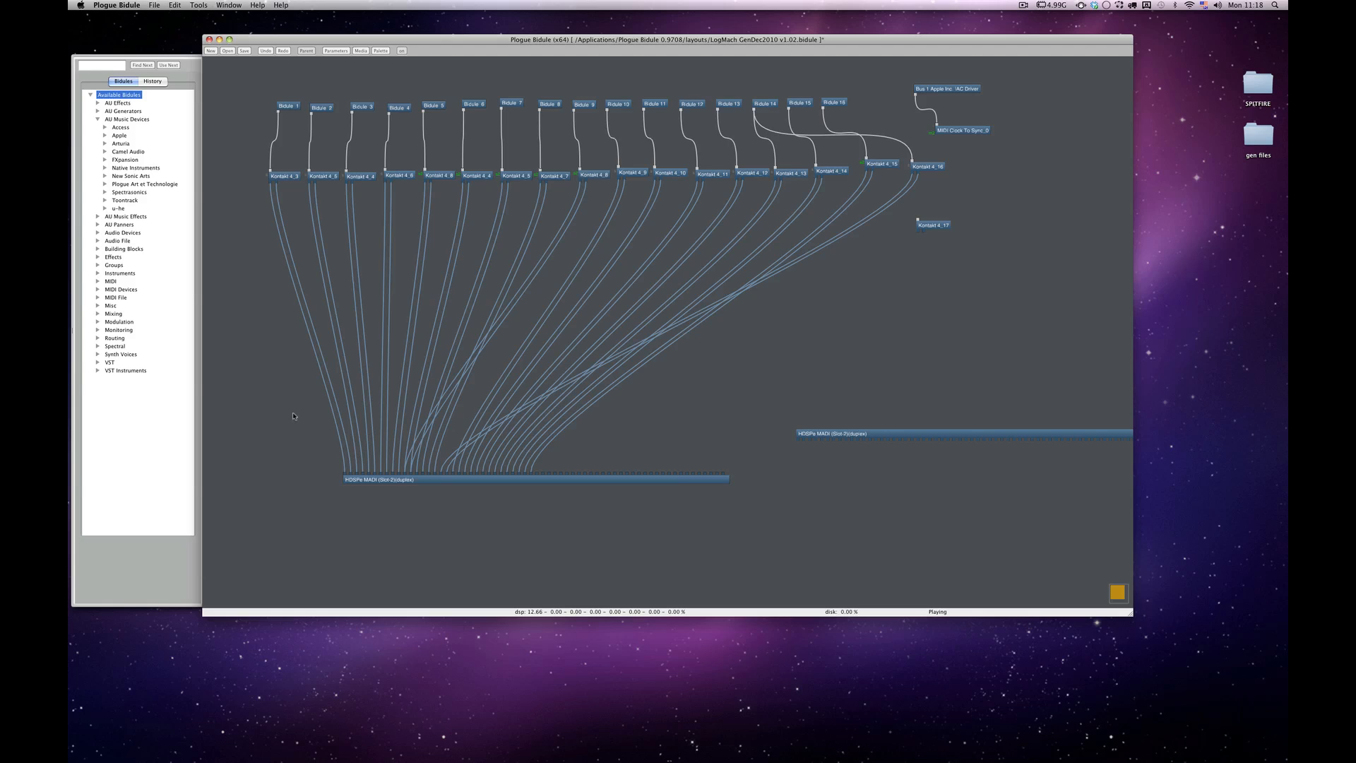
pyautogui.moveTo(273, 437)
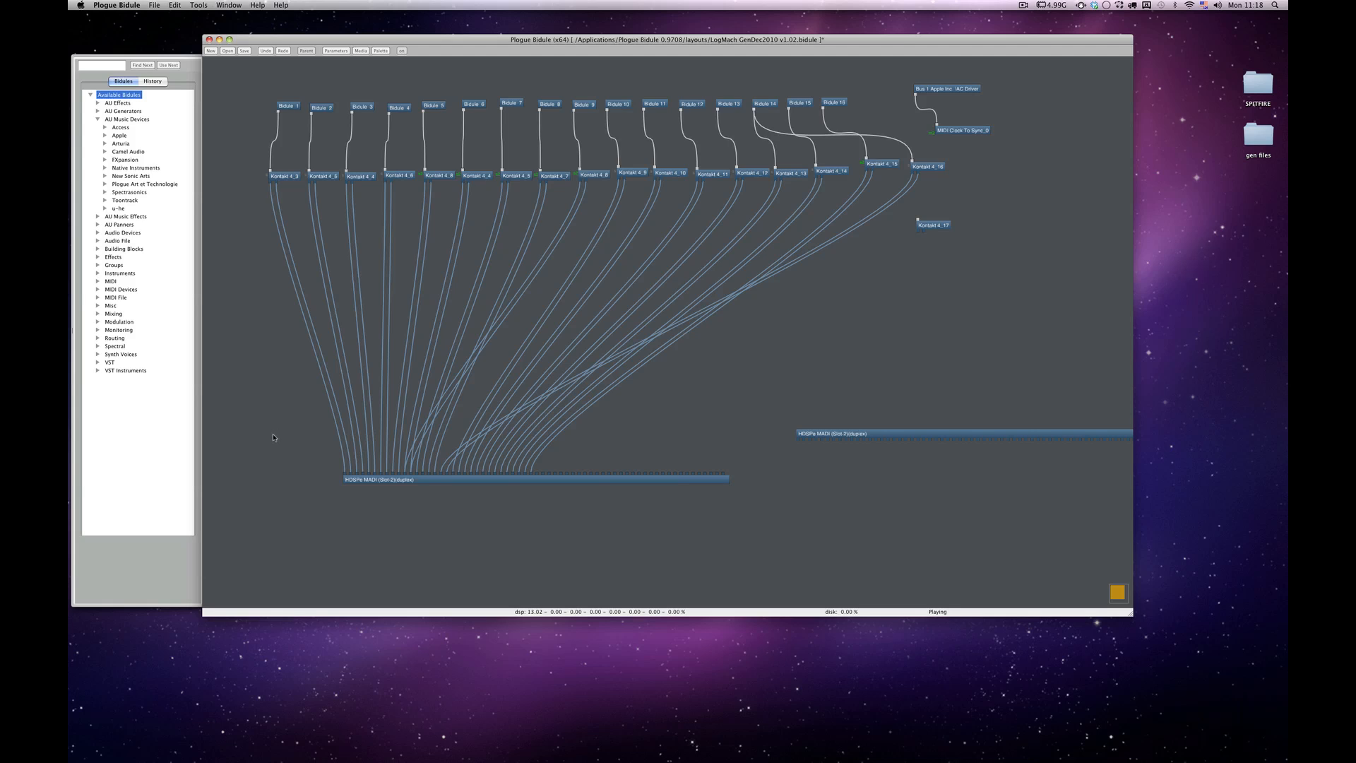
pyautogui.moveTo(284, 423)
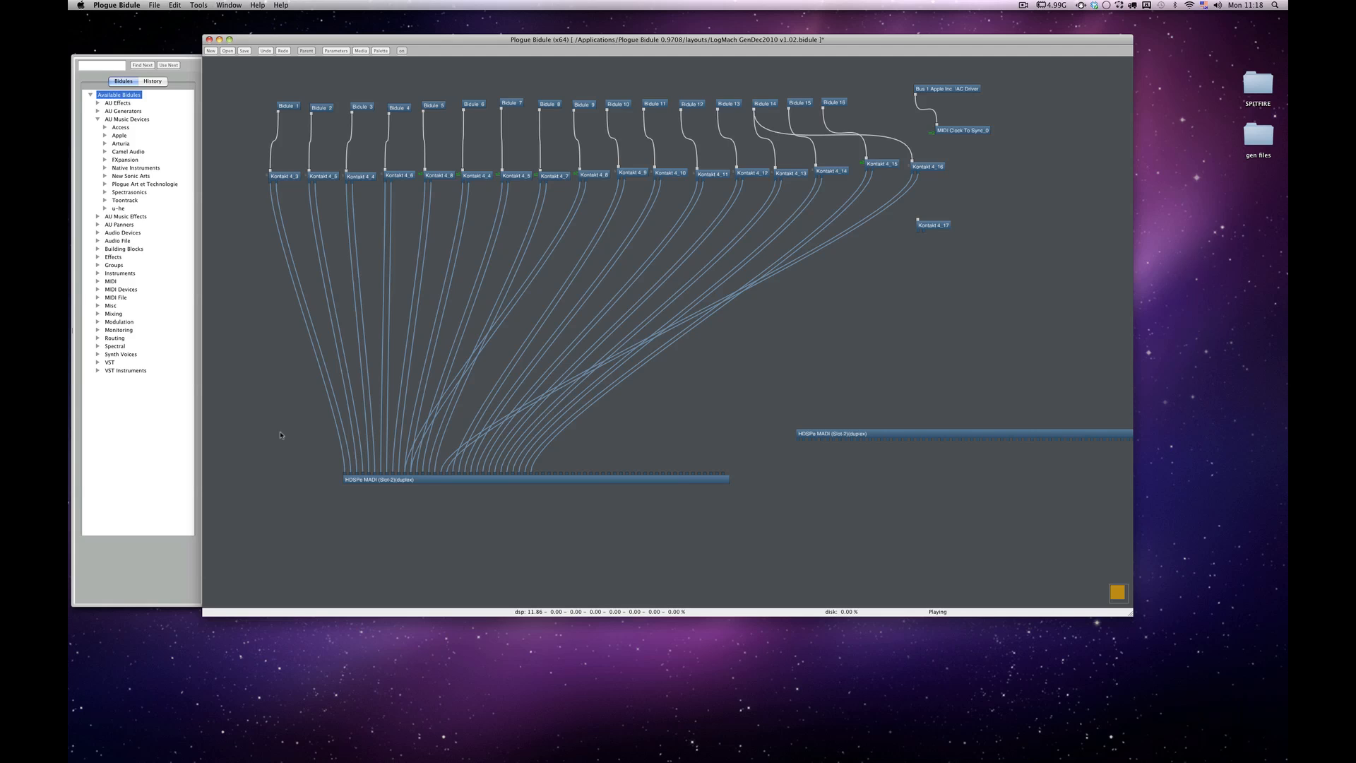
pyautogui.moveTo(764, 128)
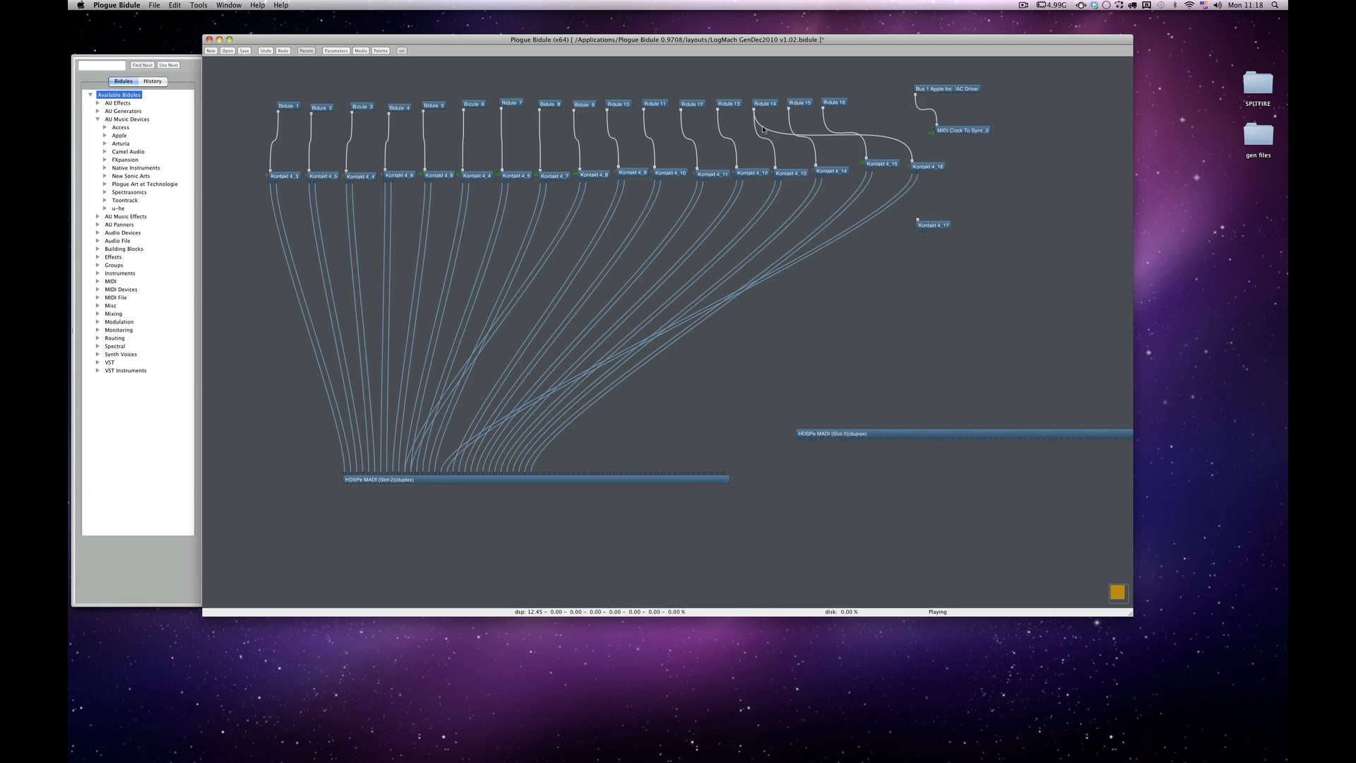